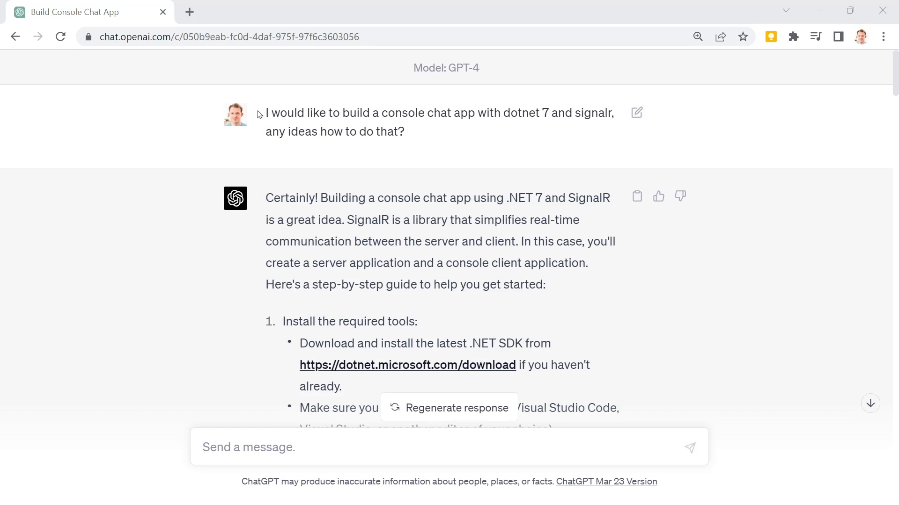
Step: Read through the ChatGPT guide's project-creation instructions
left_click_drag(266, 113, 493, 113)
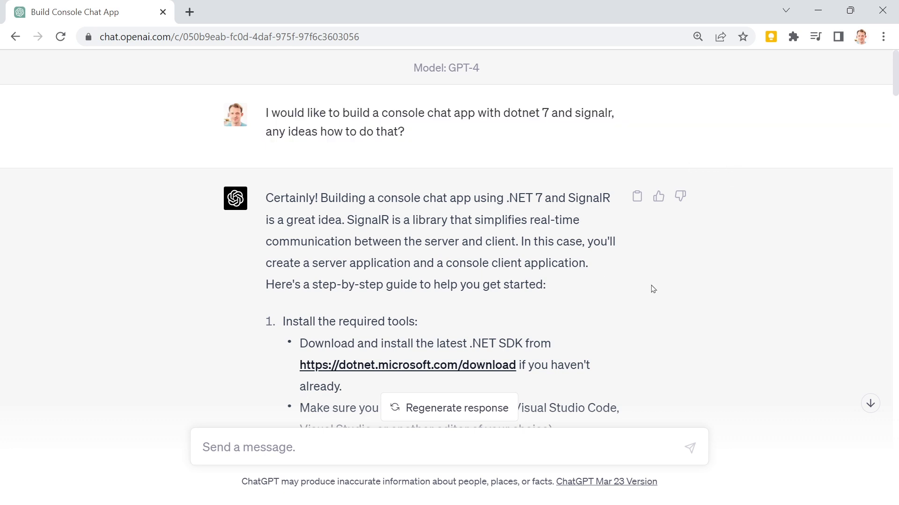
scroll("down", 3)
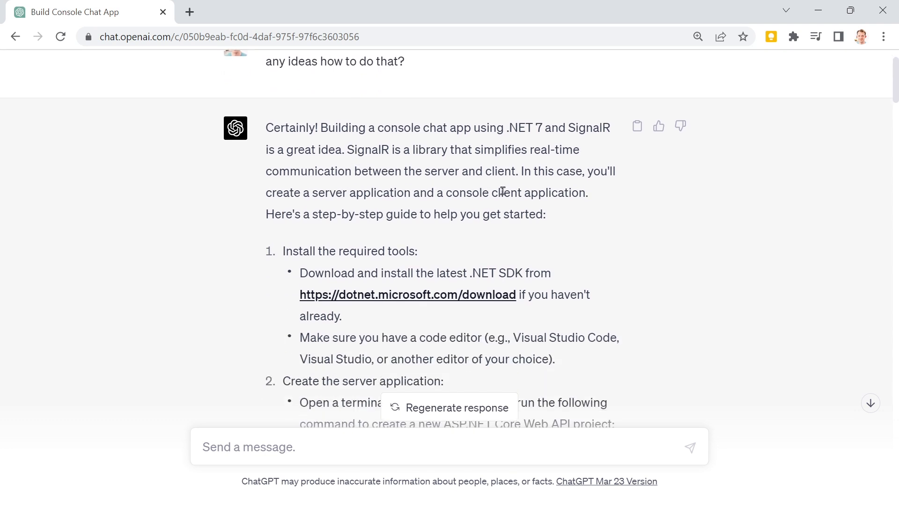
mouse_move(590, 206)
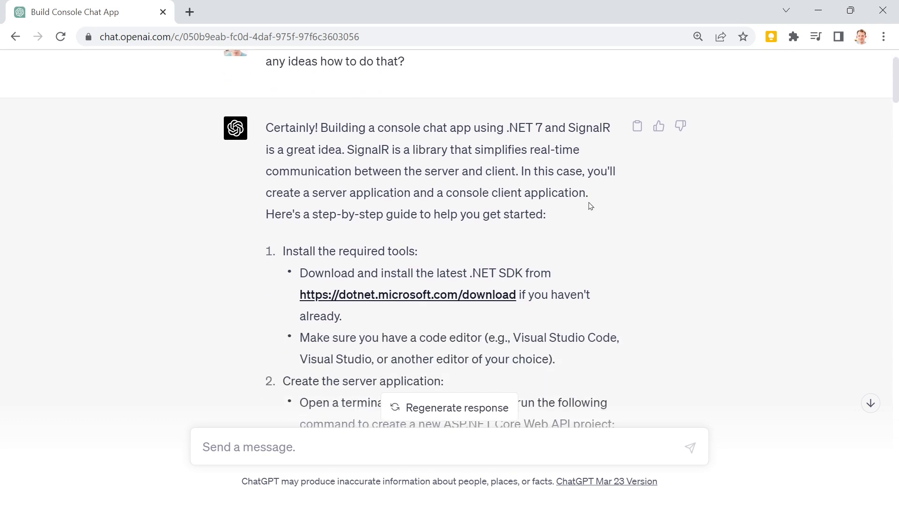
scroll("down", 3)
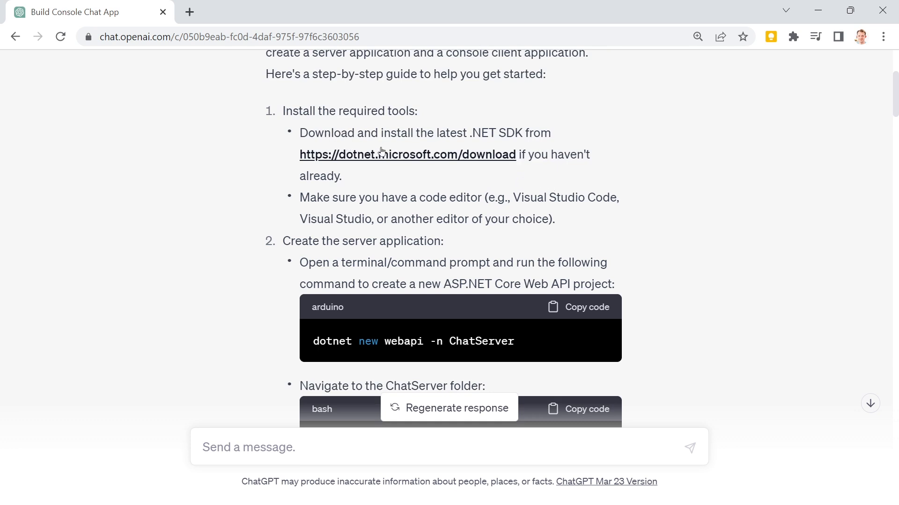
mouse_move(379, 185)
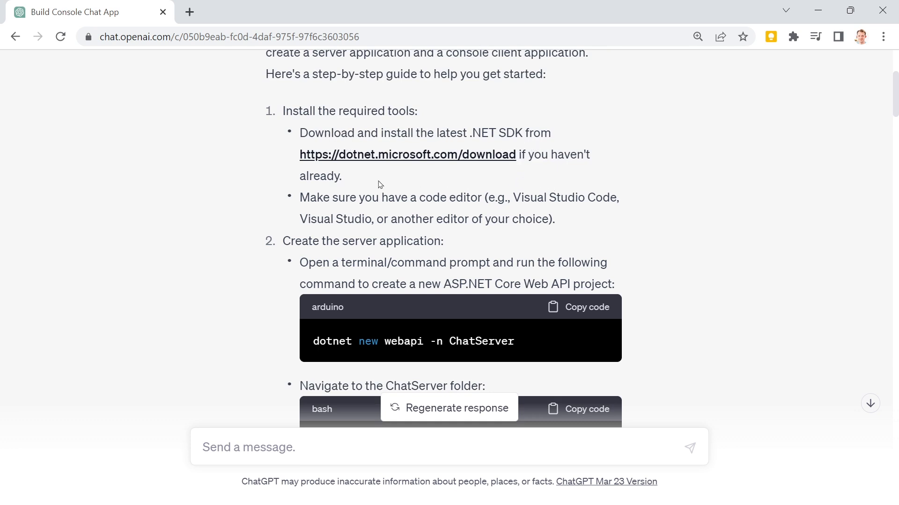
scroll("down", 3)
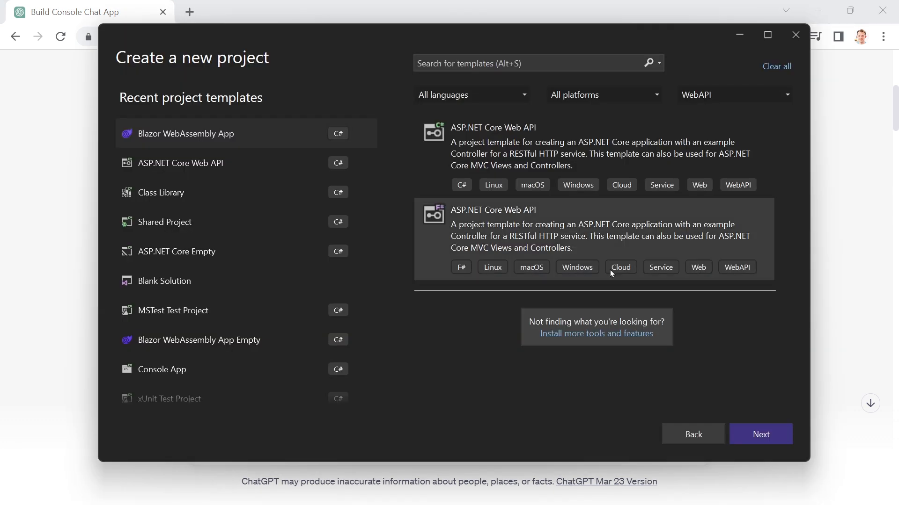
Step: Create an ASP.NET Core Web API project named ChatServer targeting .NET 7.0
left_click(189, 163)
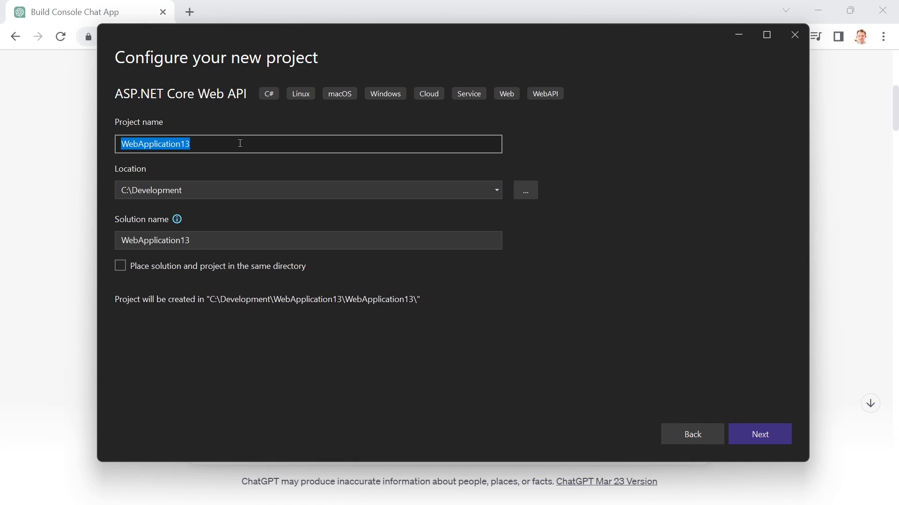
type("ChatServer")
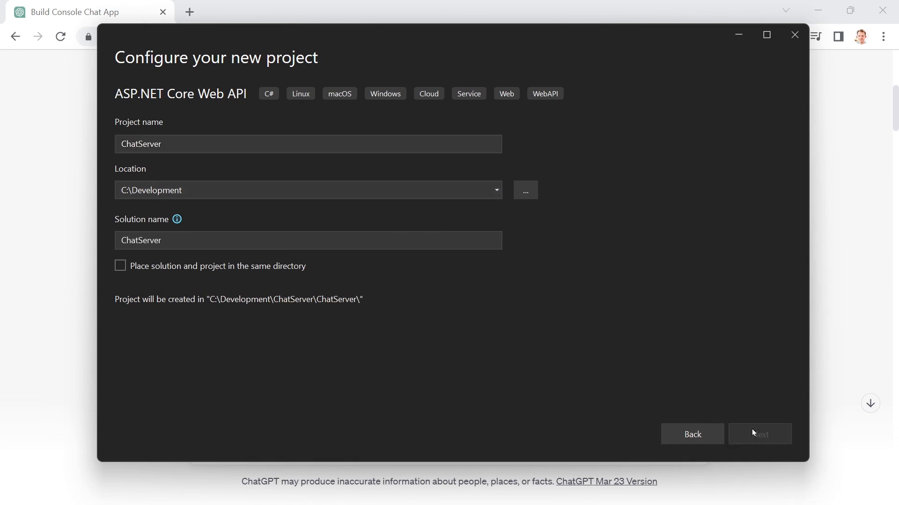
left_click(759, 434)
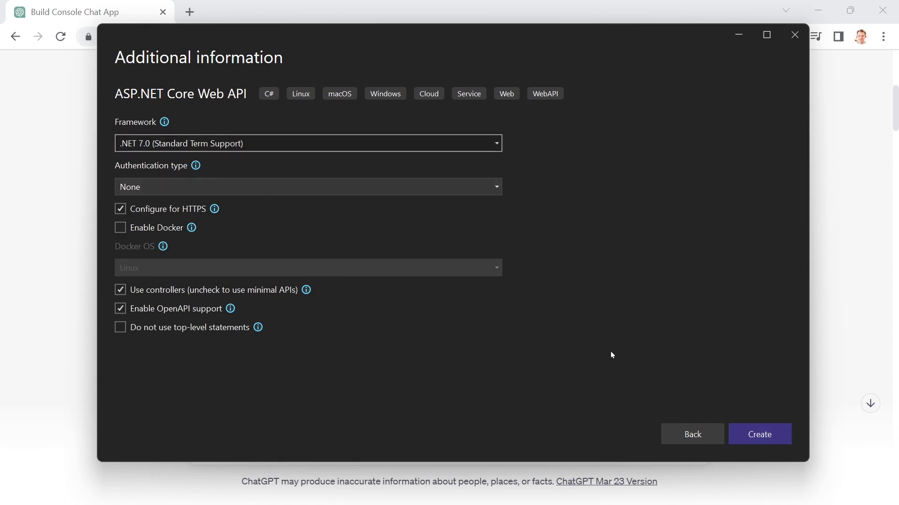
mouse_move(205, 218)
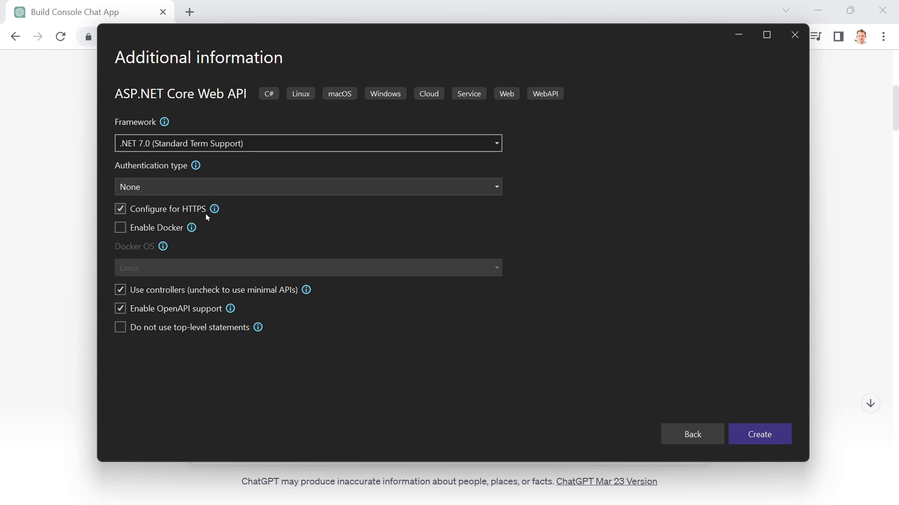
mouse_move(182, 308)
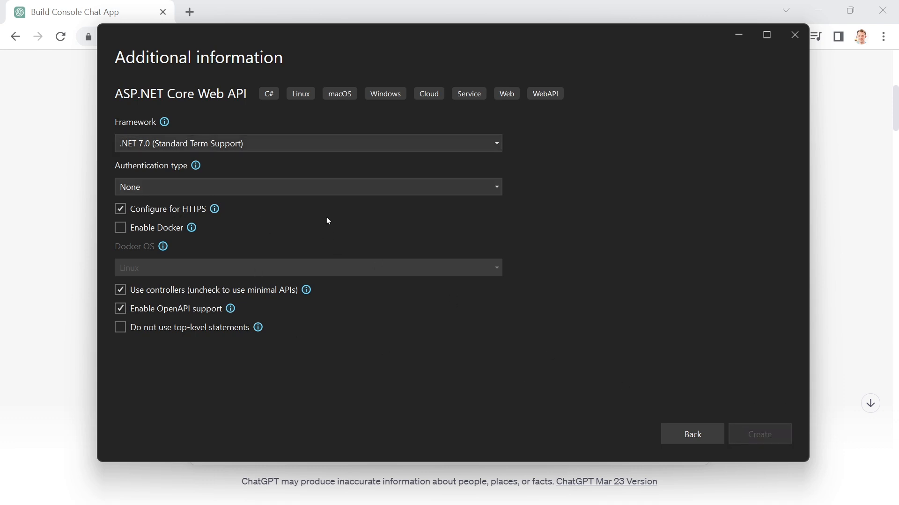
left_click(759, 433)
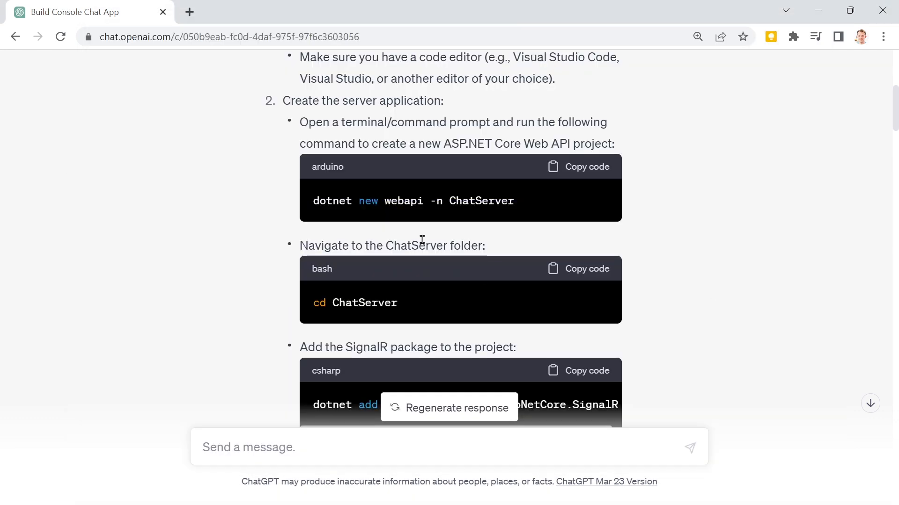
Step: Copy the 'dotnet add package Microsoft.AspNetCore.SignalR' command from the ChatGPT answer
scroll("down", 3)
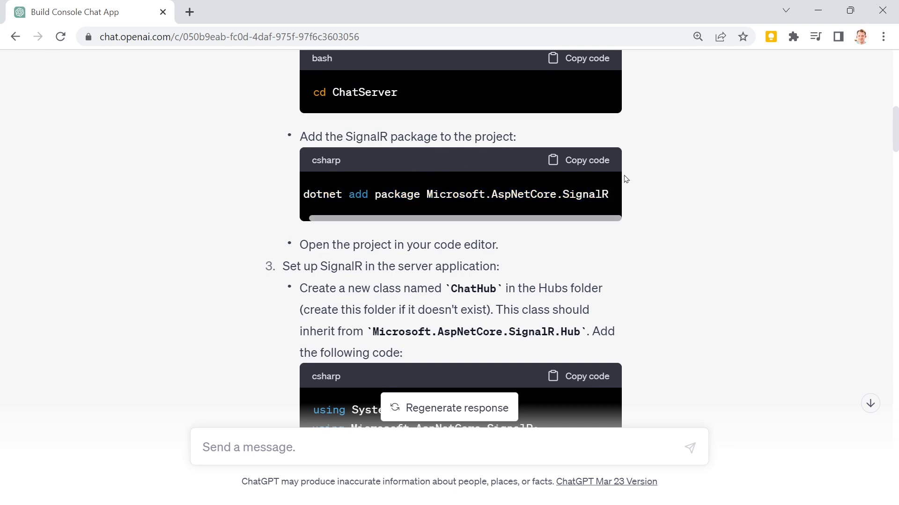
left_click(577, 160)
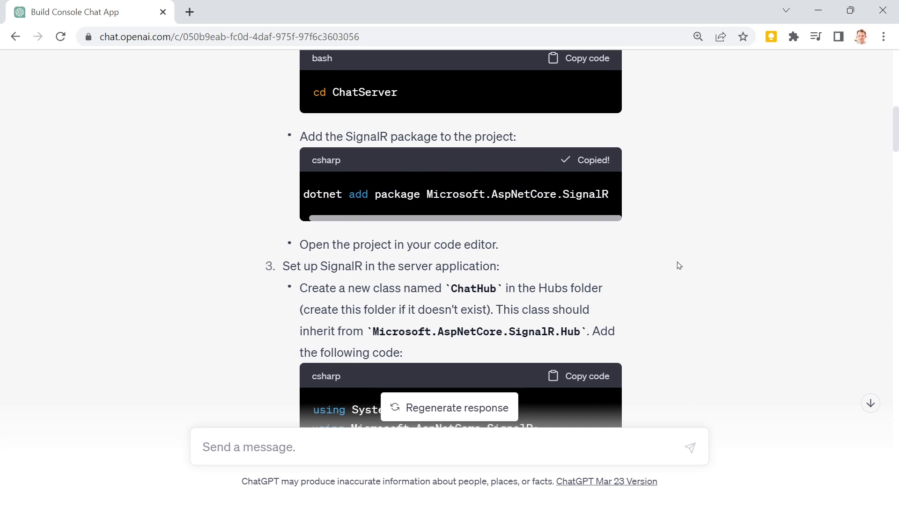
scroll("up", 3)
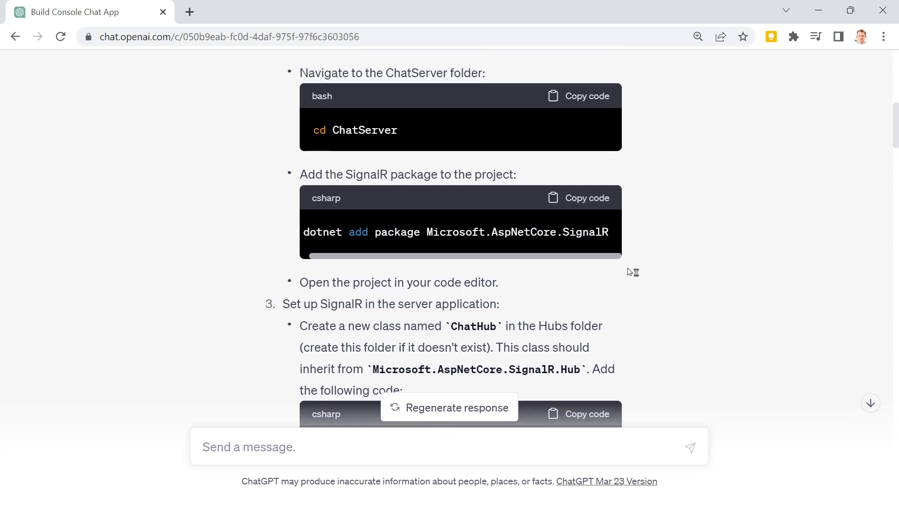
scroll("down", 3)
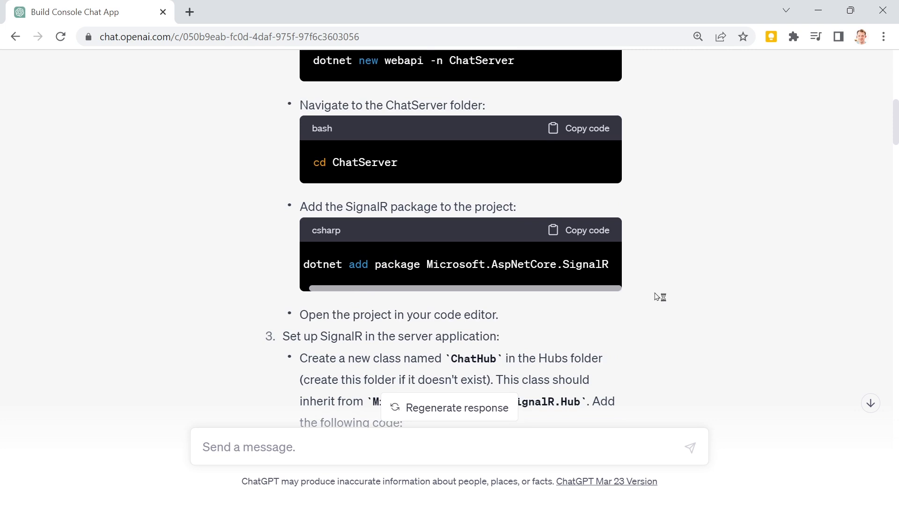
mouse_move(714, 279)
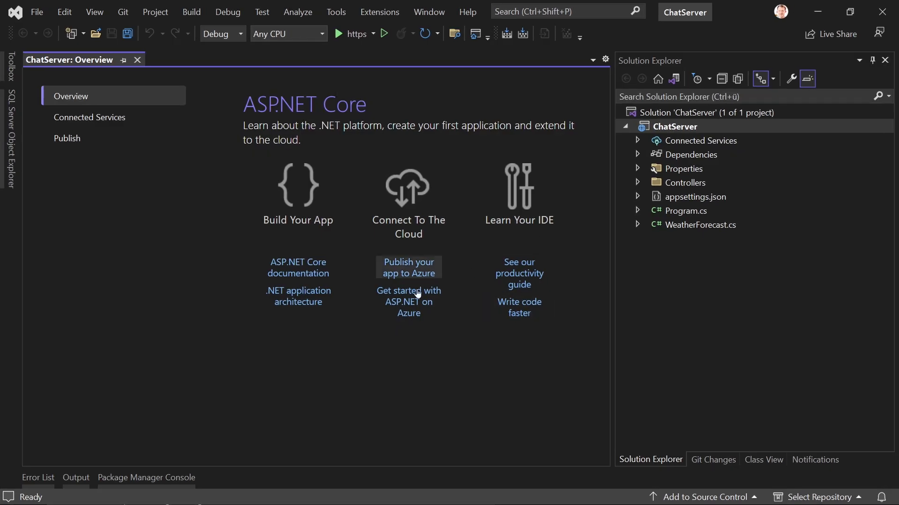
Step: Run 'dotnet add package Microsoft.AspNetCore.SignalR' for ChatServer in Package Manager Console
left_click(138, 60)
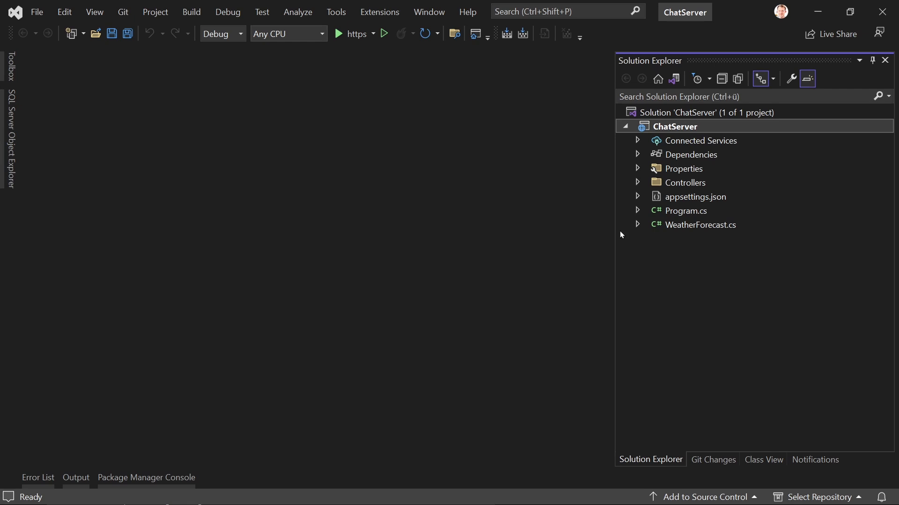
left_click(146, 478)
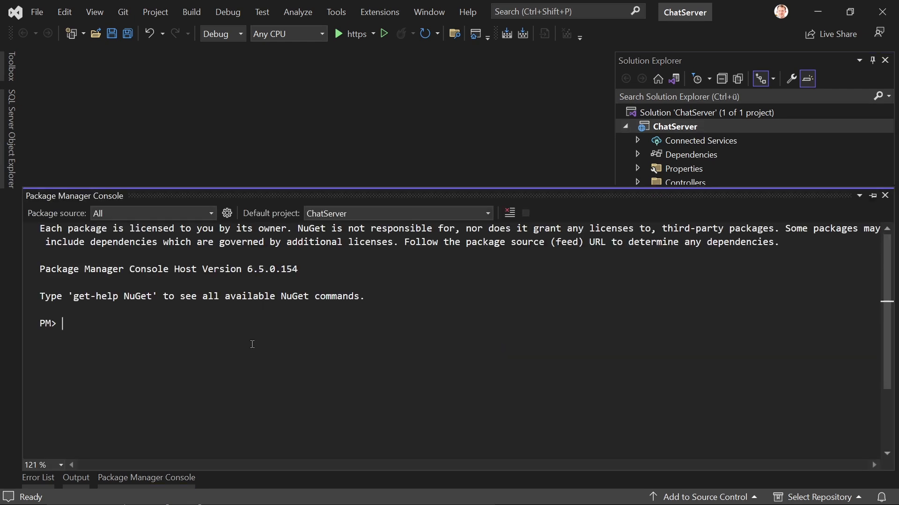
type("cd chat")
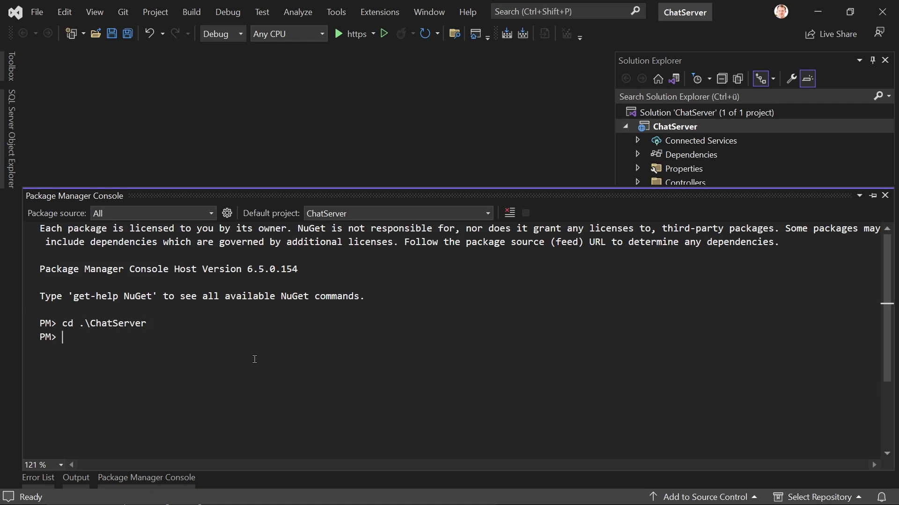
type("dotnet add package Microsoft.AspNetCore.SignalR")
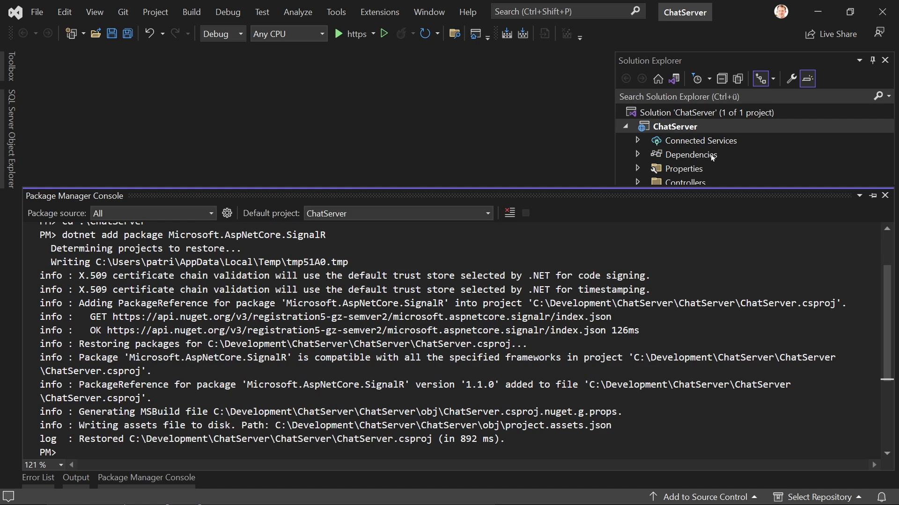
Step: Confirm Microsoft.AspNetCore.SignalR 1.1.0 appears under Dependencies > Packages
left_click(637, 155)
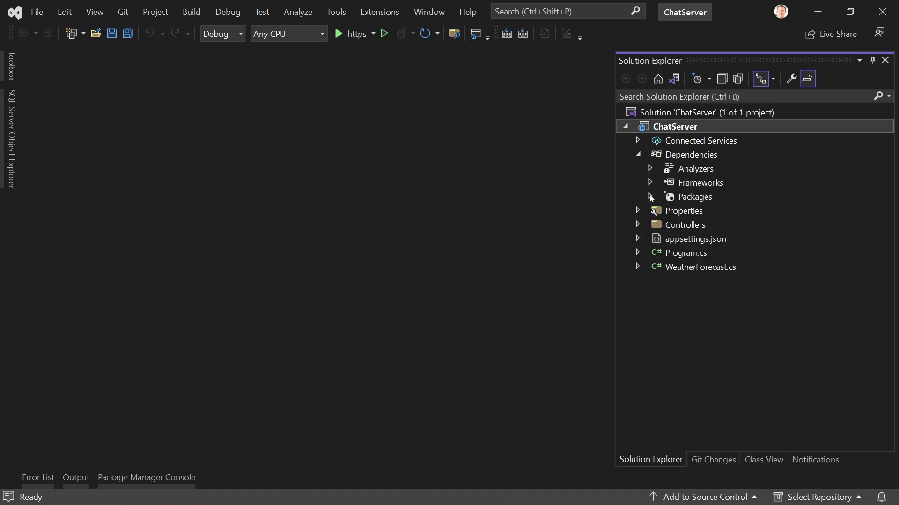
left_click(651, 197)
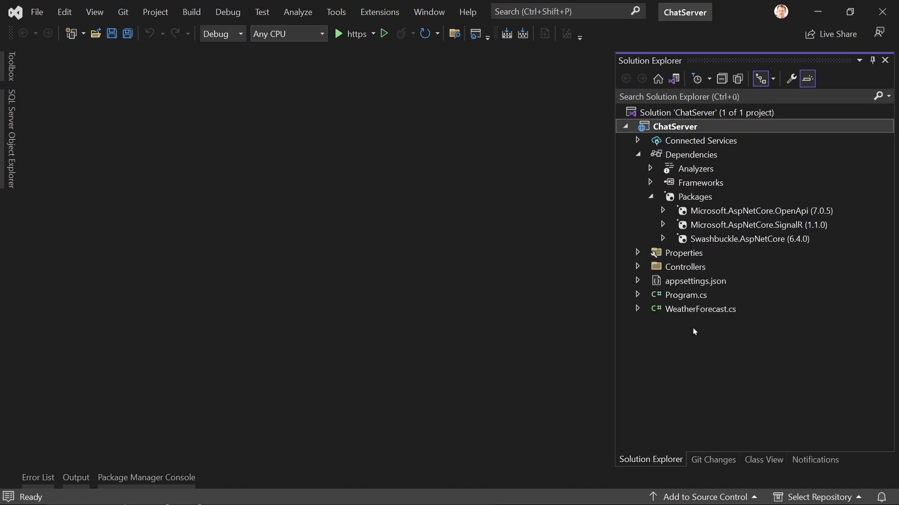
double_click(677, 126)
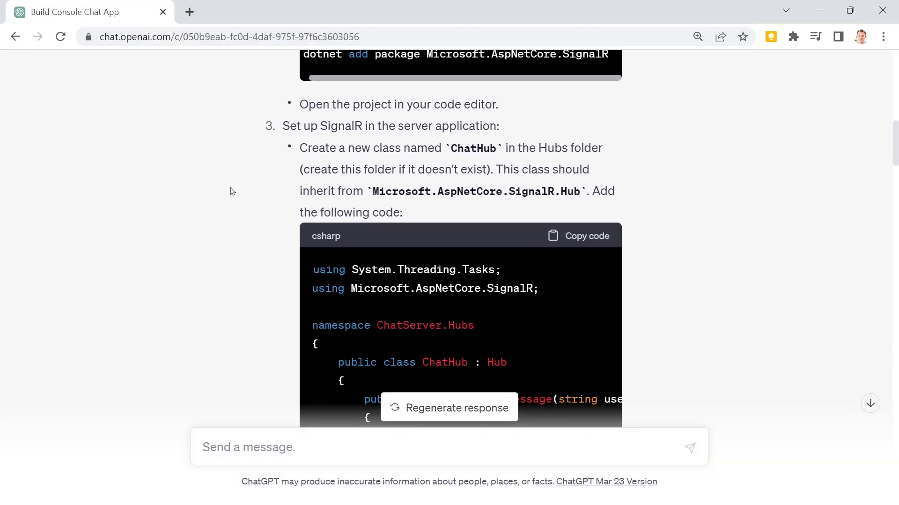
mouse_move(273, 142)
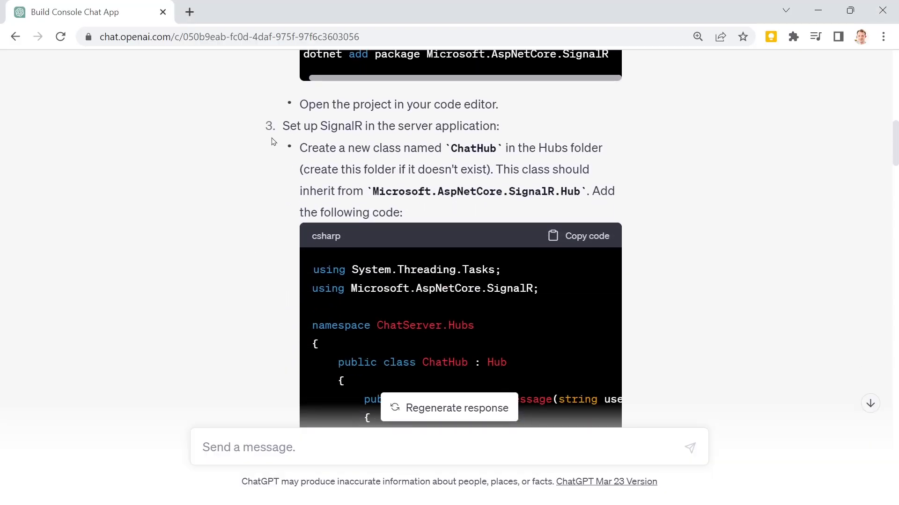
scroll("down", 3)
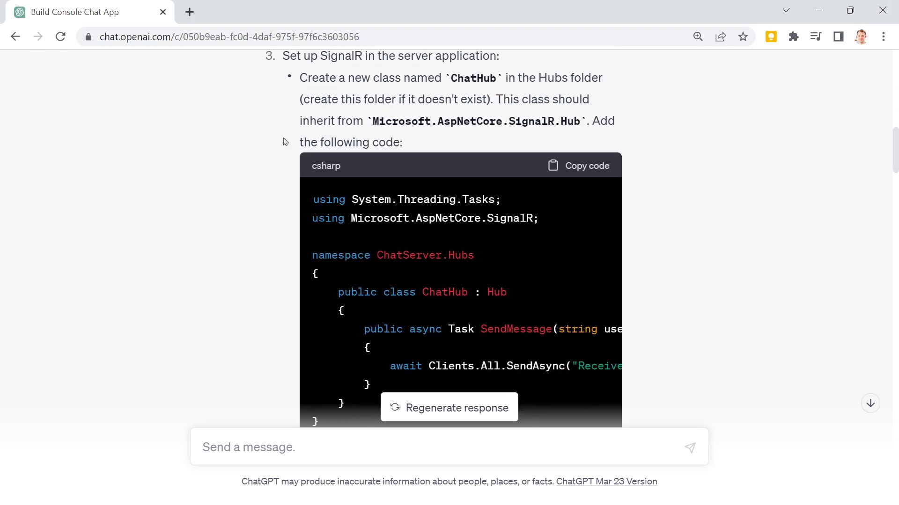
mouse_move(645, 98)
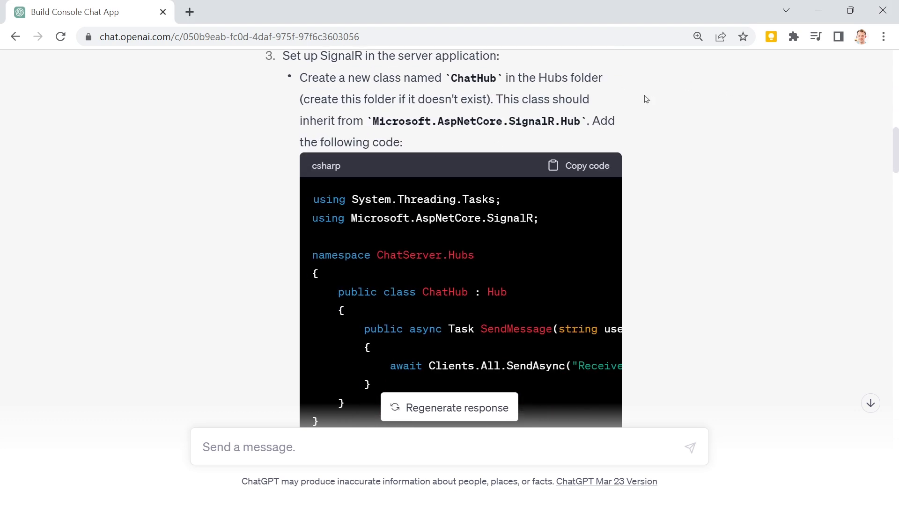
mouse_move(497, 103)
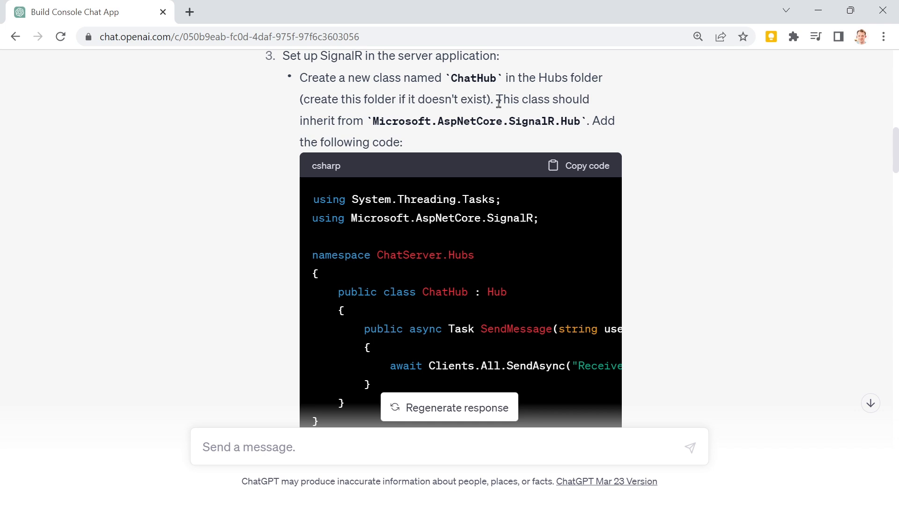
mouse_move(399, 124)
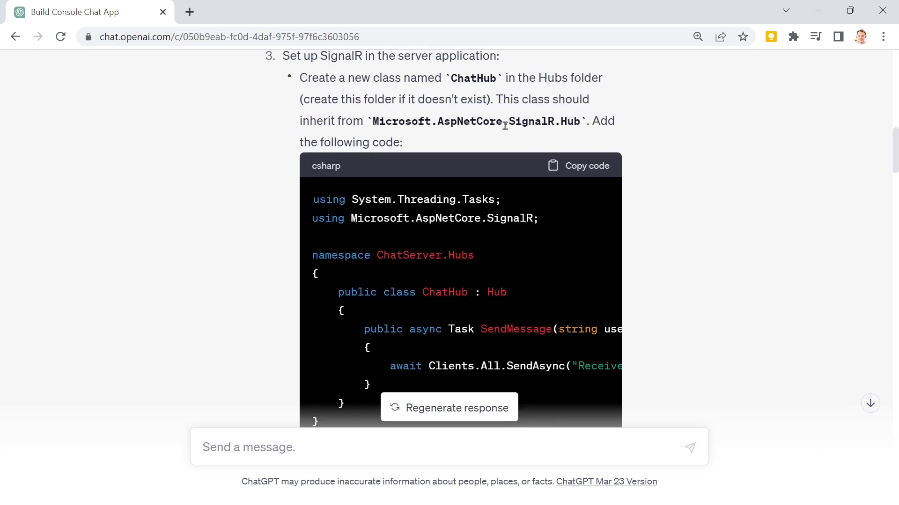
scroll("down", 3)
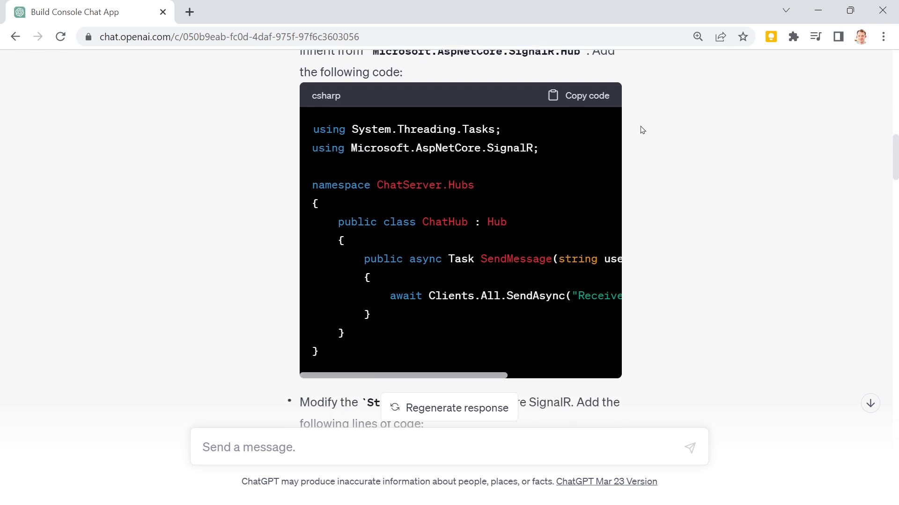
mouse_move(443, 215)
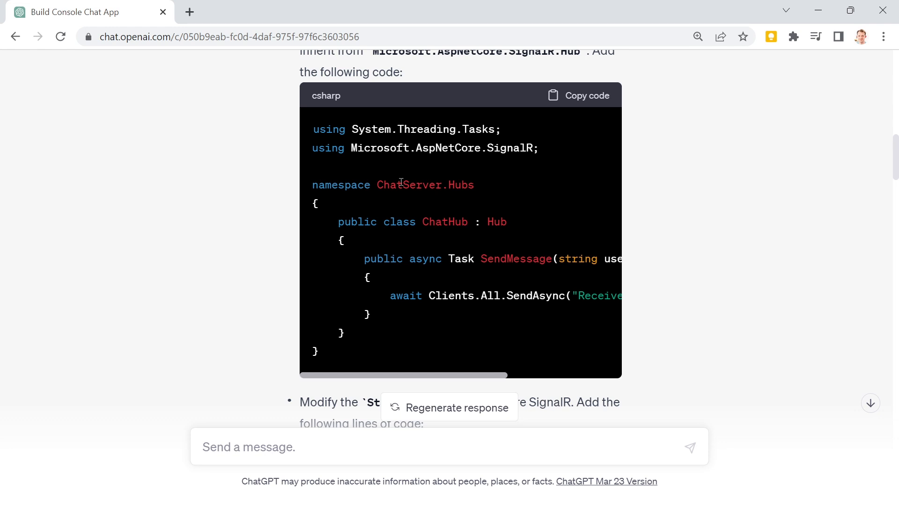
mouse_move(369, 254)
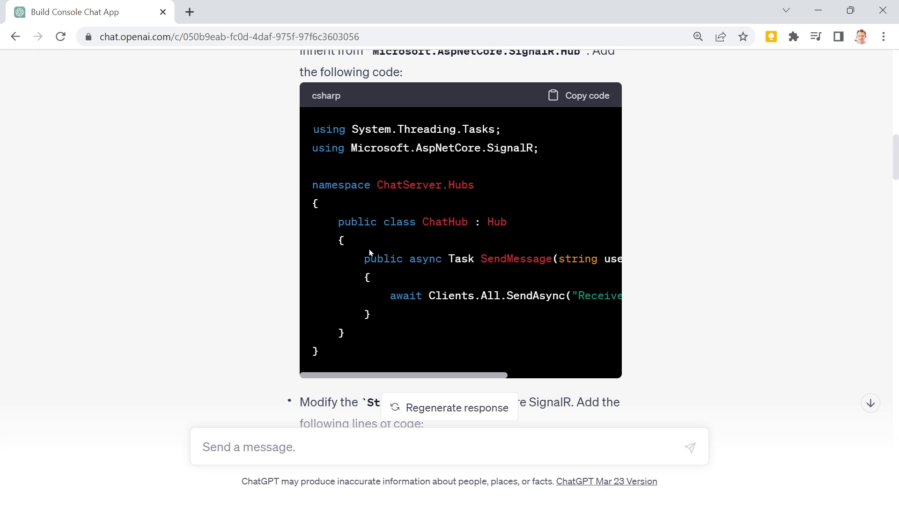
left_click(586, 95)
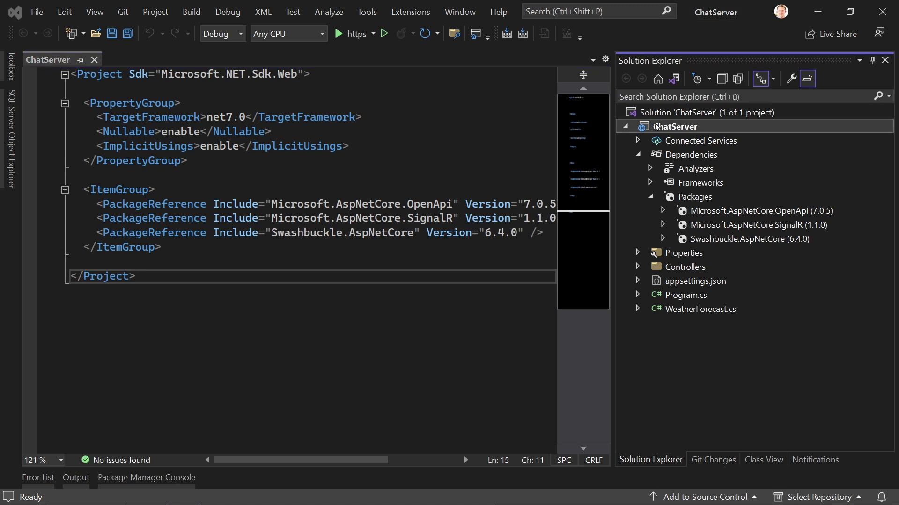
Step: Add a Hubs folder to ChatServer with a ChatHub.cs class inside it
right_click(680, 126)
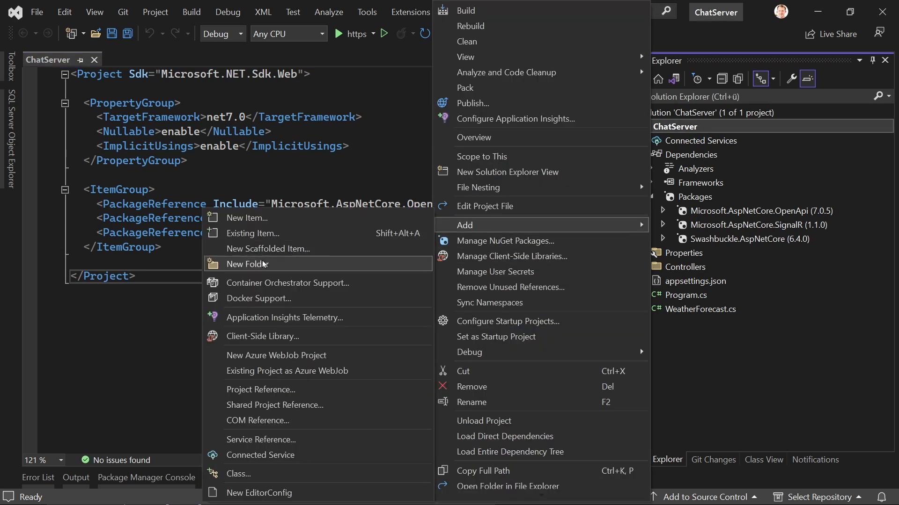
left_click(247, 264)
type("ChatHub.cs")
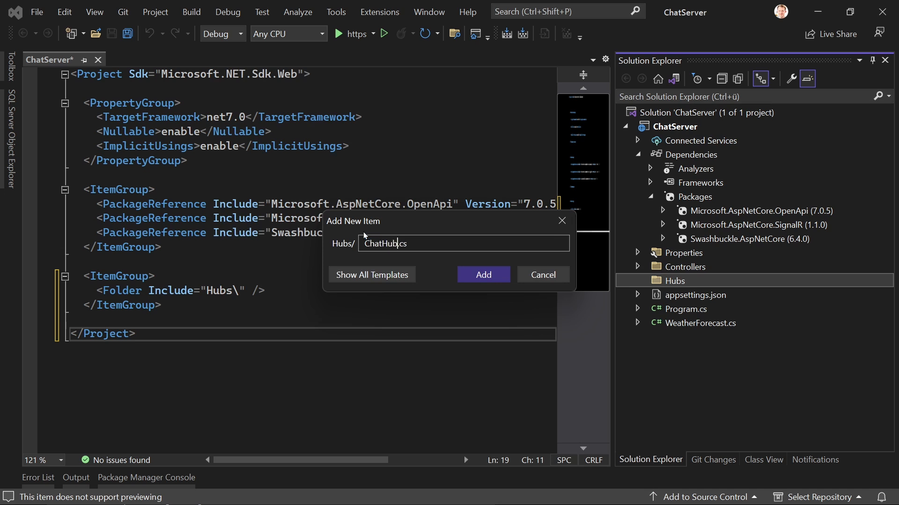
left_click(483, 274)
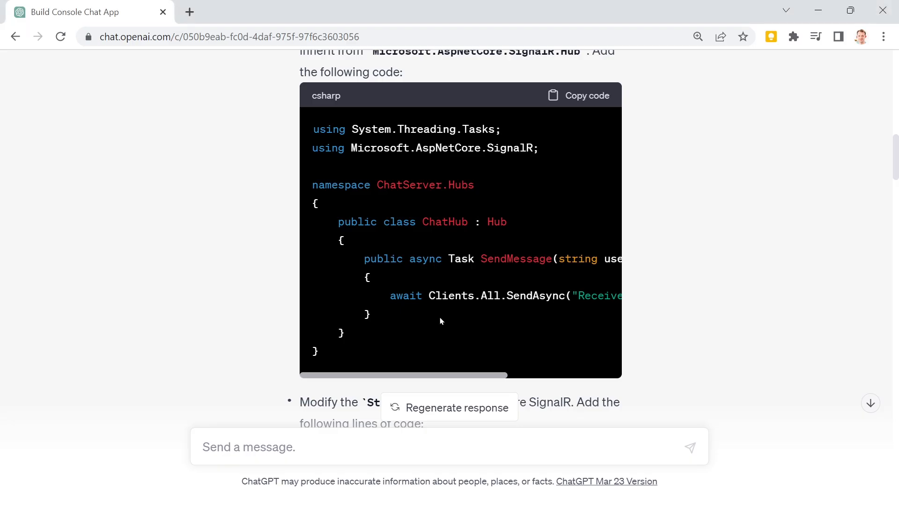
scroll("down", 3)
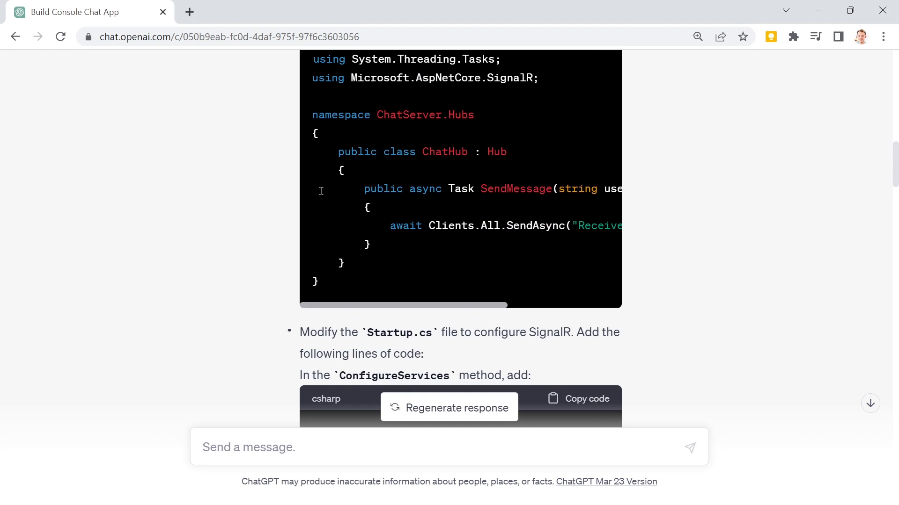
mouse_move(310, 207)
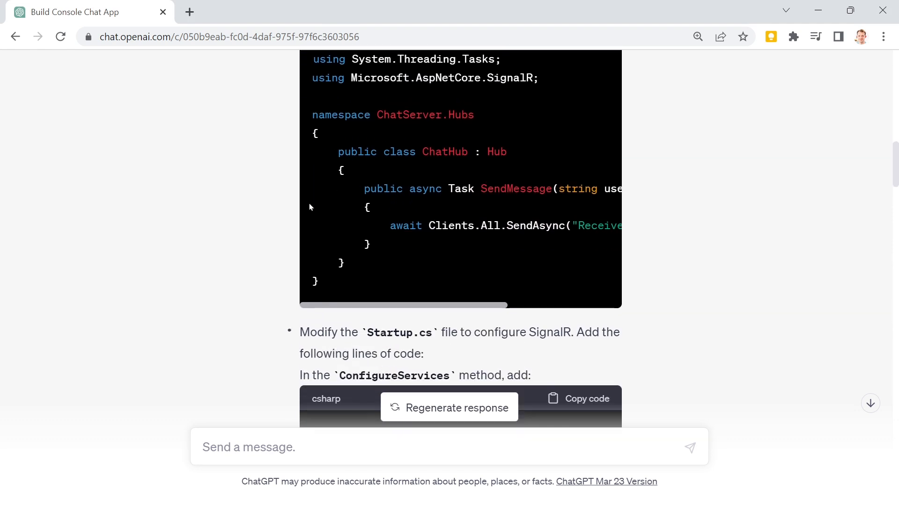
scroll("down", 3)
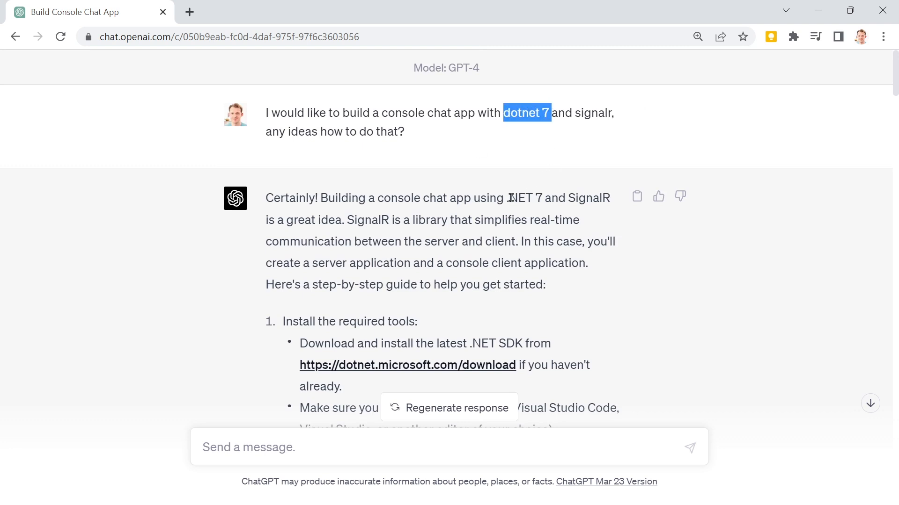
scroll("down", 3)
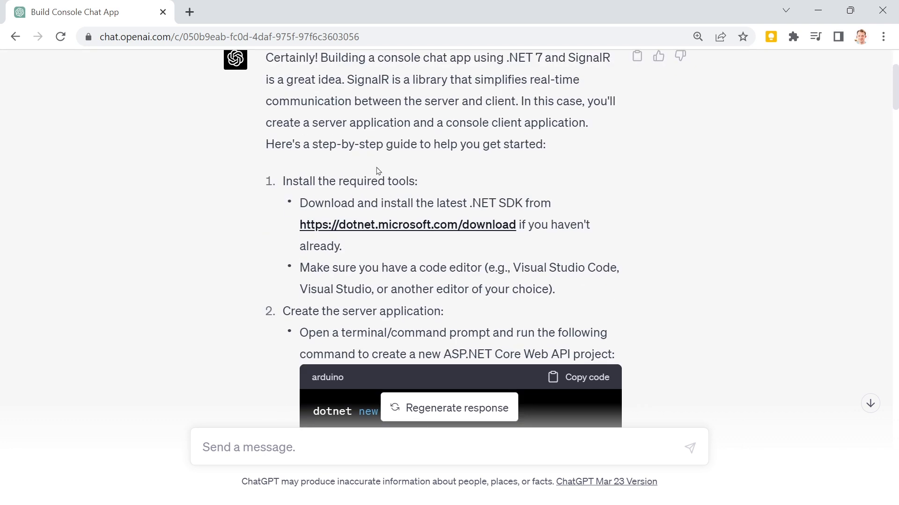
scroll("down", 3)
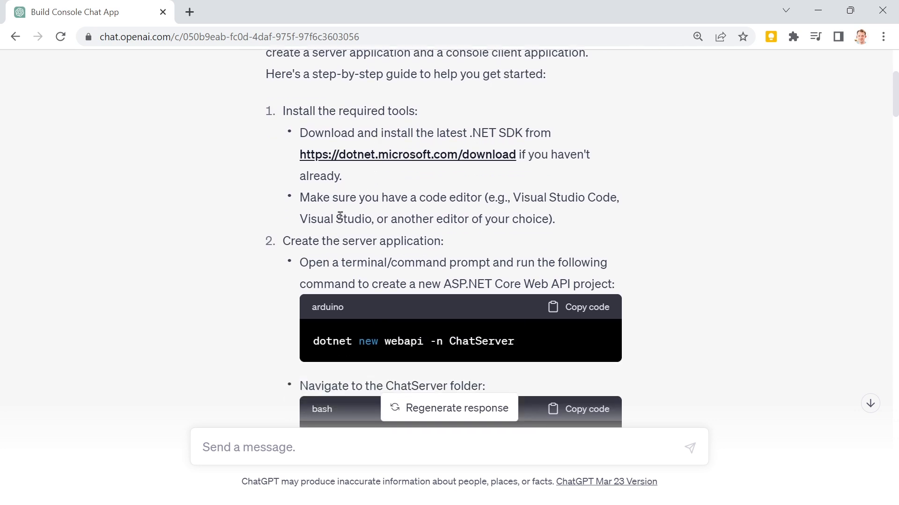
scroll("down", 3)
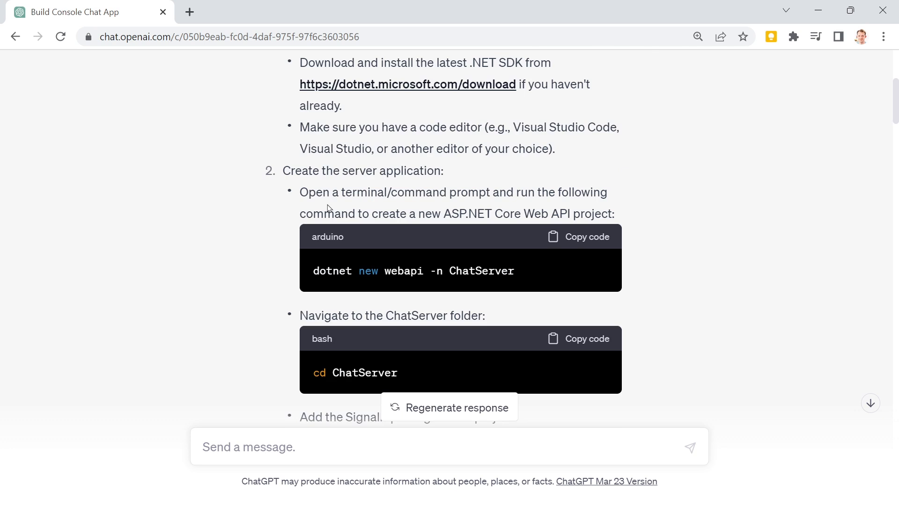
mouse_move(355, 165)
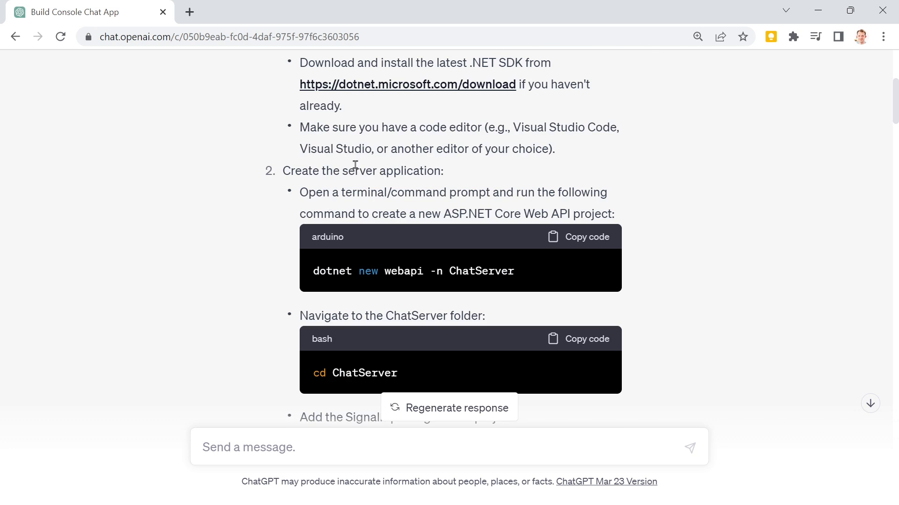
scroll("down", 3)
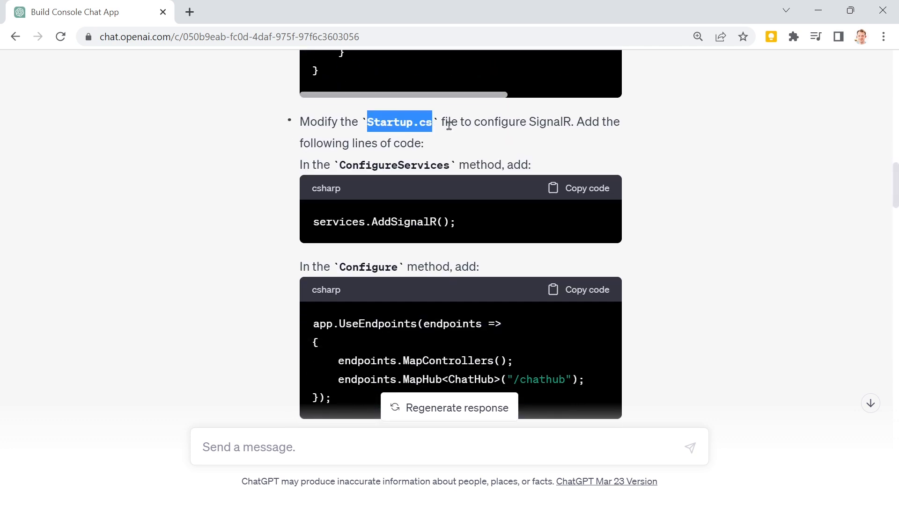
scroll("down", 3)
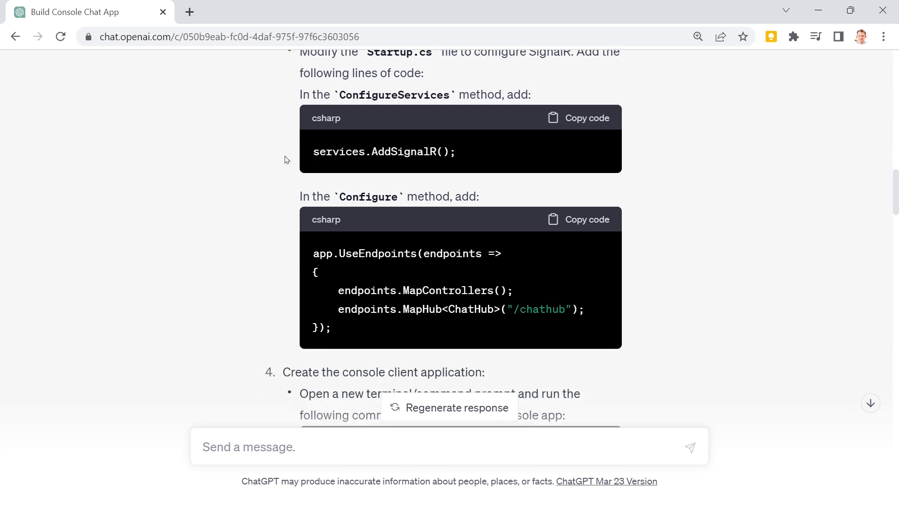
scroll("down", 3)
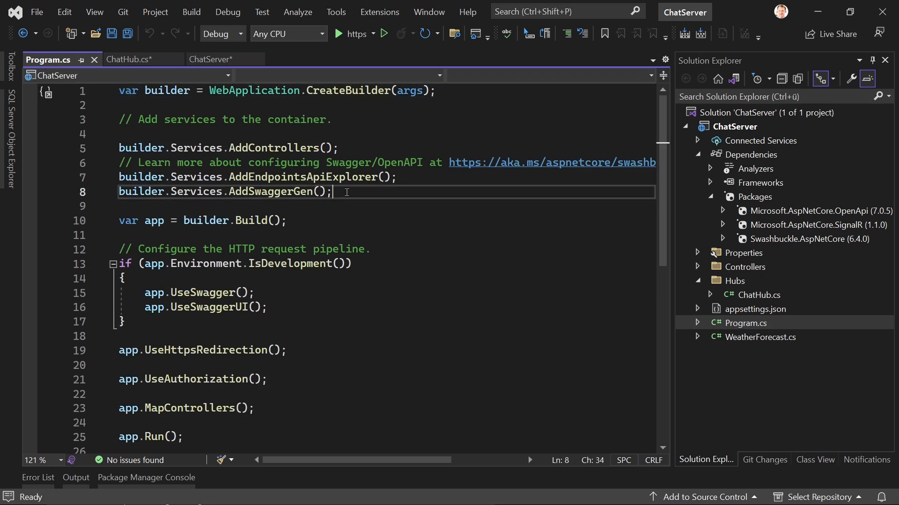
Step: Add builder.Services.AddSignalR() and app.MapHub<ChatHub>("/chathub") to ChatServer's Program.cs
type("services.AddSignalR();")
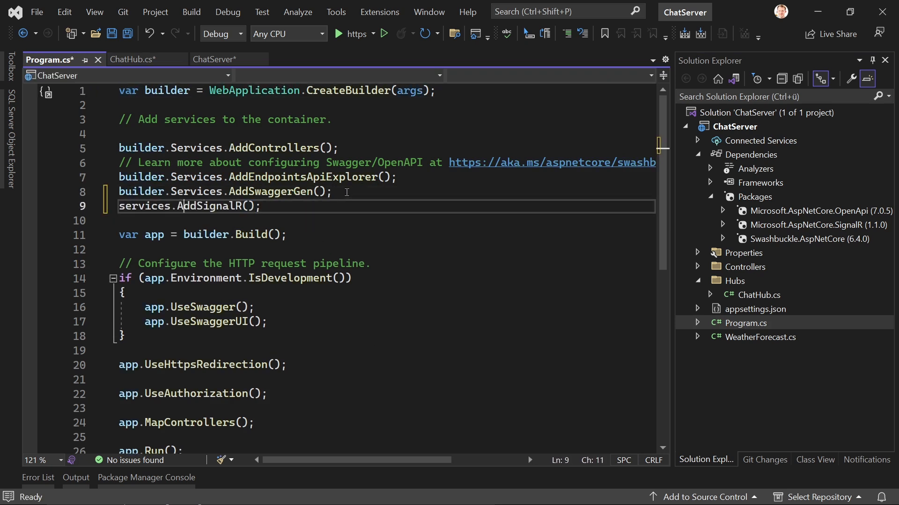
type("b")
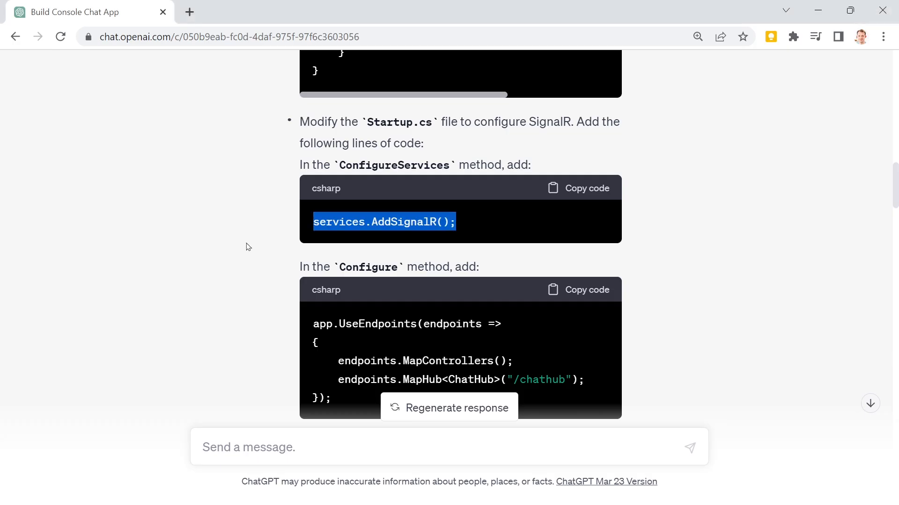
scroll("down", 3)
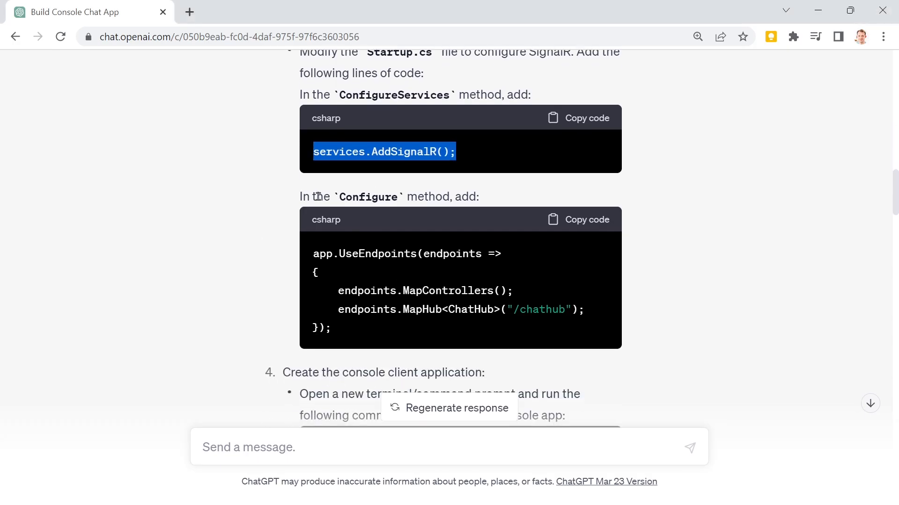
scroll("down", 3)
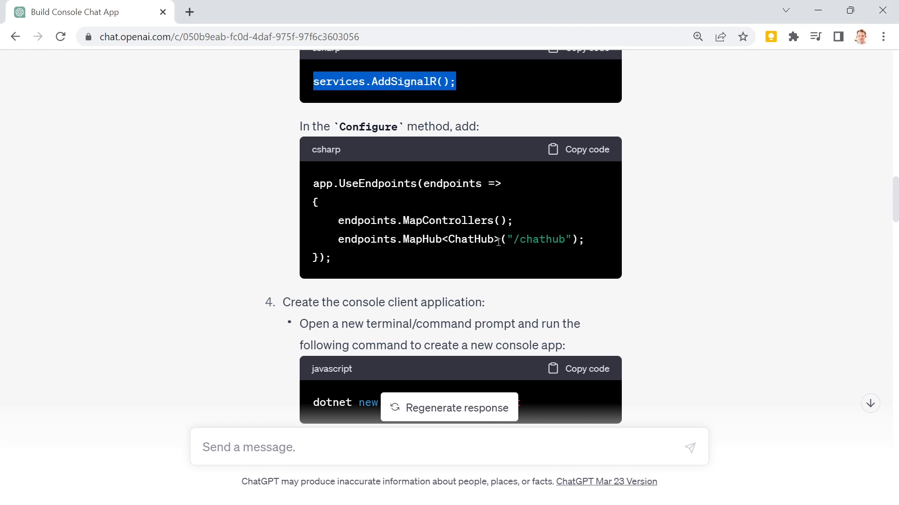
triple_click(459, 238)
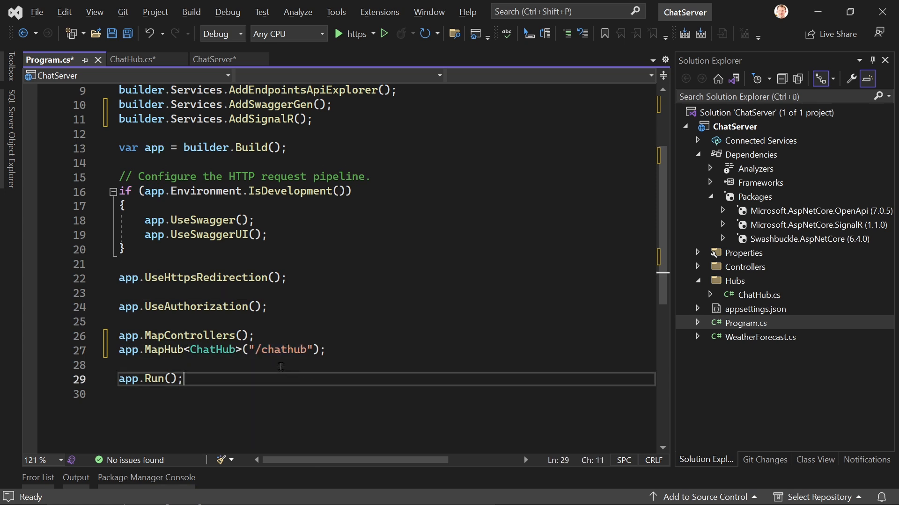
mouse_move(280, 349)
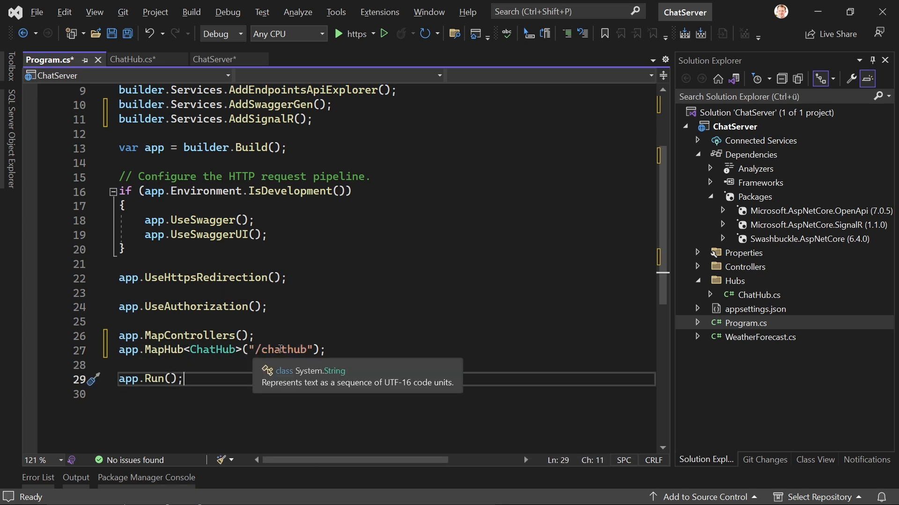
mouse_move(271, 339)
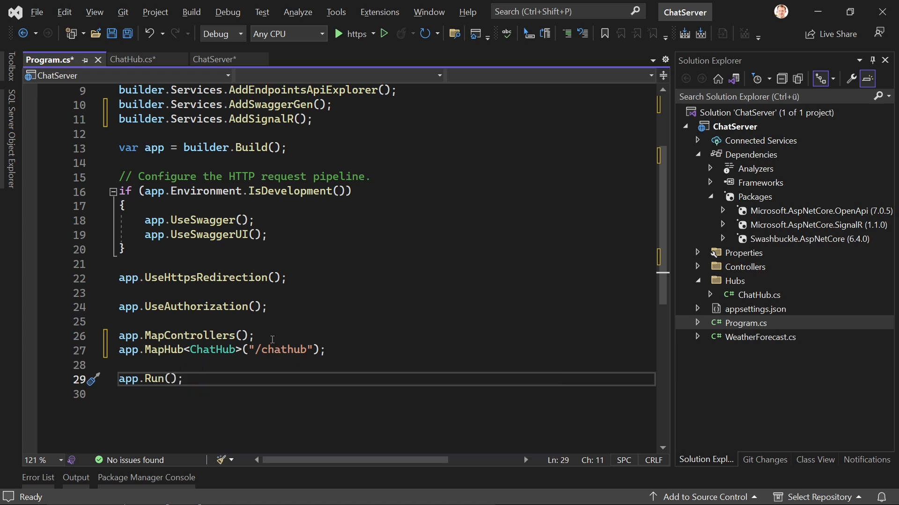
left_click(133, 59)
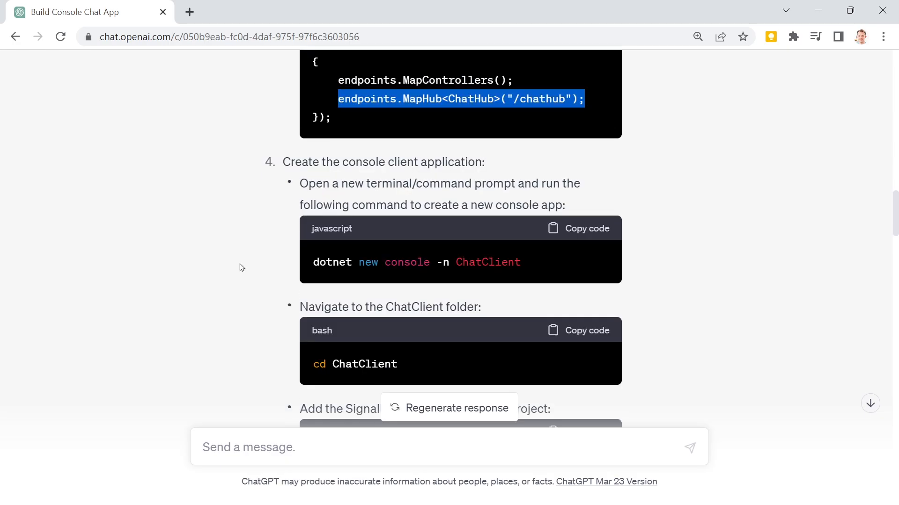
mouse_move(256, 211)
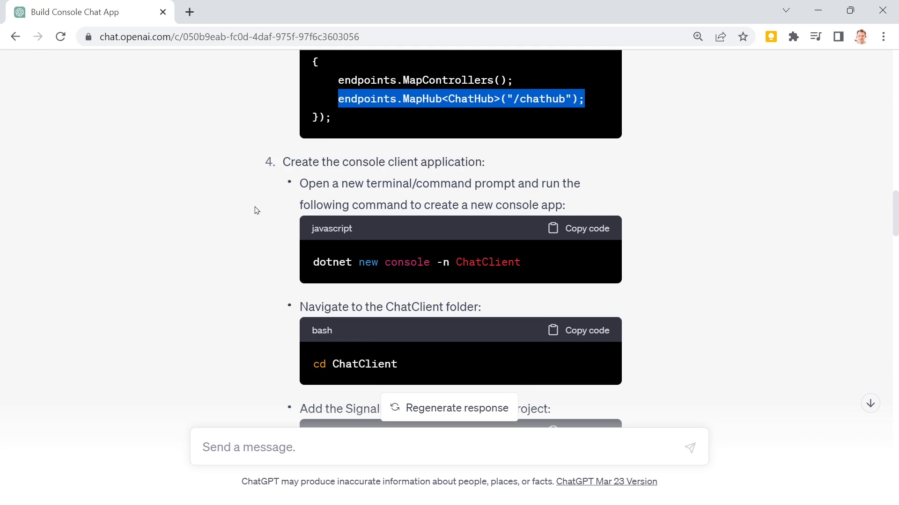
mouse_move(247, 189)
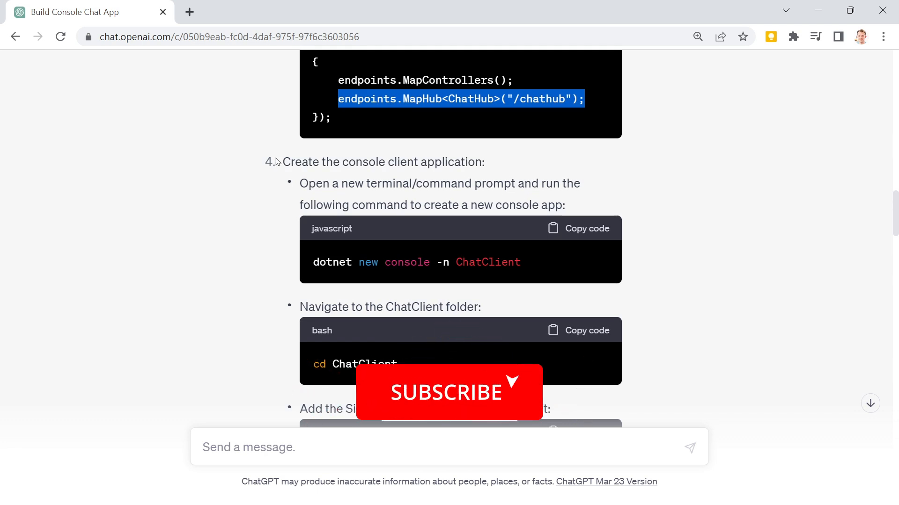
left_click(448, 393)
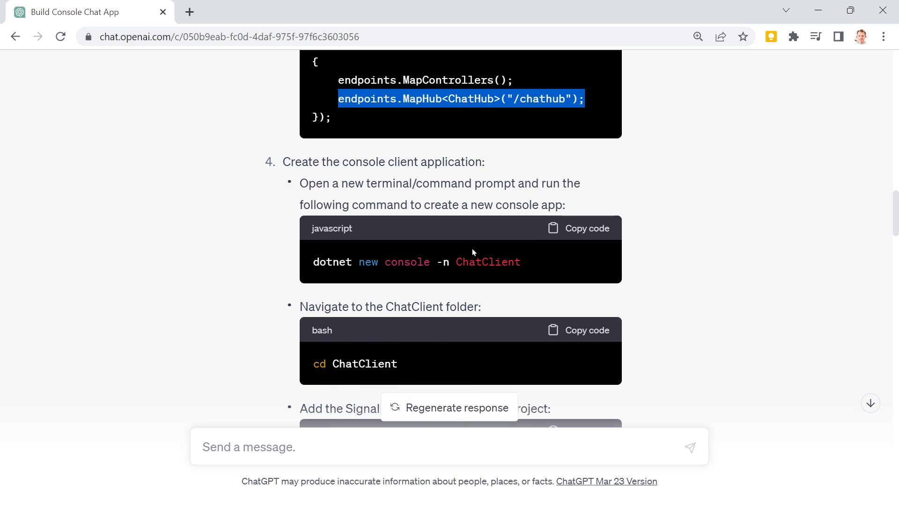
mouse_move(474, 241)
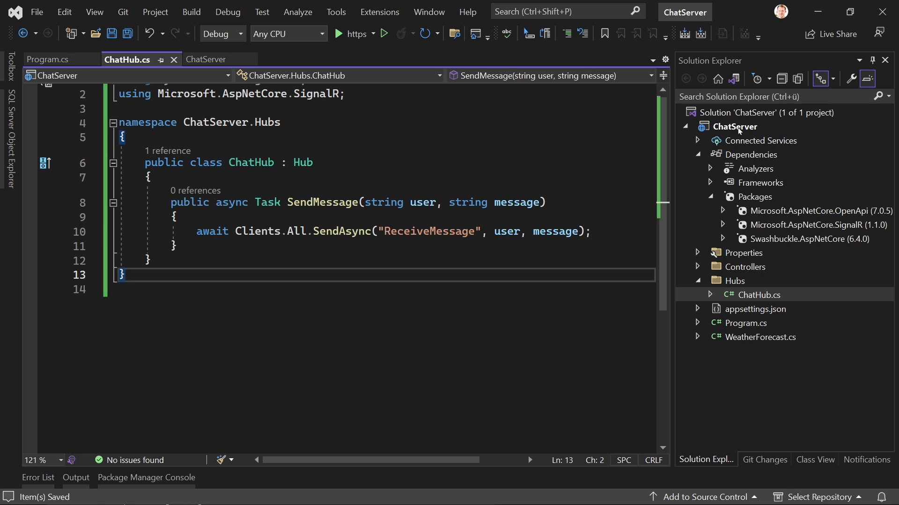
Step: Add a Console App project named ChatClient targeting .NET 7.0 to the solution
right_click(737, 126)
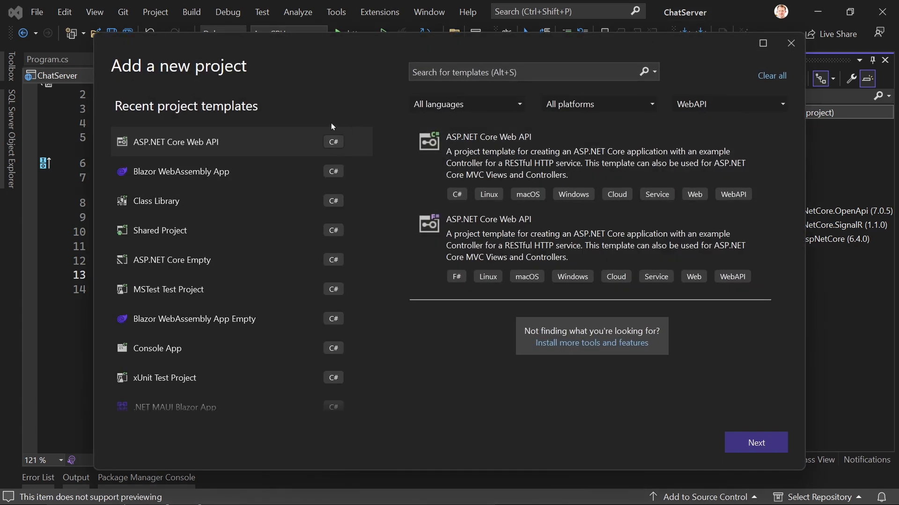
type("console")
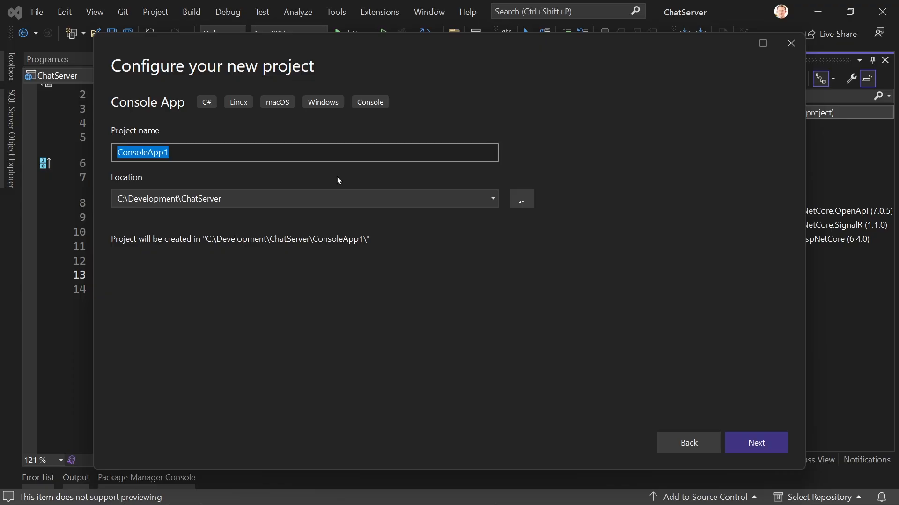
type("ChatClient")
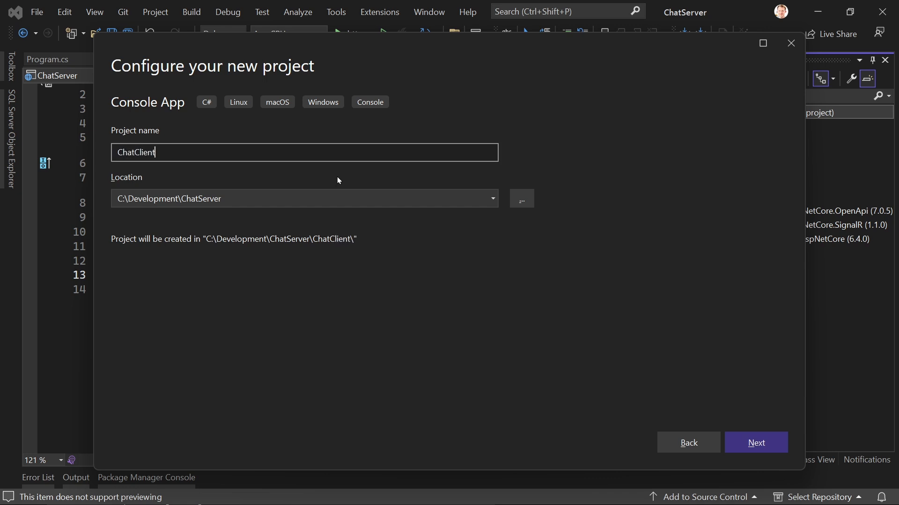
left_click(756, 442)
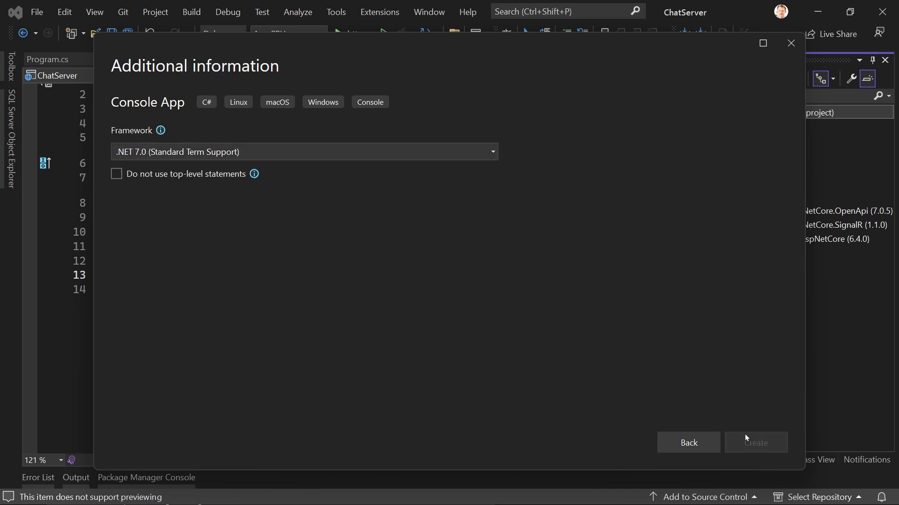
left_click(755, 443)
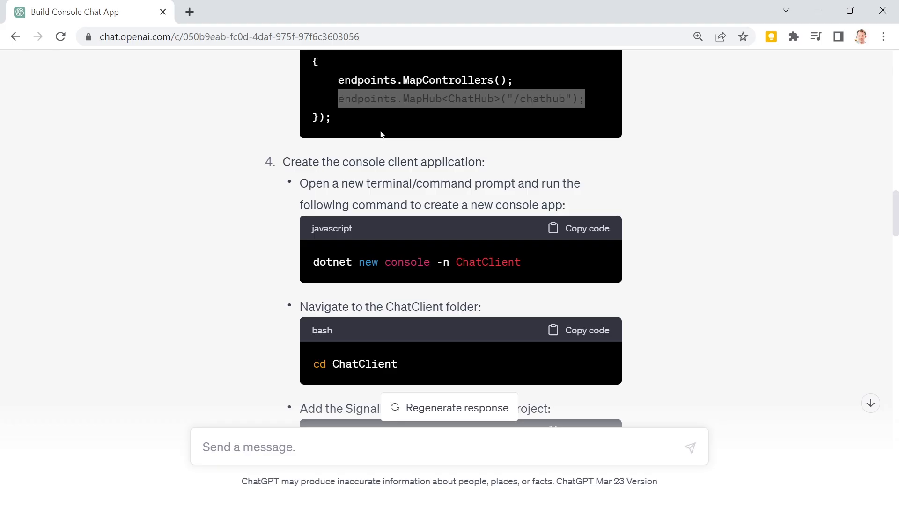
scroll("down", 3)
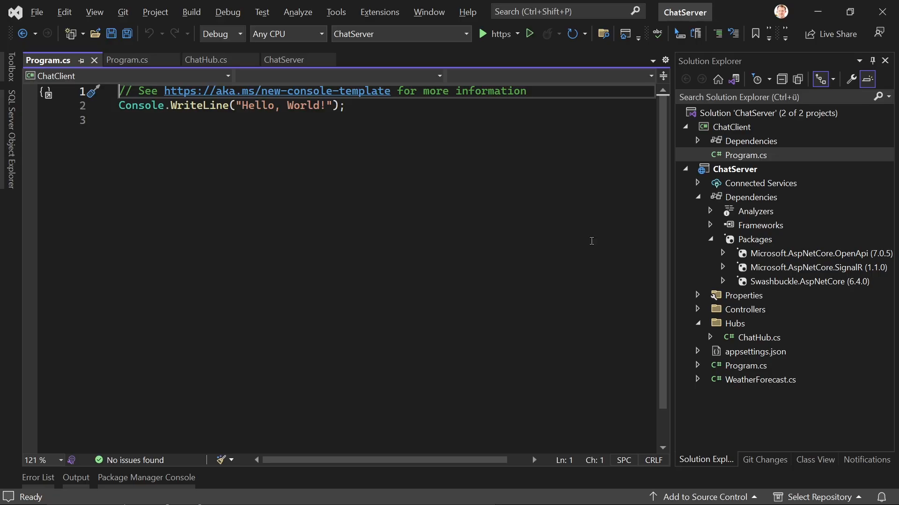
Step: Install Microsoft.AspNetCore.SignalR.Client into ChatClient and confirm it under its Dependencies
left_click(146, 477)
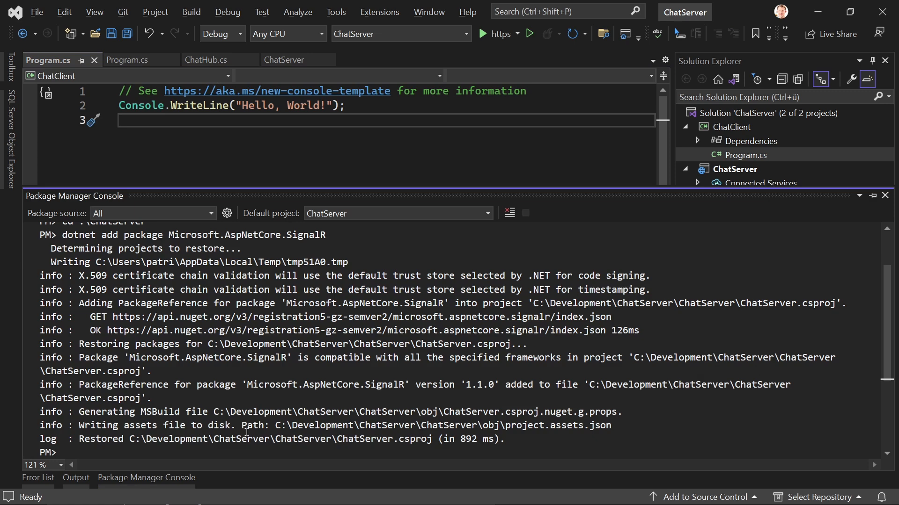
type("cd ..")
type("cd chatcl")
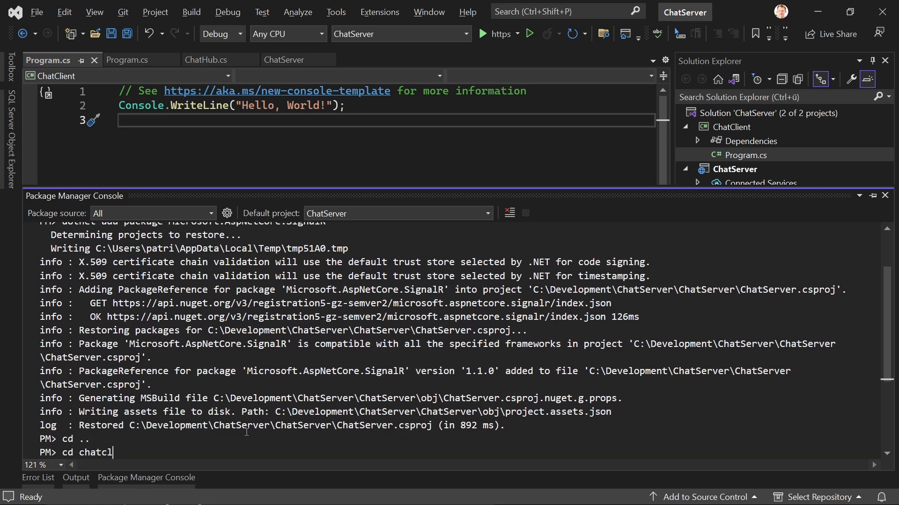
key("BackSpace")
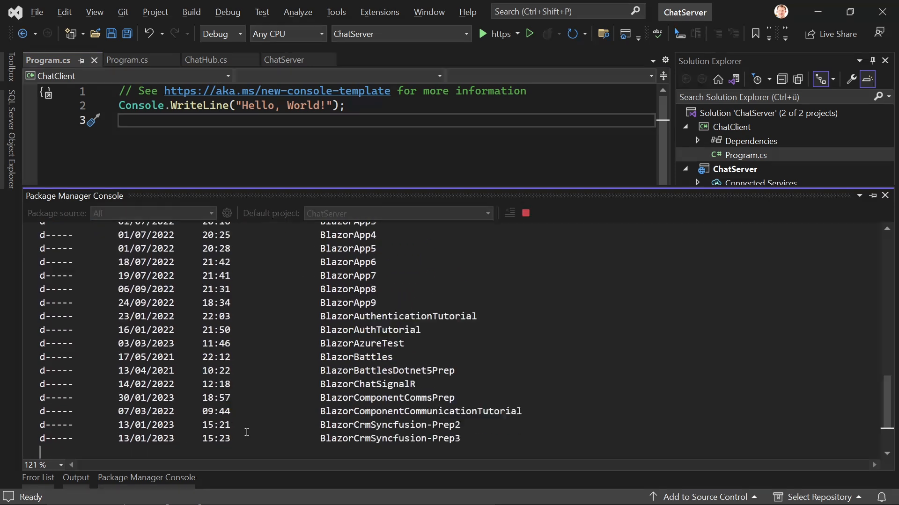
scroll("down", 3)
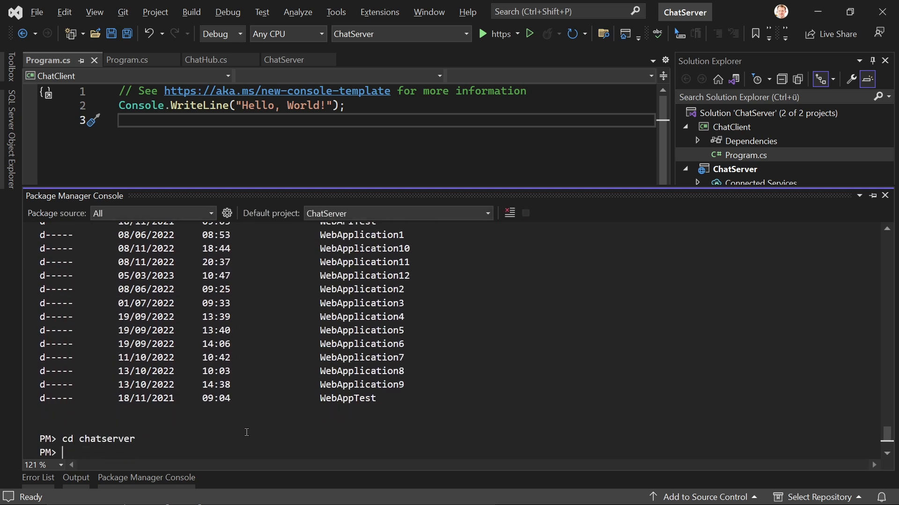
type("cd chatclient")
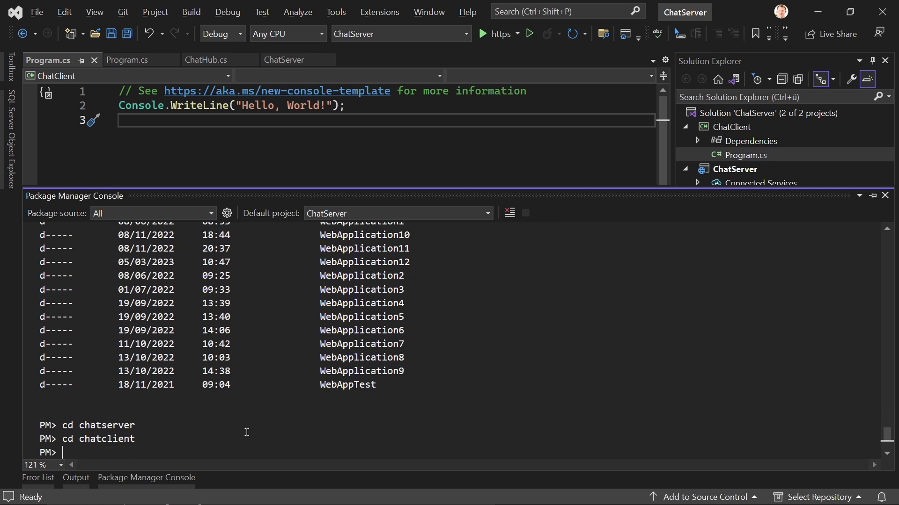
type("dir")
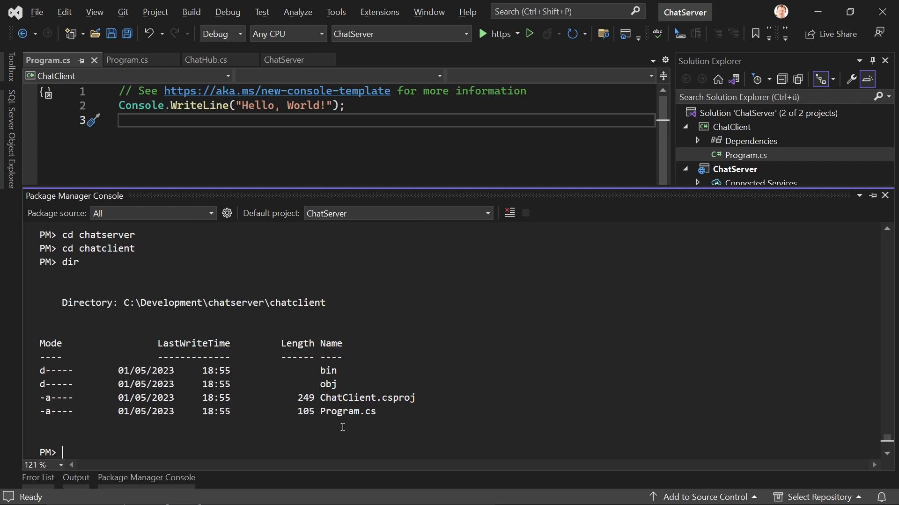
type("dotnet add package Microsoft.AspNetCore.SignalR.Client")
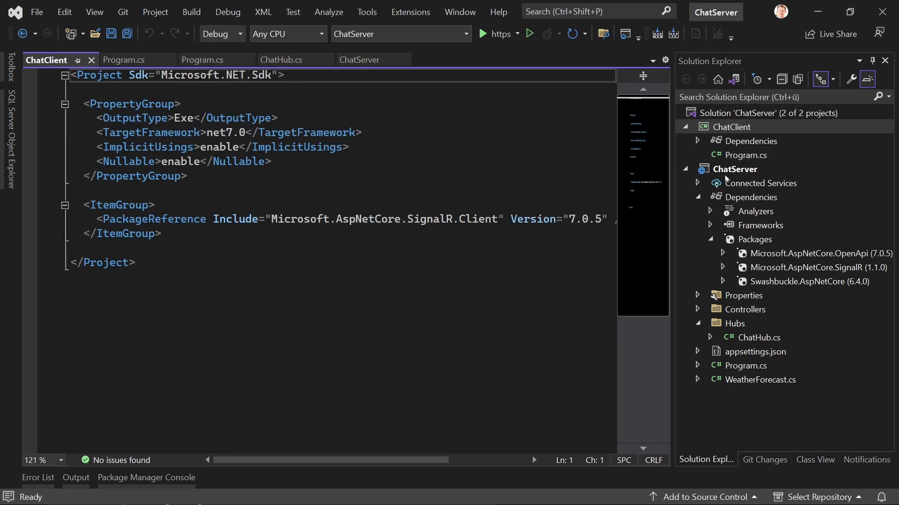
left_click(696, 141)
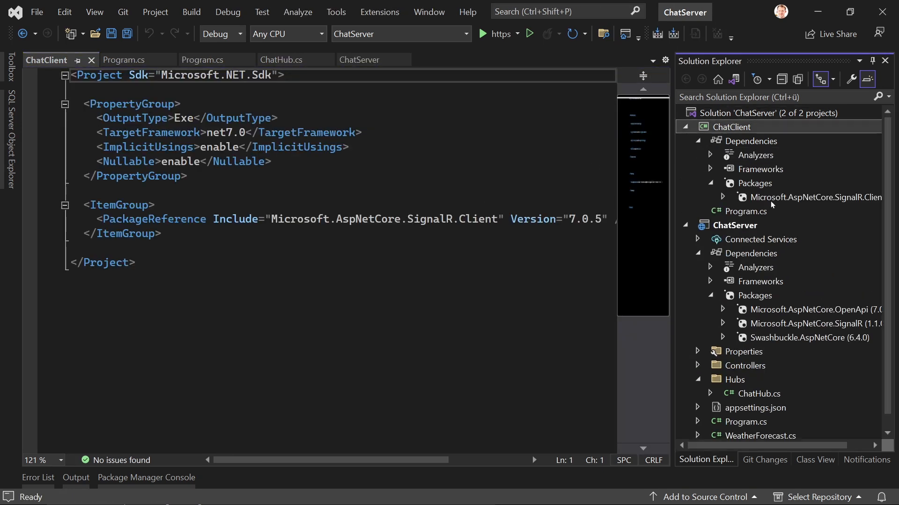
left_click(696, 127)
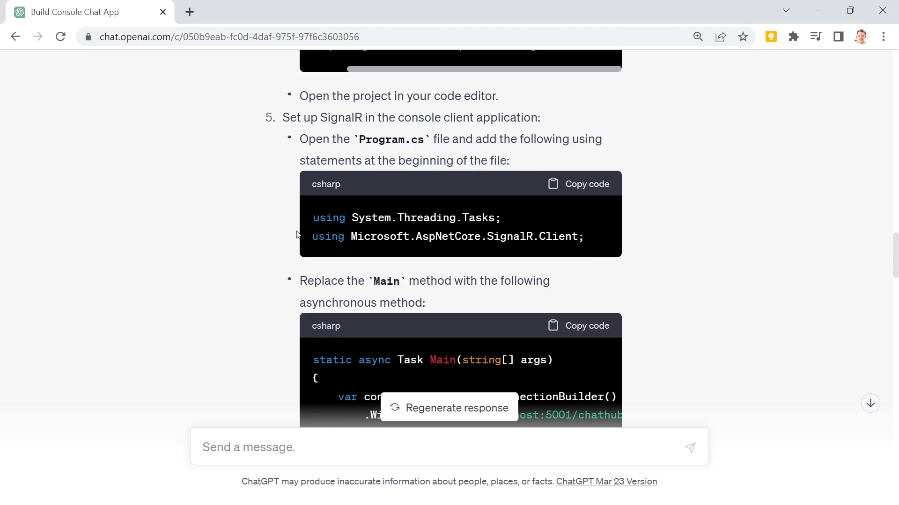
mouse_move(453, 138)
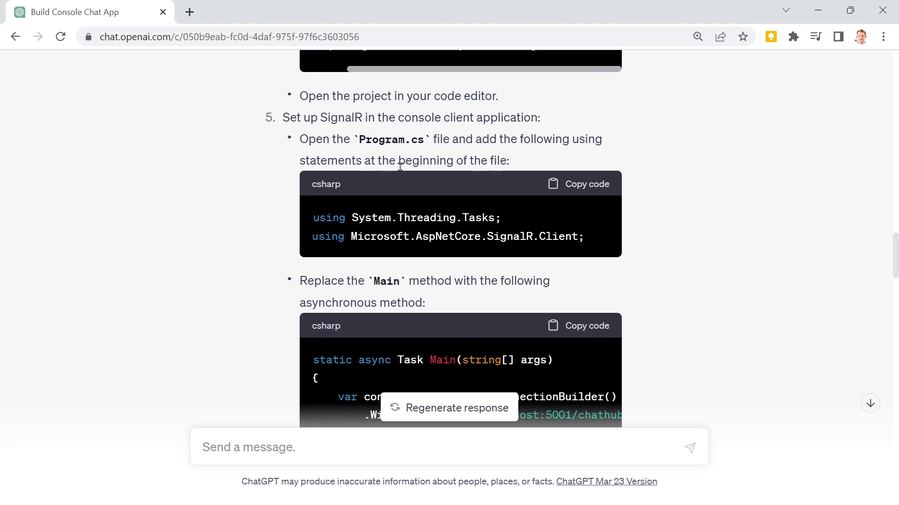
Step: Paste ChatGPT's using statements and SignalR client Main body into ChatClient's Program.cs
left_click_drag(321, 217, 583, 236)
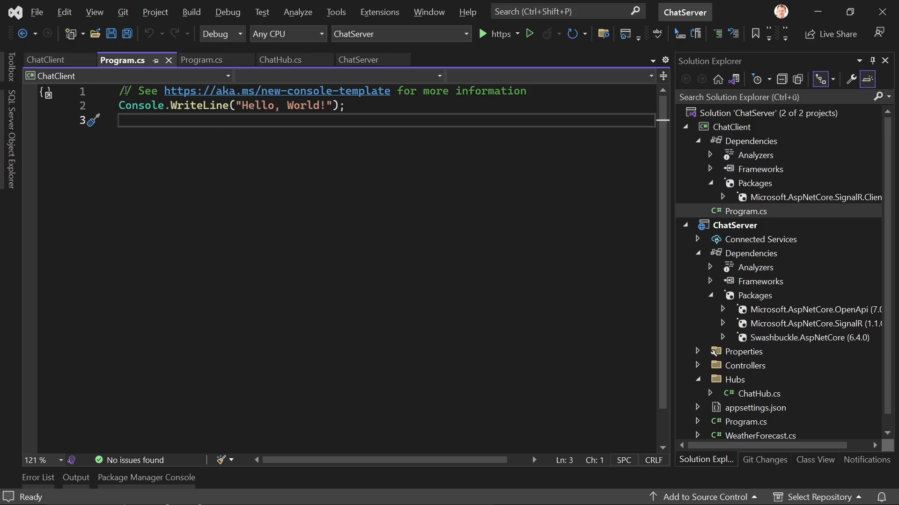
key("Enter")
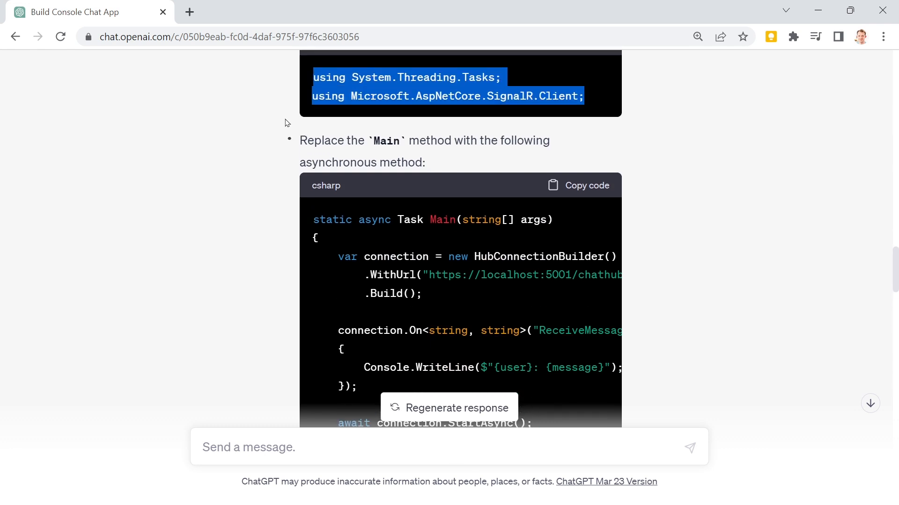
scroll("down", 3)
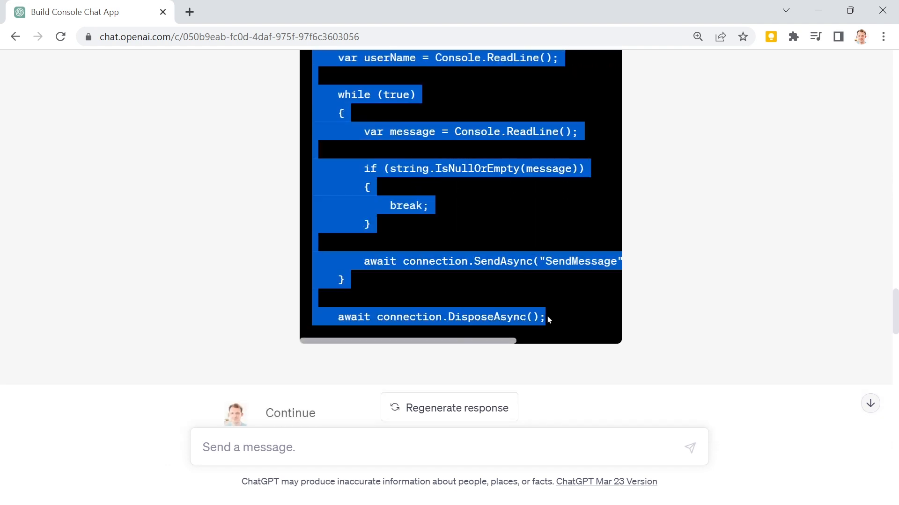
scroll("down", 3)
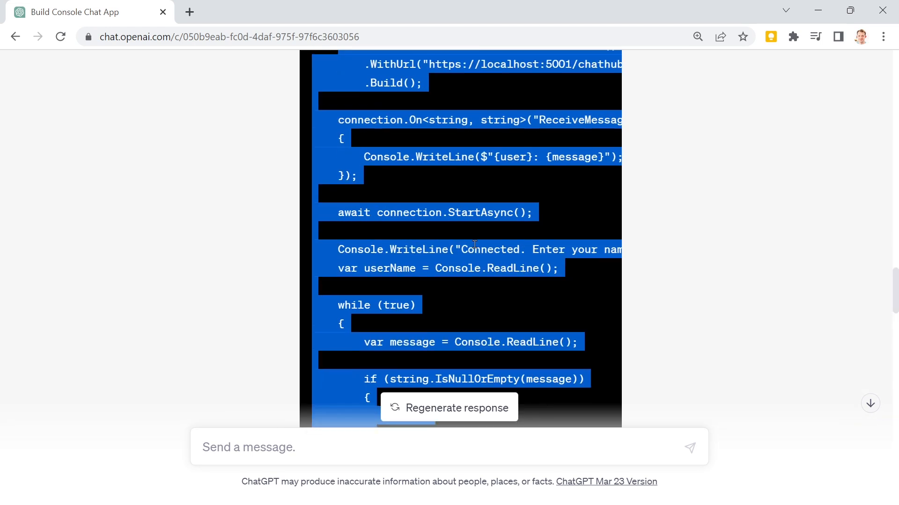
scroll("down", 3)
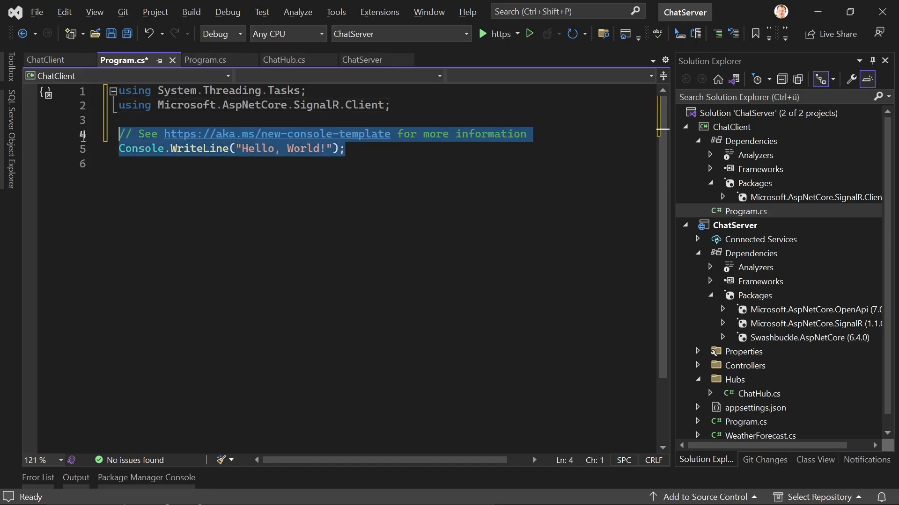
scroll("down", 3)
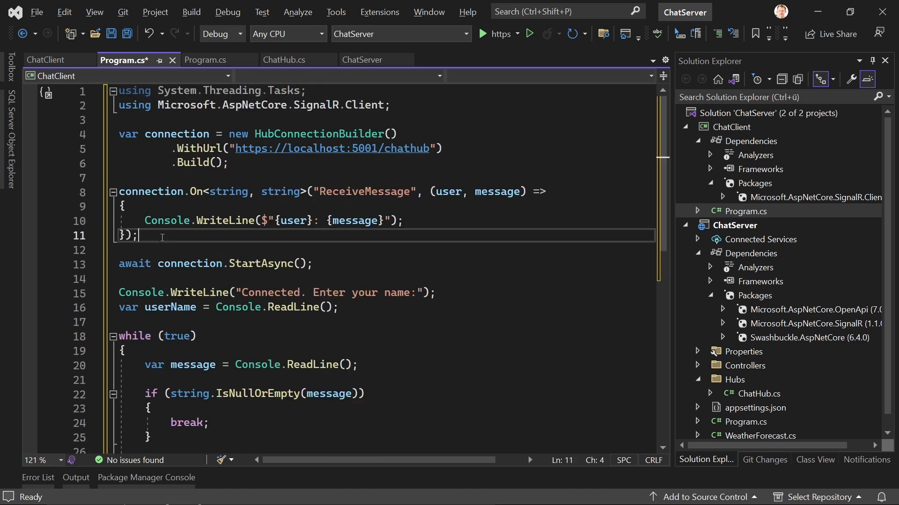
mouse_move(197, 162)
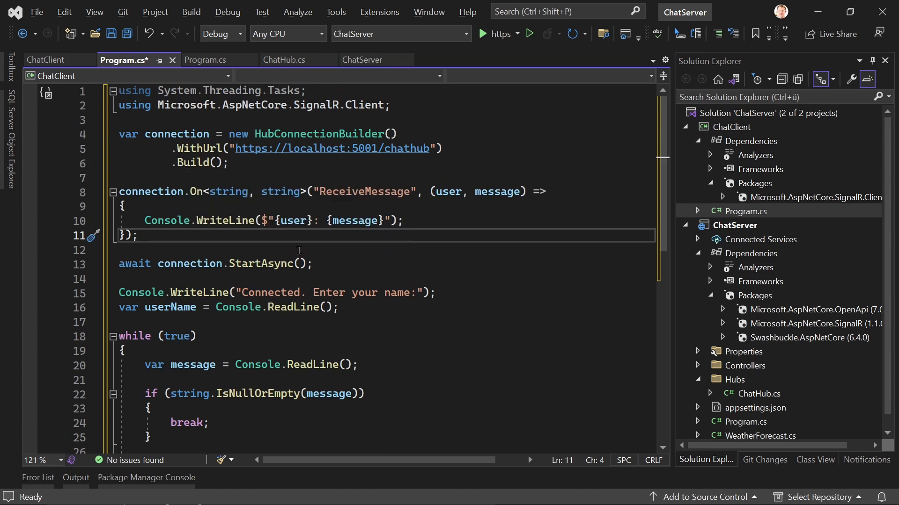
scroll("down", 3)
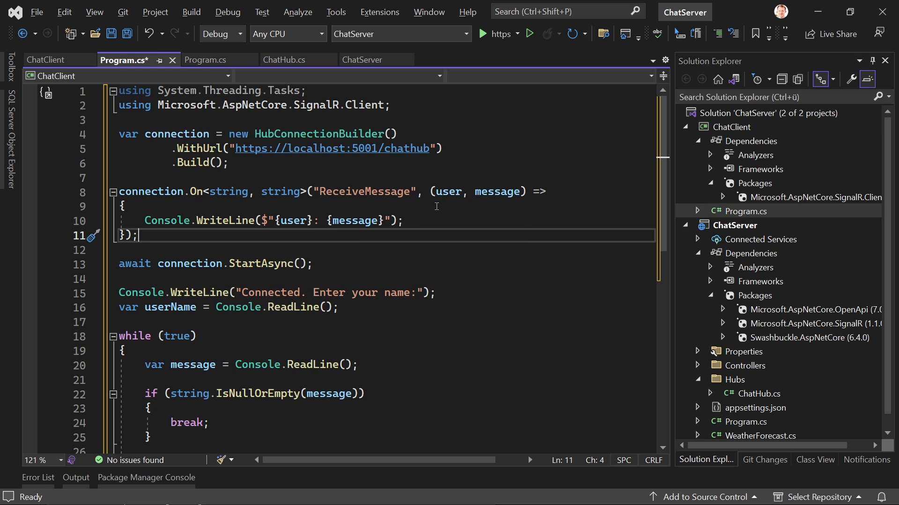
mouse_move(155, 216)
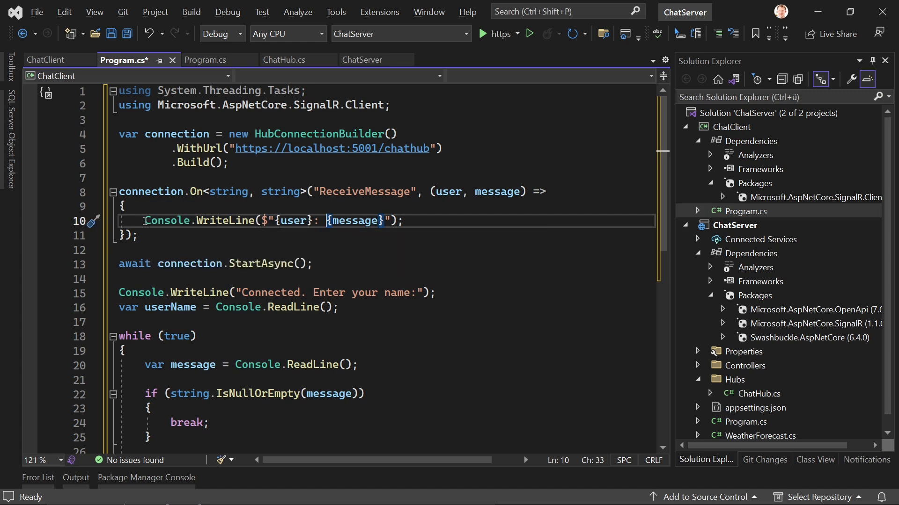
scroll("down", 3)
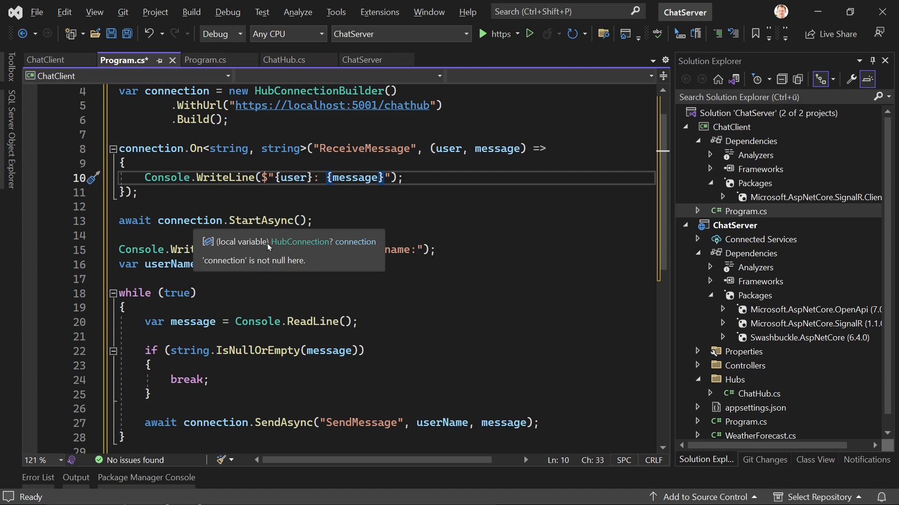
scroll("down", 3)
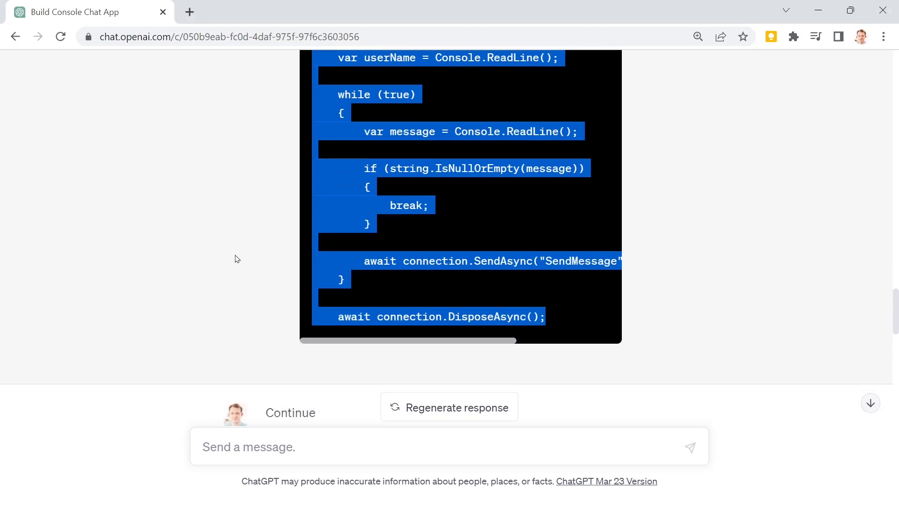
scroll("down", 3)
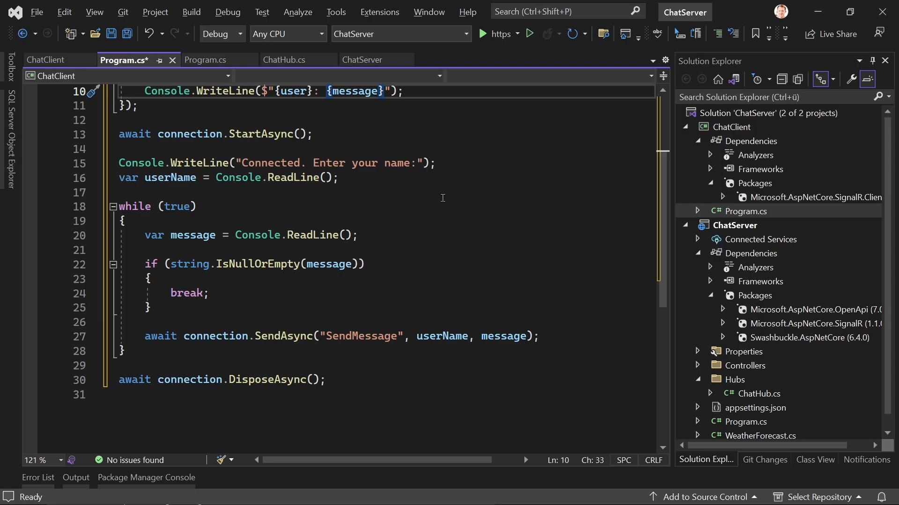
Step: Save ChatClient's Program.cs and open its project folder in File Explorer
key("ctrl+s")
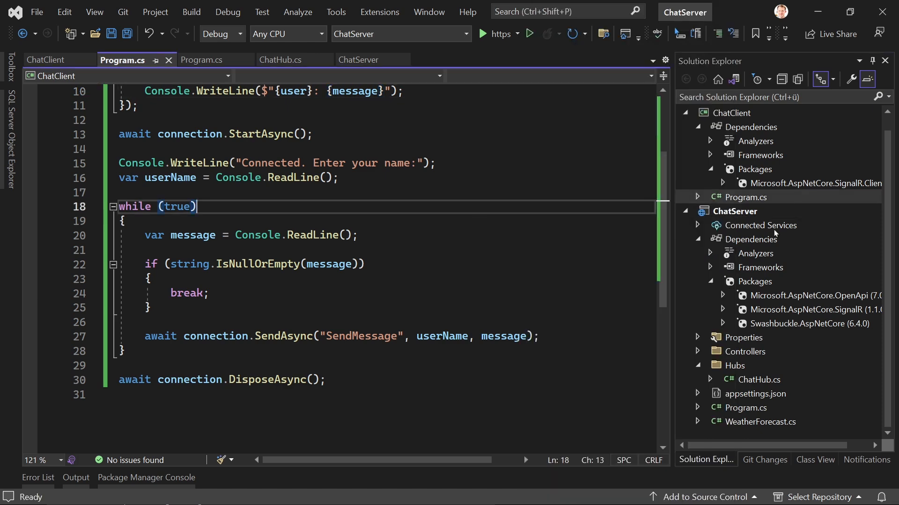
right_click(738, 210)
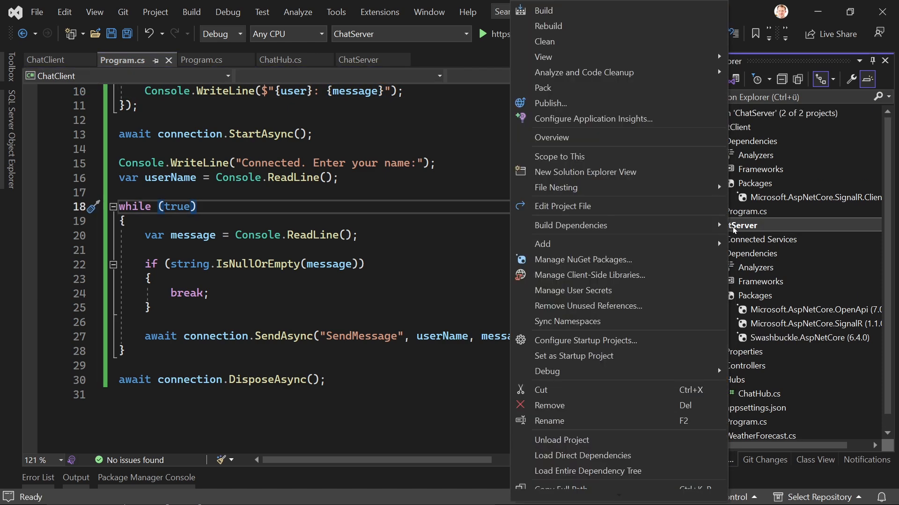
mouse_move(542, 244)
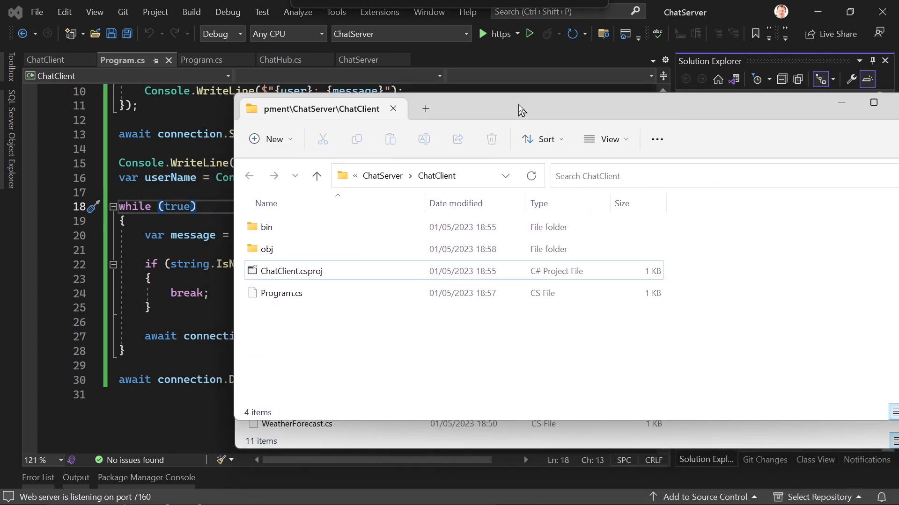
left_click(393, 108)
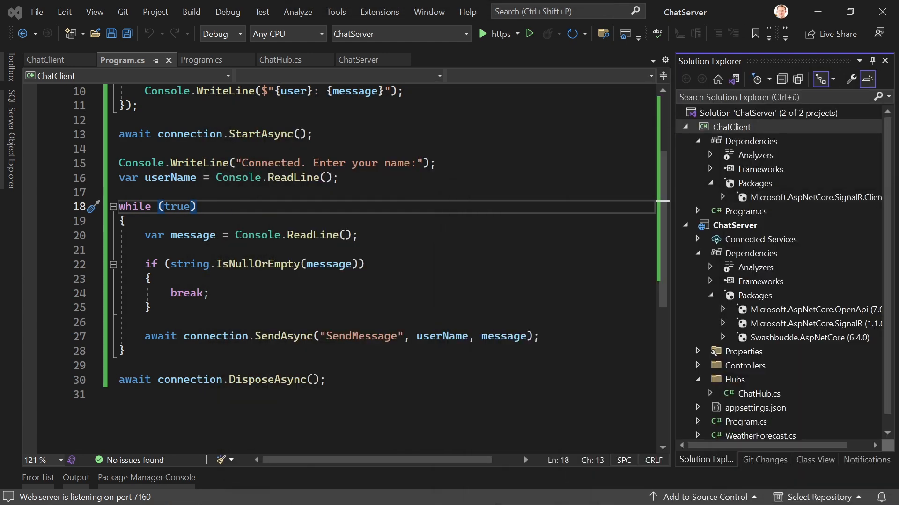
mouse_move(528, 67)
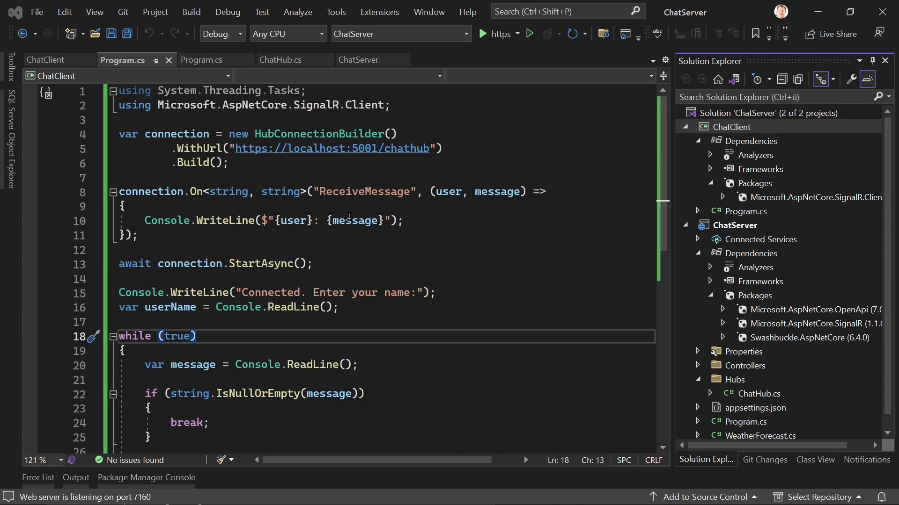
Step: Review ChatServer's launchSettings.json, highlighting the https profile's localhost:7160 address
double_click(325, 148)
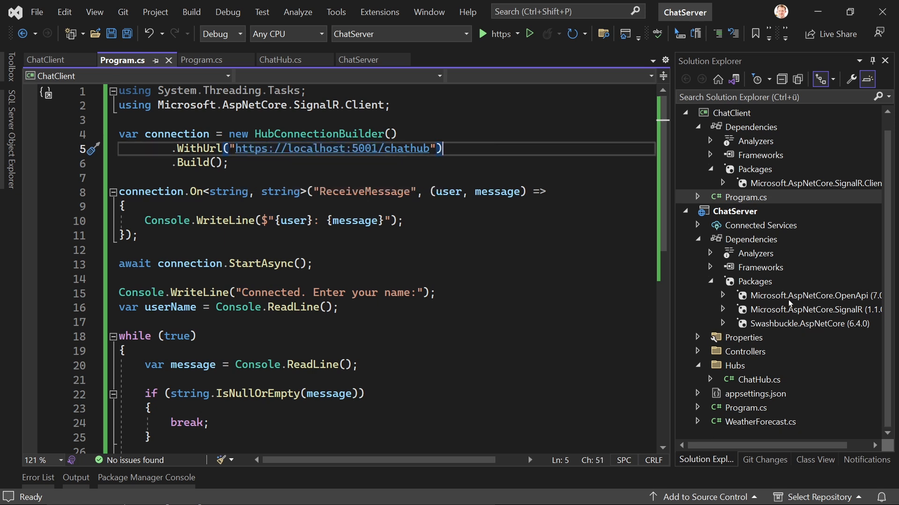
mouse_move(723, 394)
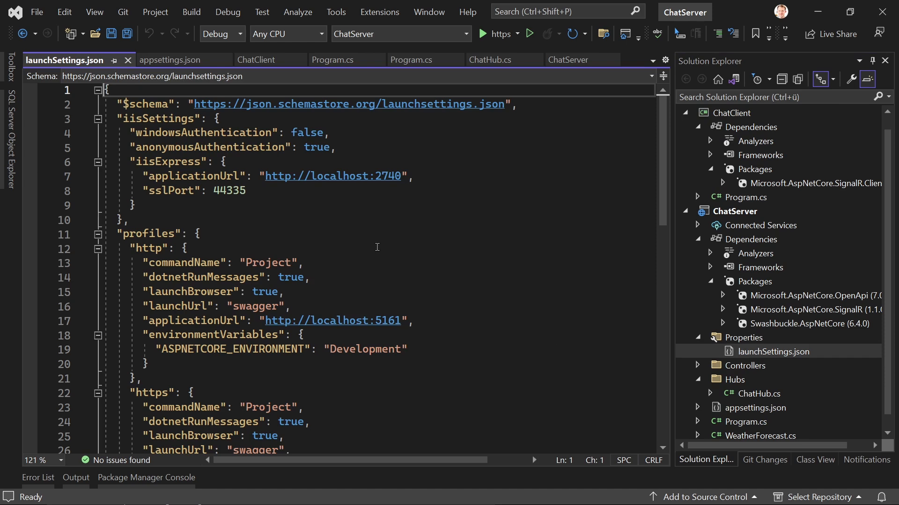
scroll("down", 3)
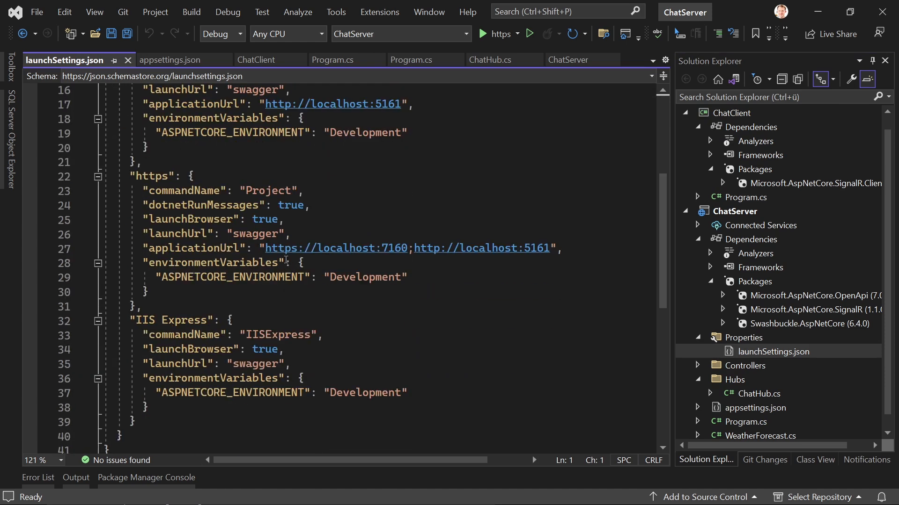
left_click_drag(265, 248, 341, 248)
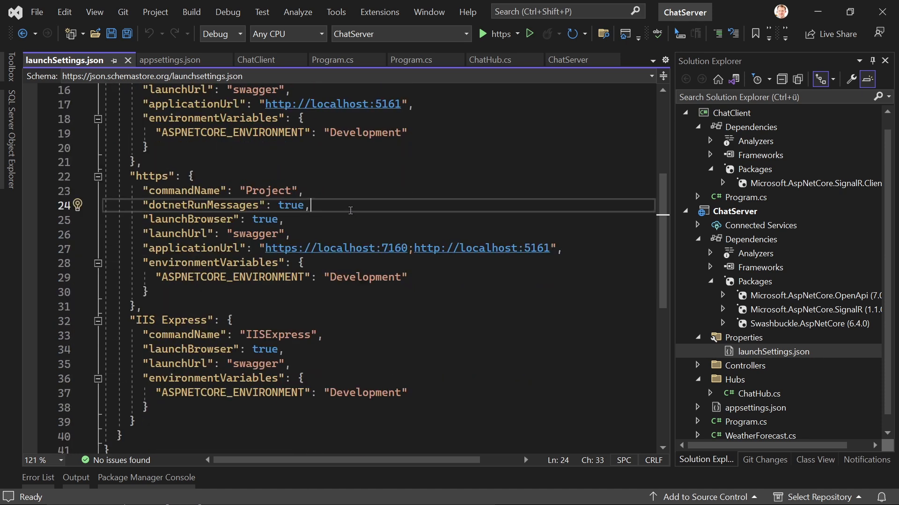
Step: Check appsettings.json, then return to the client's Program.cs
left_click(166, 60)
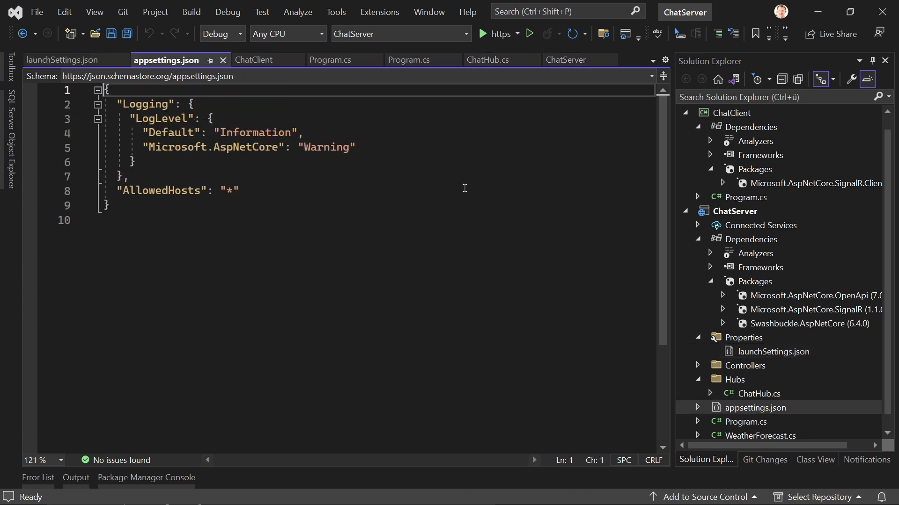
left_click(329, 60)
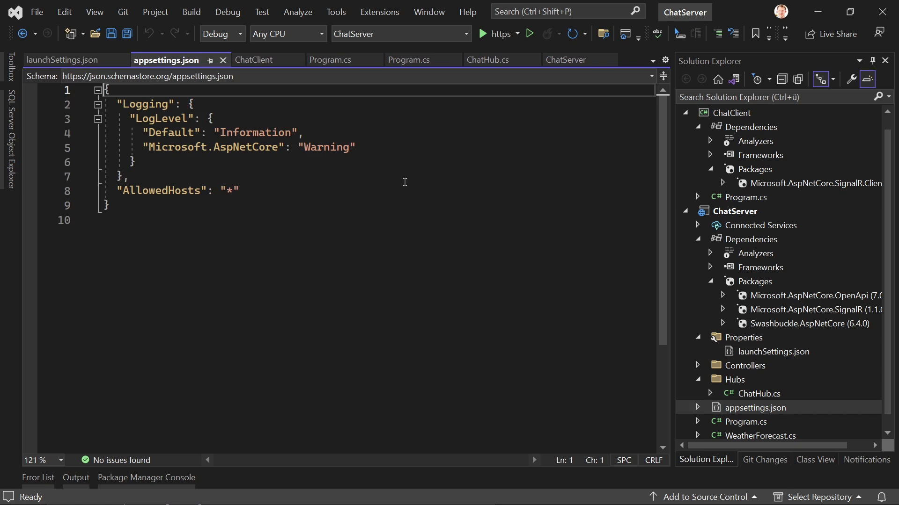
left_click(328, 60)
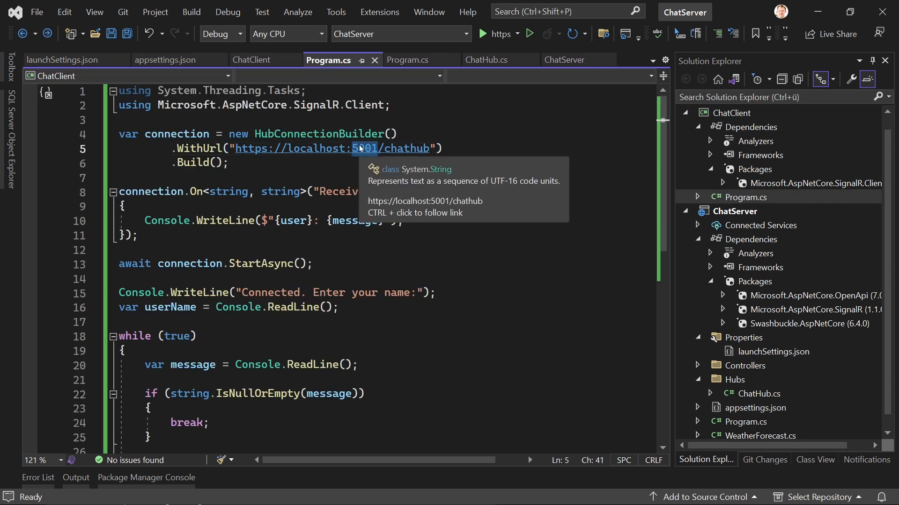
Step: Point the client's hub URL at localhost:7160, save Program.cs and start ChatServer
type("7160")
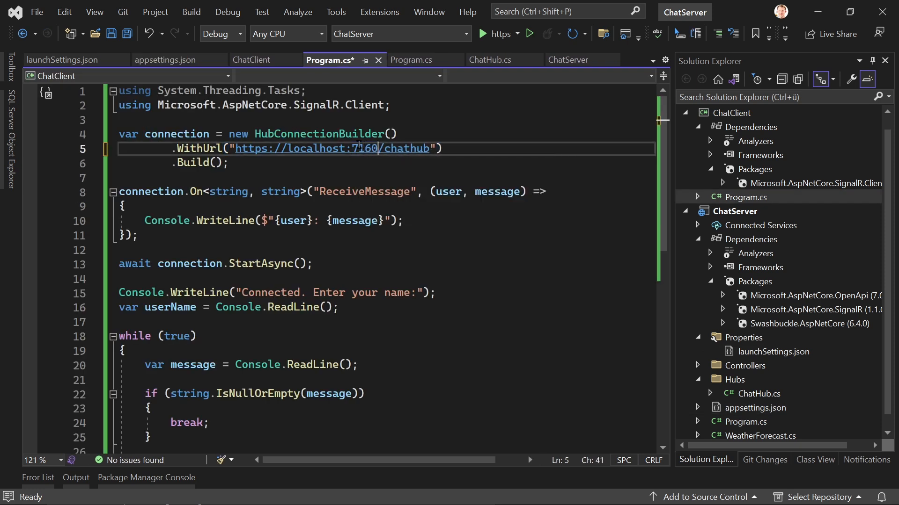
key("ctrl+s")
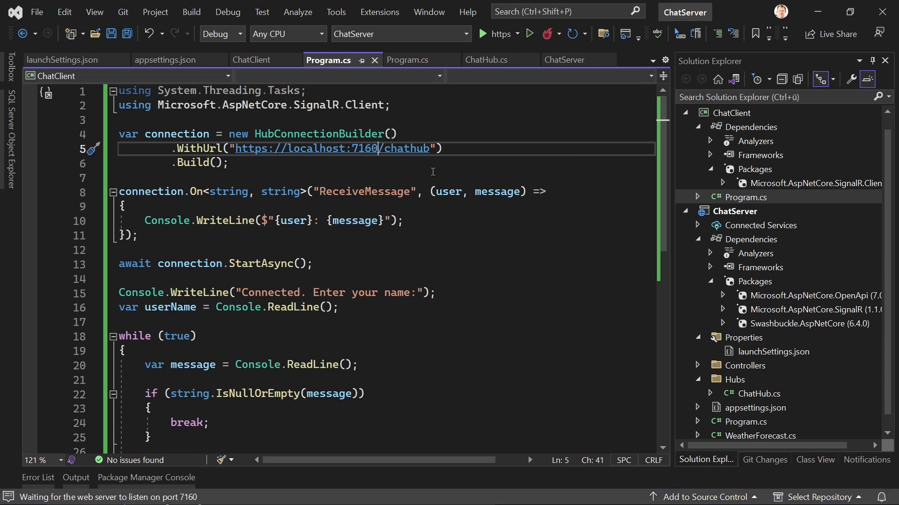
left_click(483, 34)
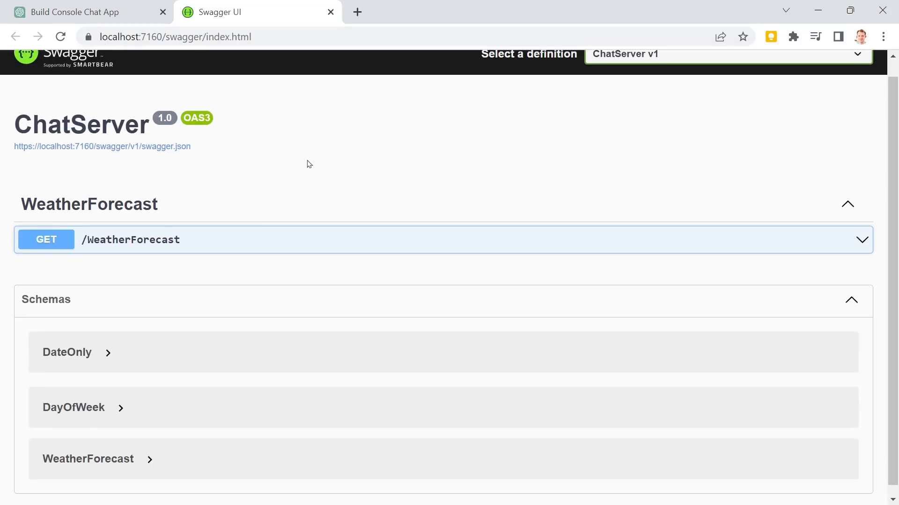
Step: Bring up the ChatClient project folder in File Explorer alongside the server console
left_click(75, 13)
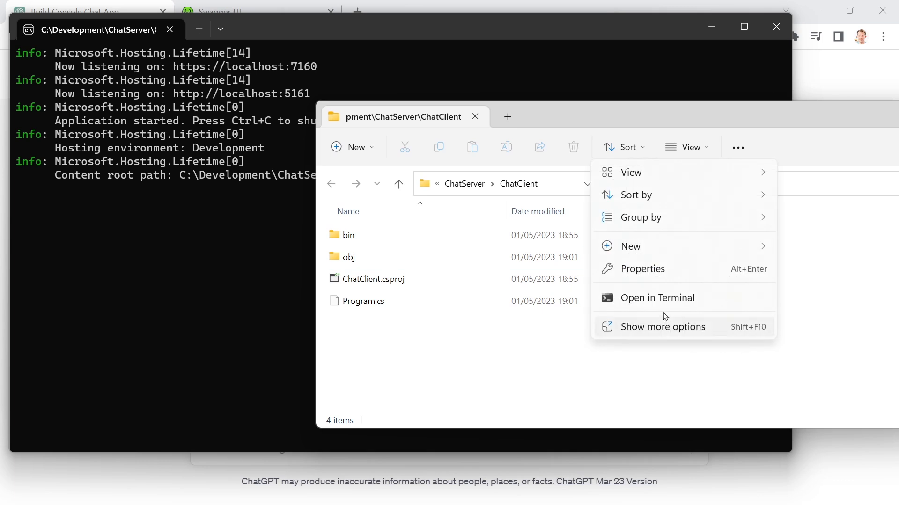
Step: Run ChatClient via dotnet run in a terminal, join as Joel and send Hello and Whats up?
left_click(770, 113)
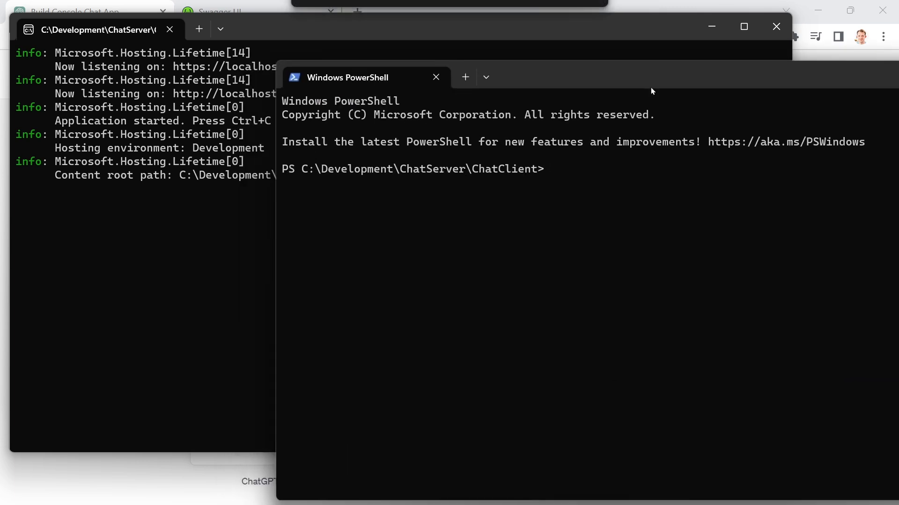
type("dotnet un")
type("dotnet run")
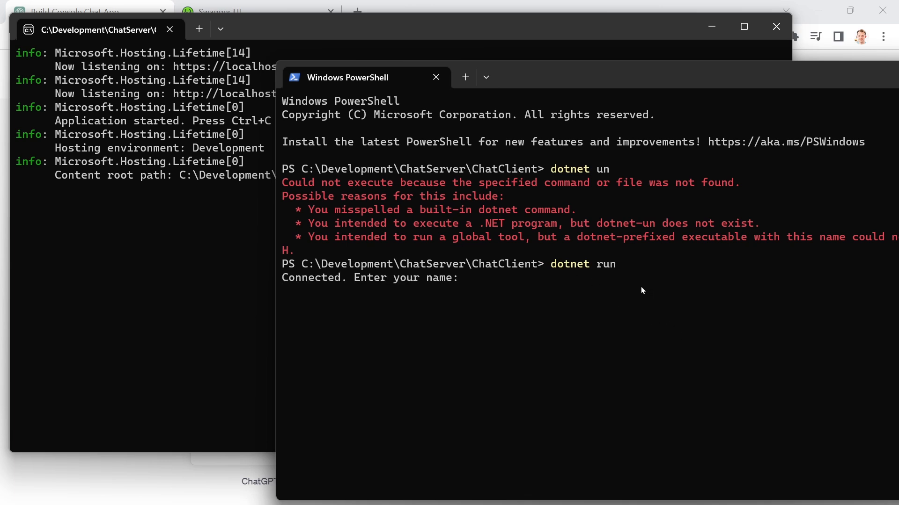
type("Joel")
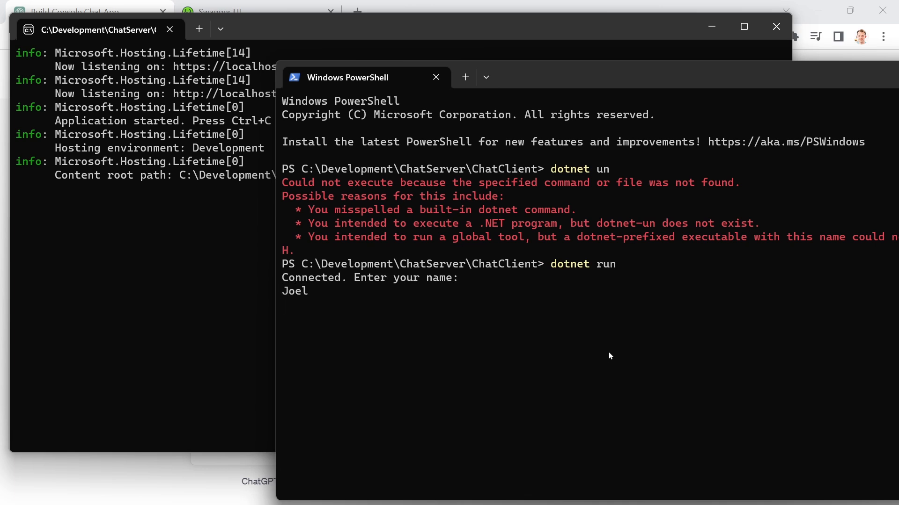
type("Hello")
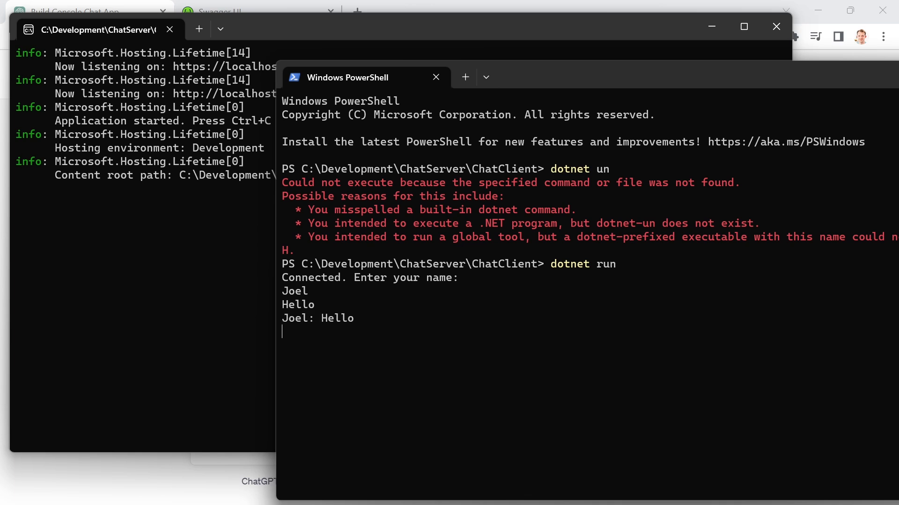
type("Whats up?")
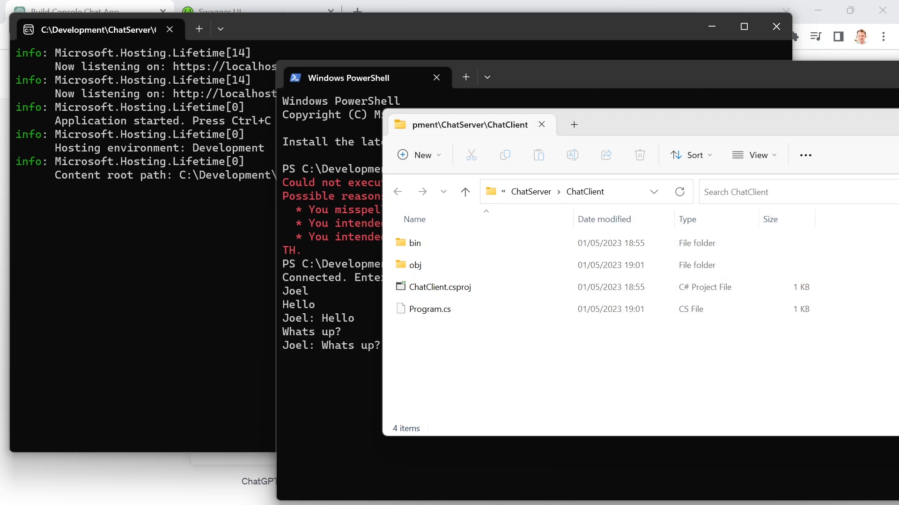
Step: Run a second ChatClient as Ellie, send Hello and Whats up?, and reply Nothing. from Joel
left_click(344, 77)
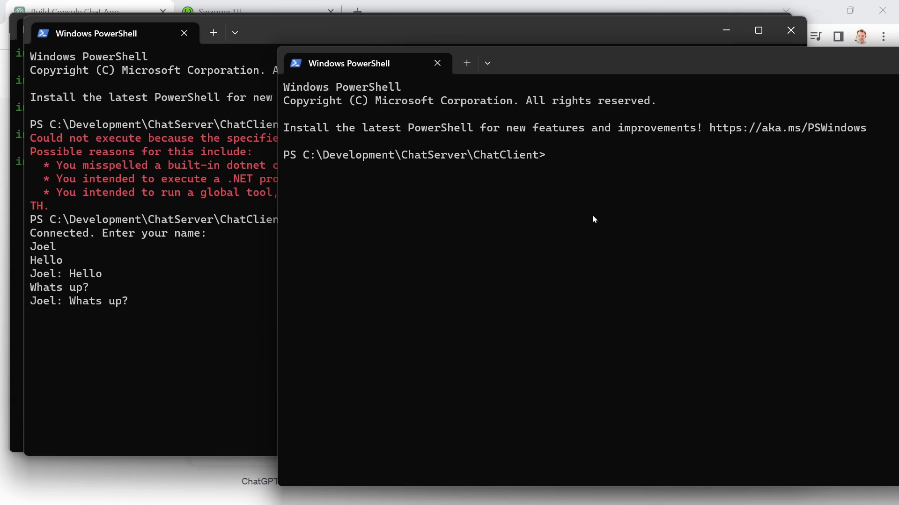
type("dot")
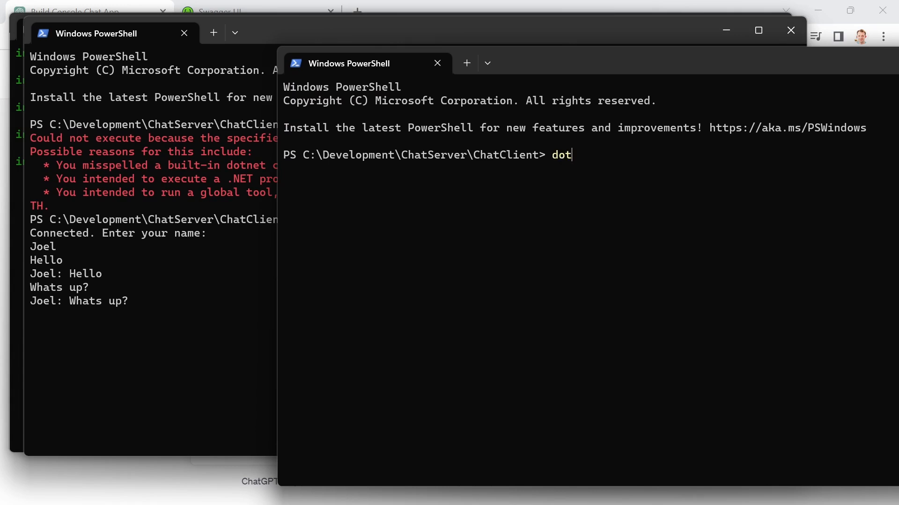
type("net run")
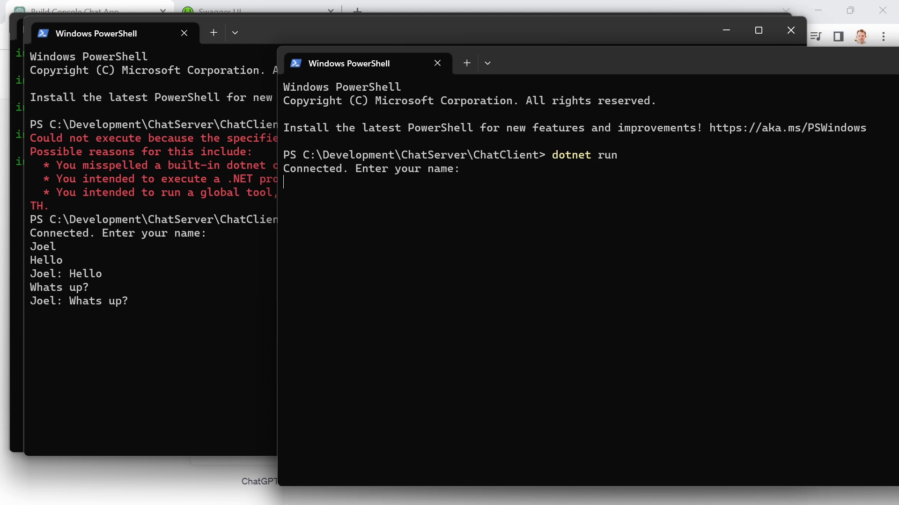
type("Ellie")
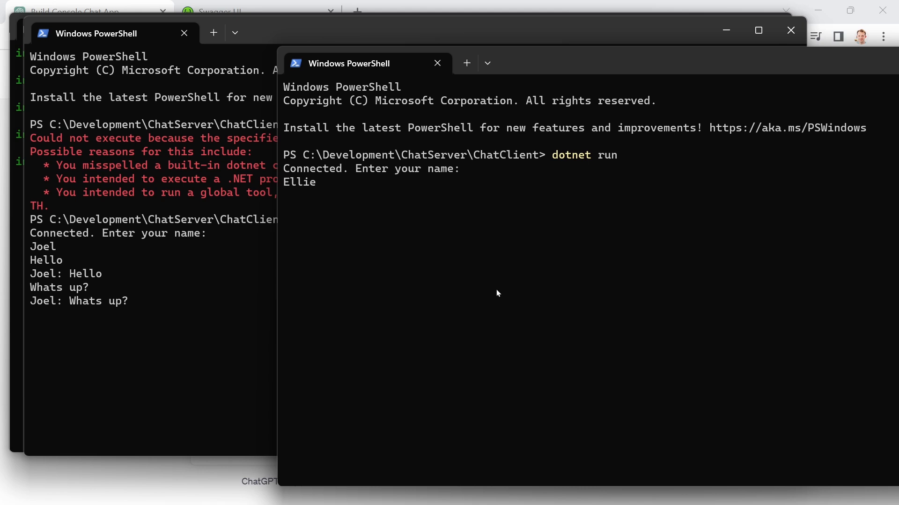
type("Hello")
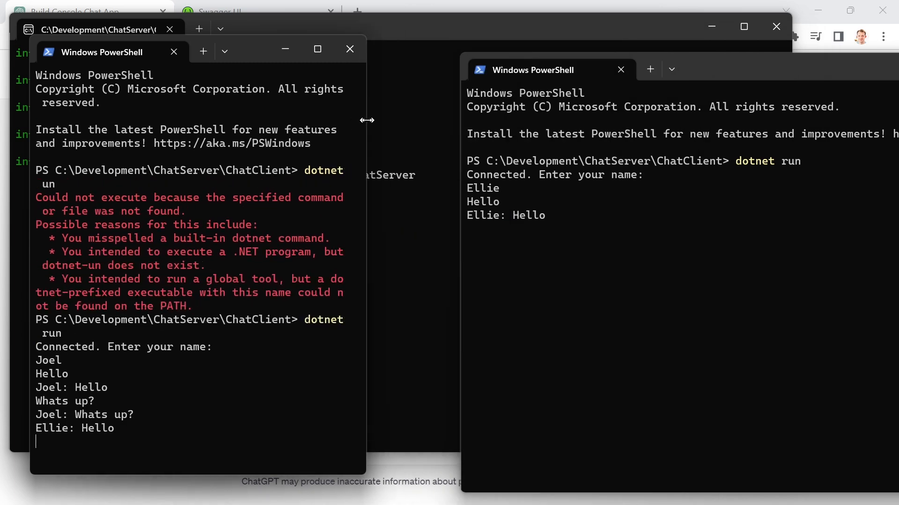
mouse_move(684, 60)
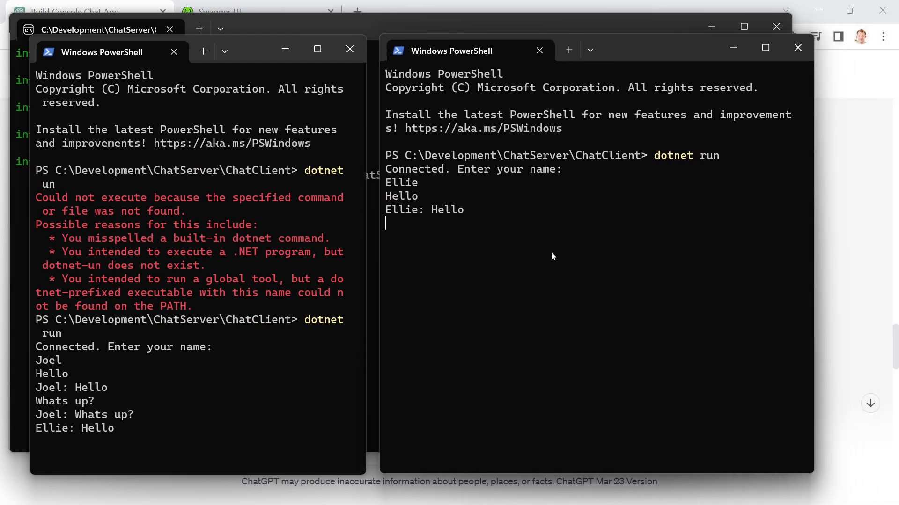
type("Whats")
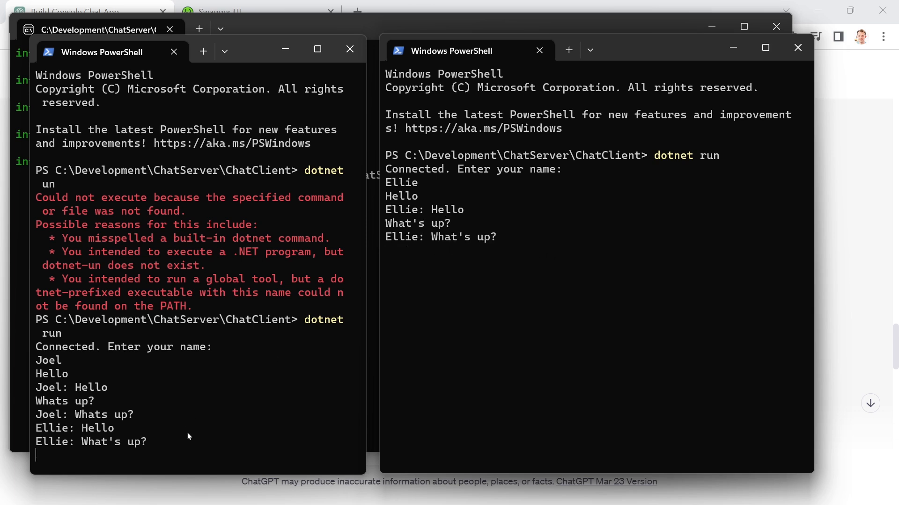
mouse_move(178, 435)
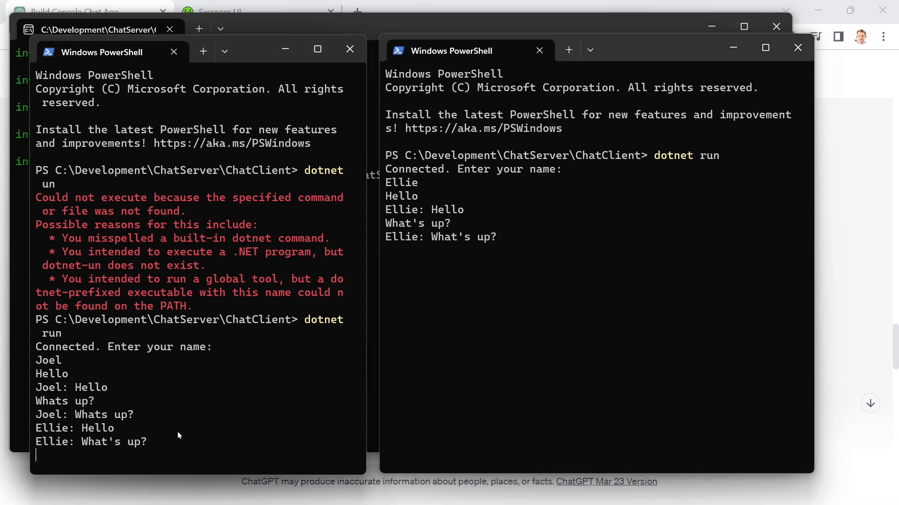
type("Nothing.")
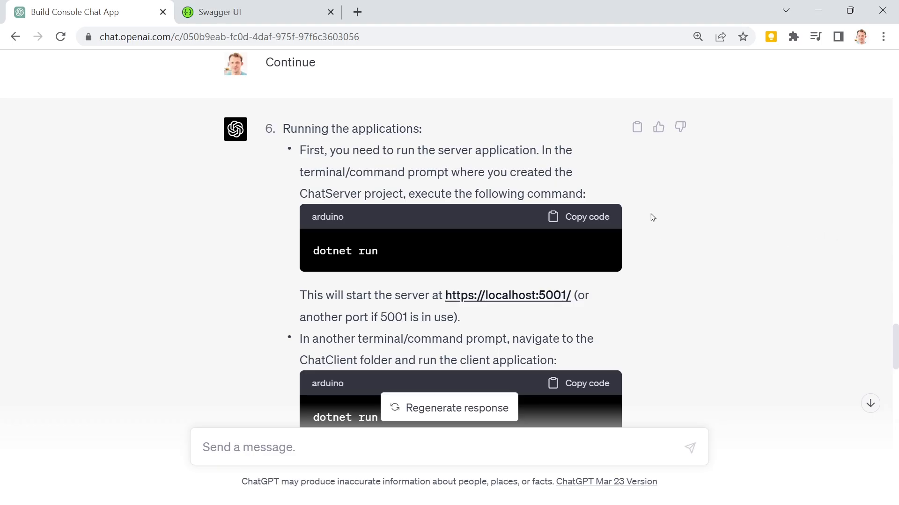
scroll("down", 3)
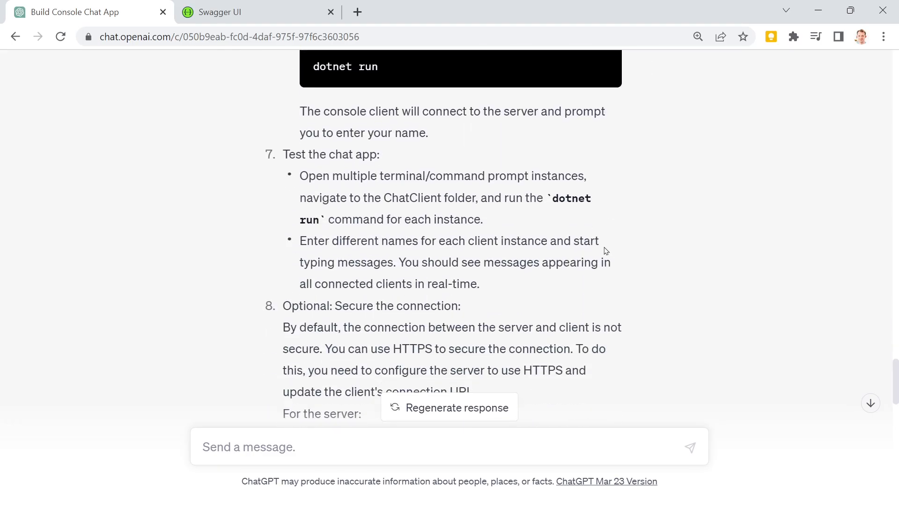
scroll("down", 3)
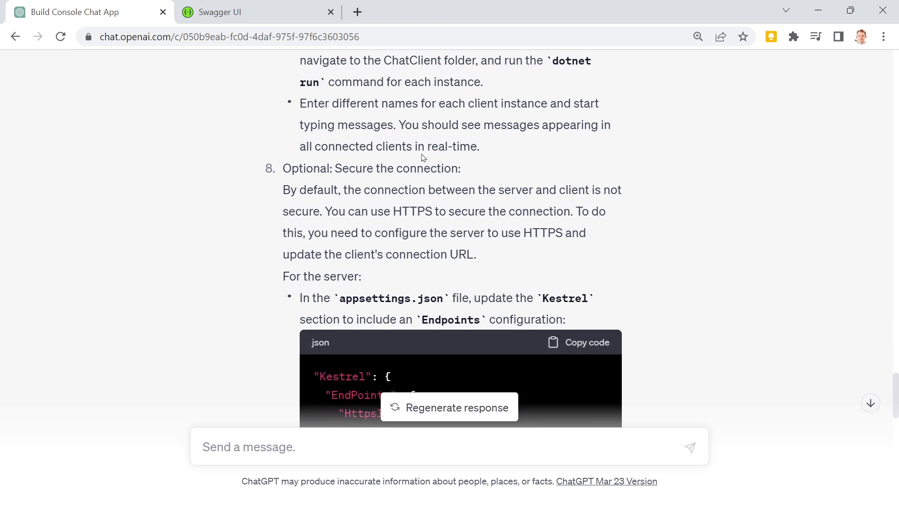
scroll("down", 3)
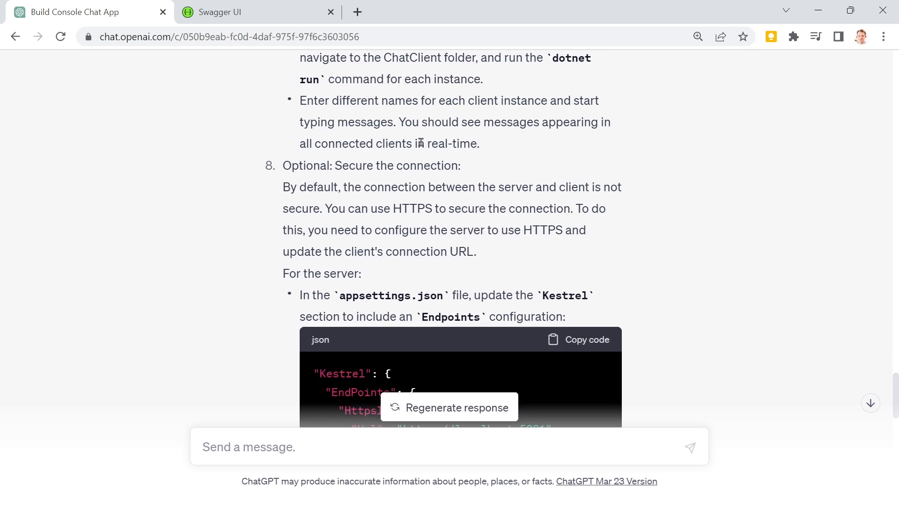
scroll("down", 3)
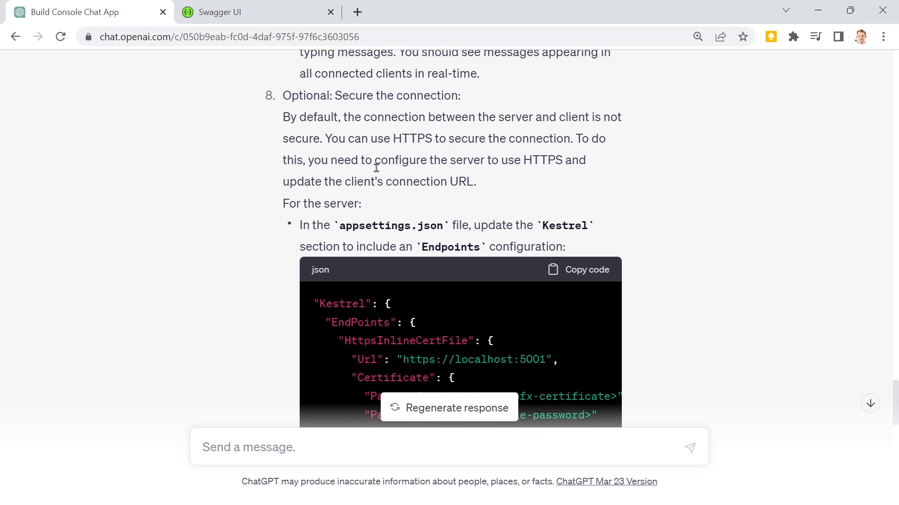
scroll("down", 3)
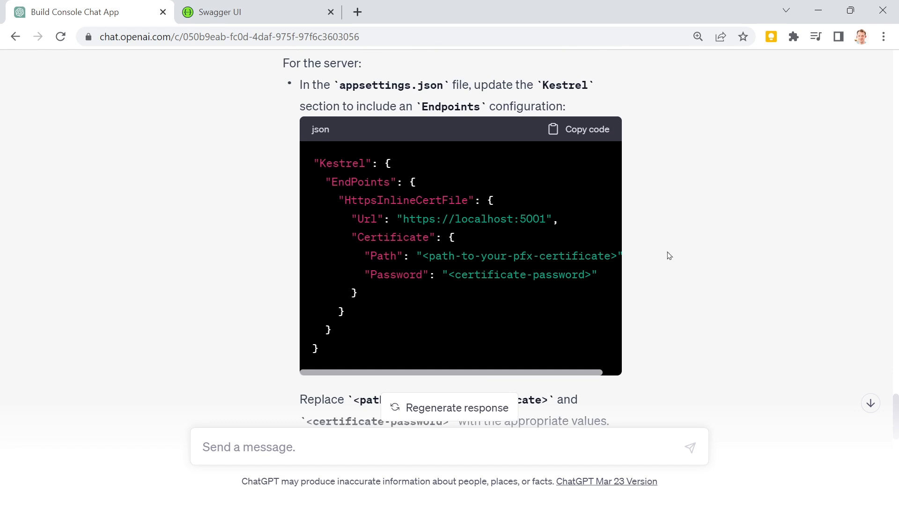
scroll("down", 3)
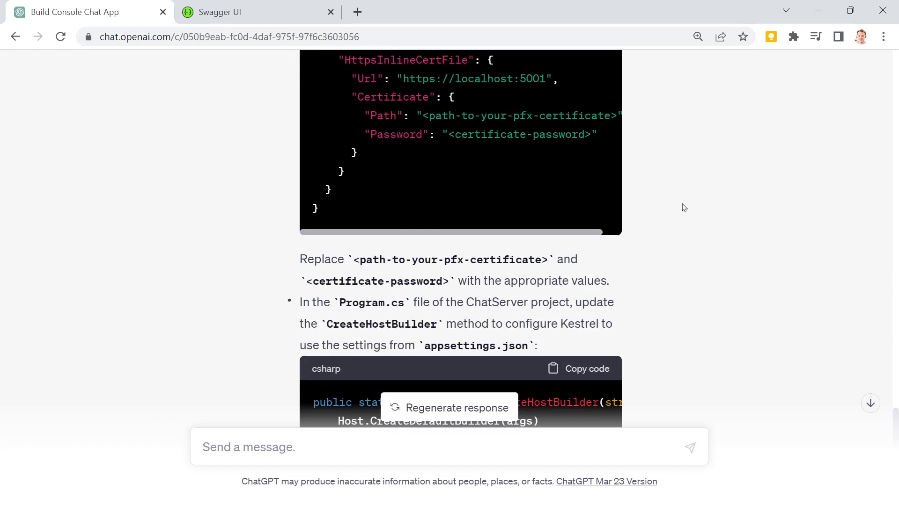
scroll("down", 3)
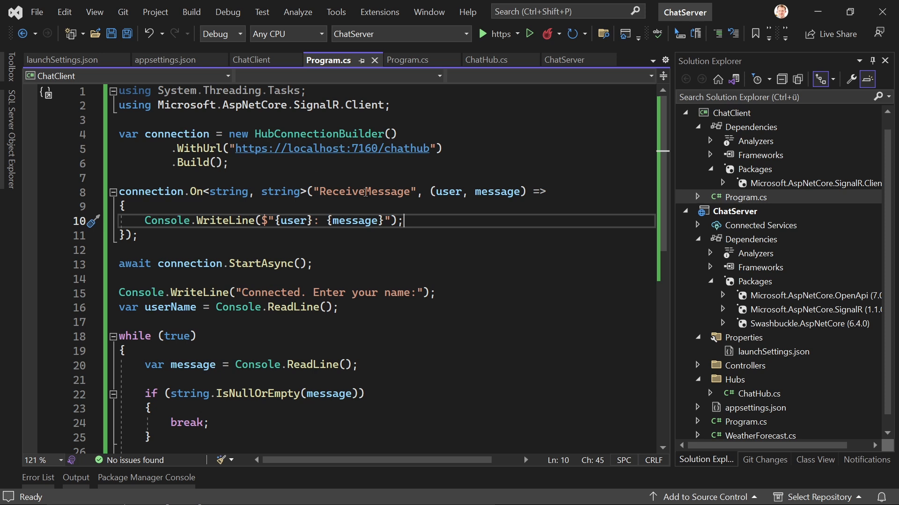
mouse_move(421, 255)
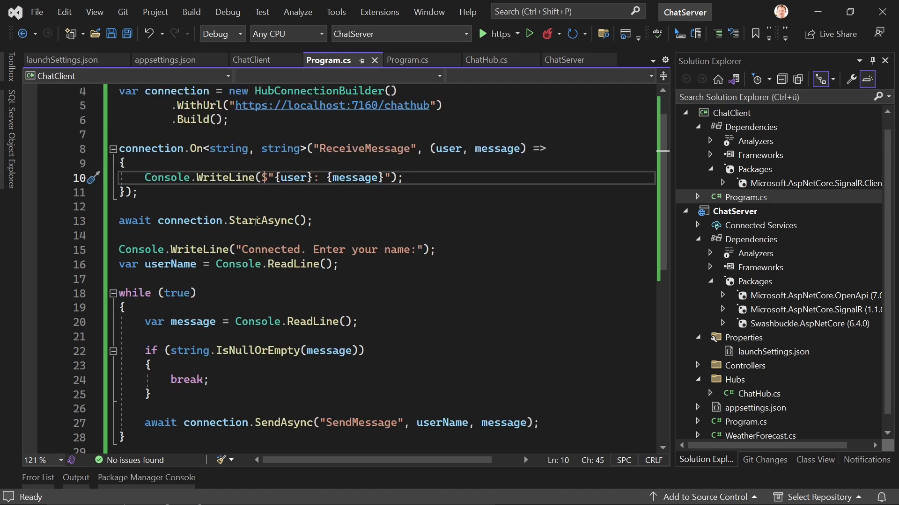
mouse_move(291, 310)
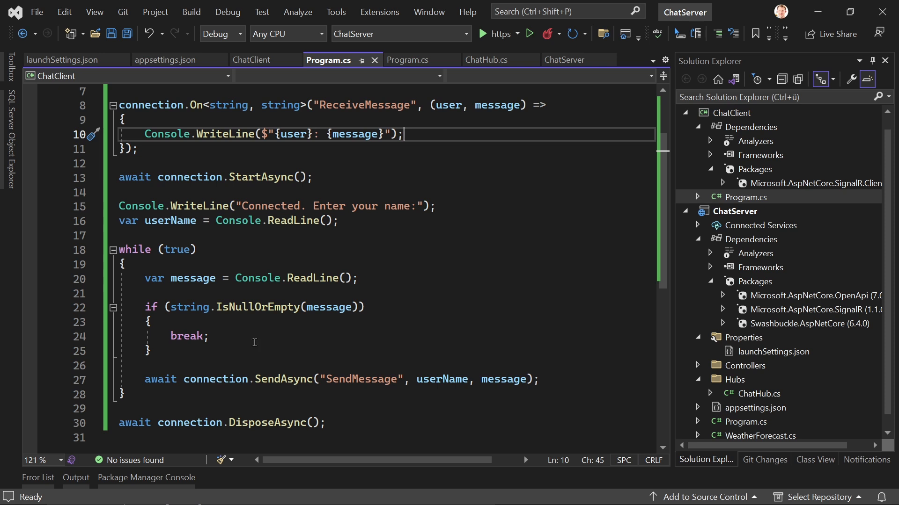
mouse_move(355, 329)
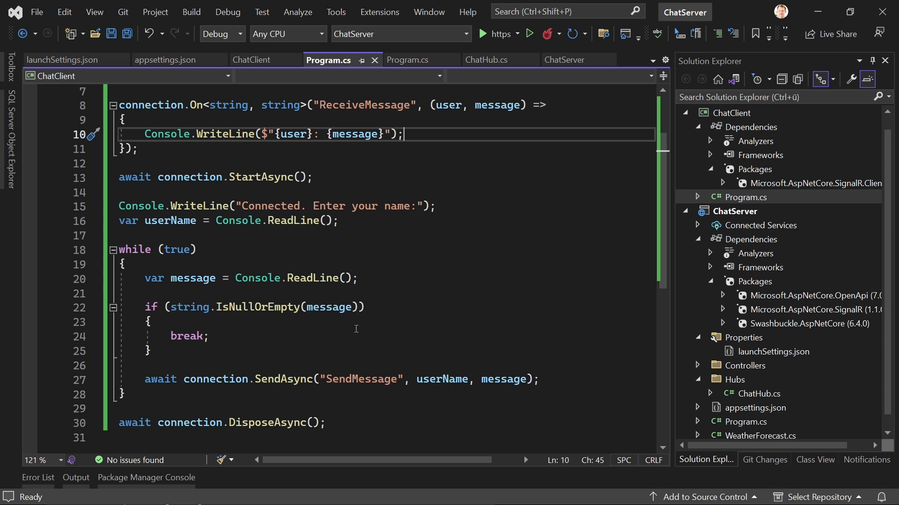
mouse_move(375, 287)
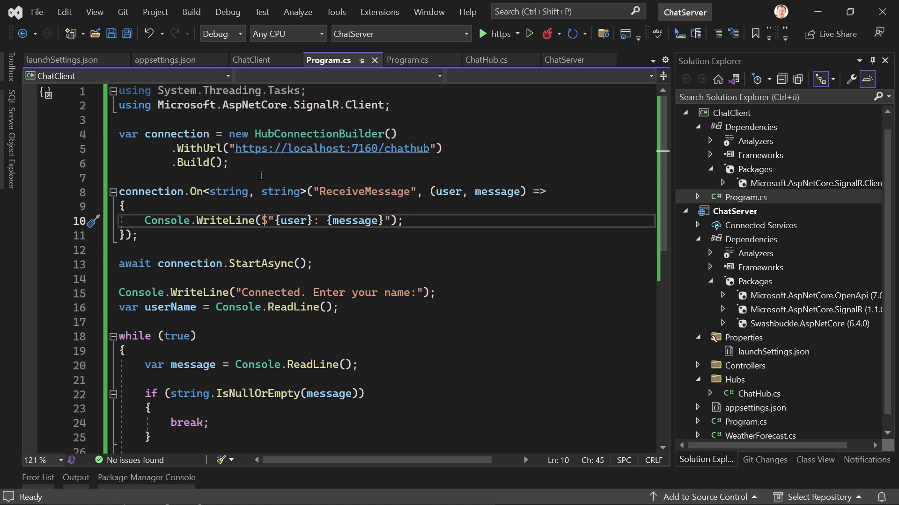
mouse_move(330, 169)
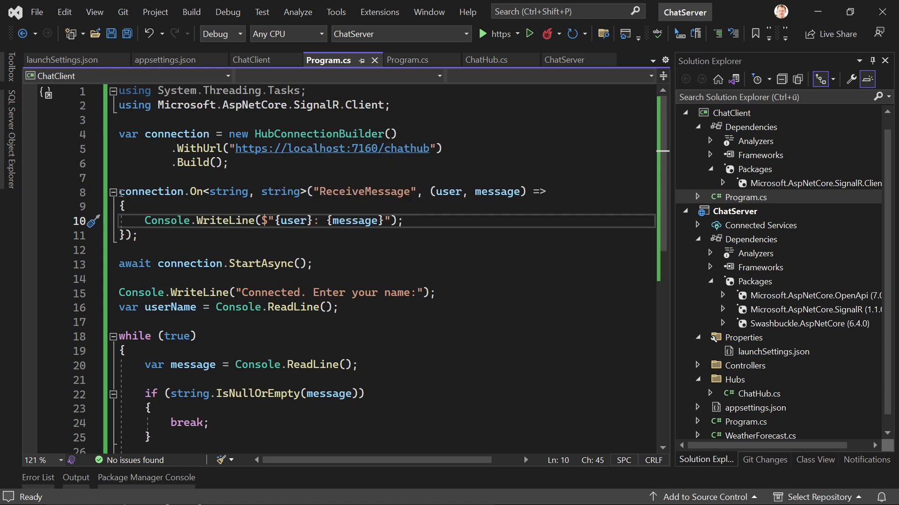
mouse_move(227, 191)
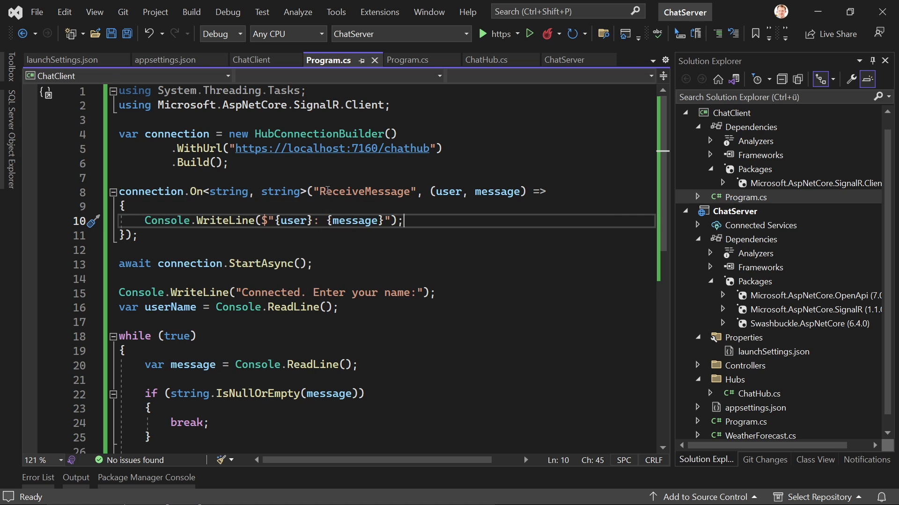
Step: Walk through the ReceiveMessage handler and its user and message parameters in Program.cs
double_click(364, 191)
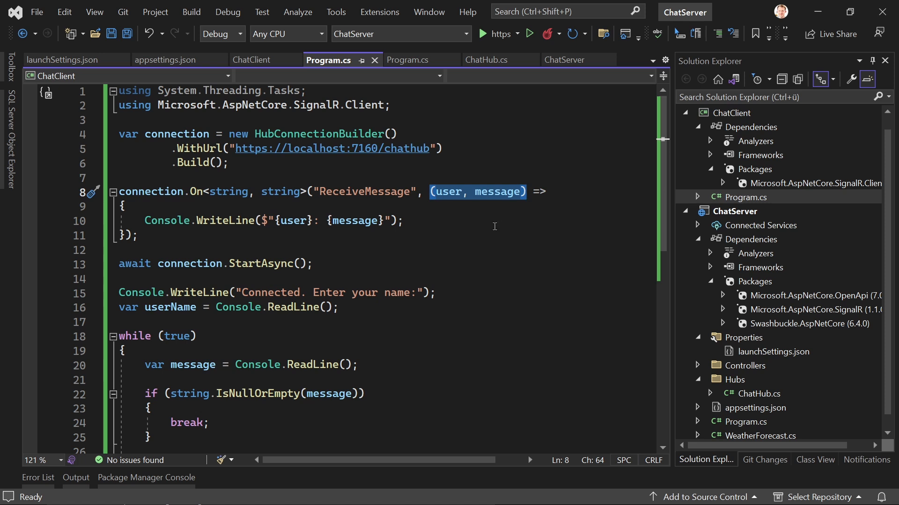
left_click(144, 221)
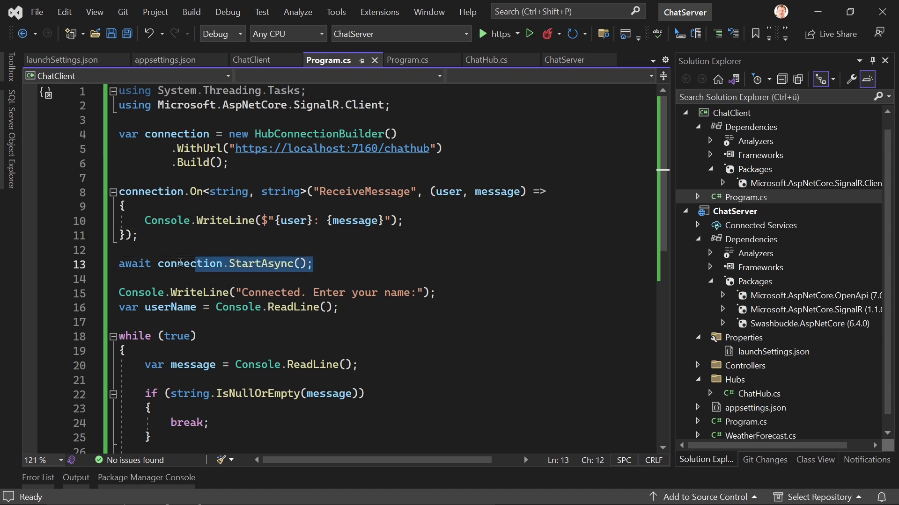
scroll("down", 3)
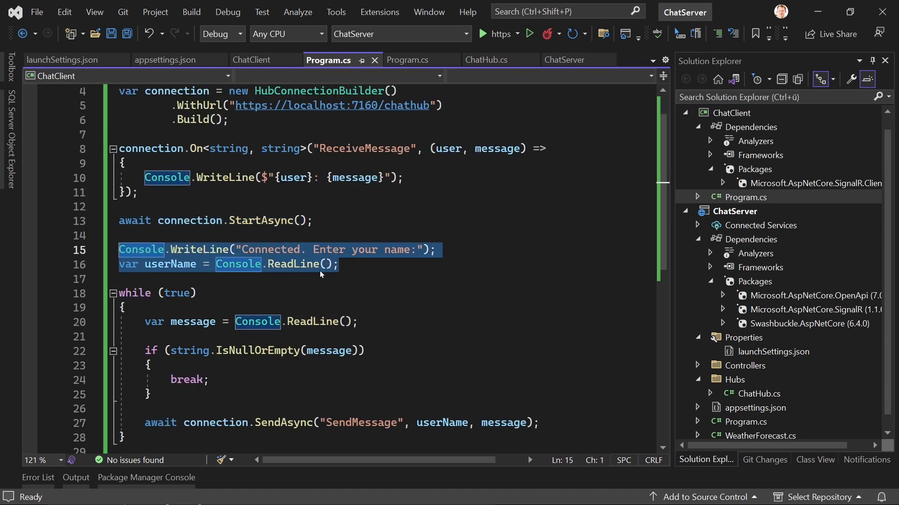
left_click(339, 264)
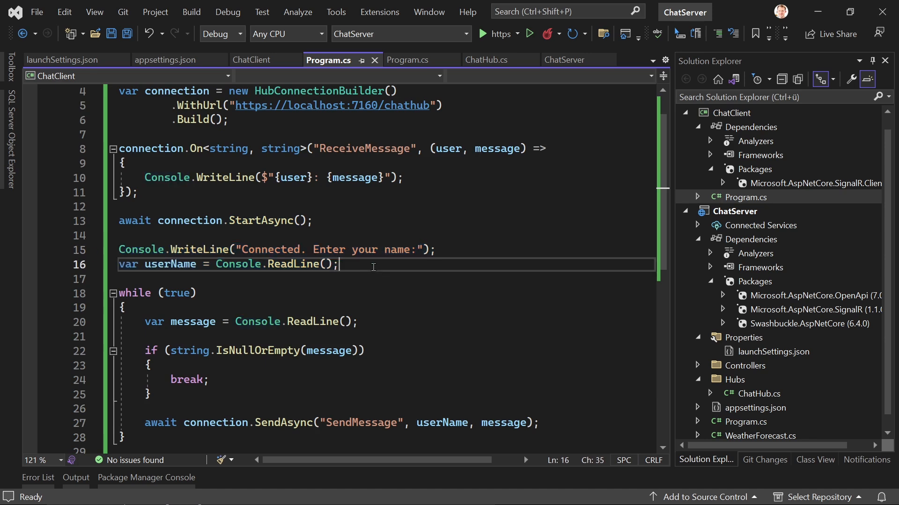
Step: Review the SendAsync SendMessage call and highlight the message argument being sent
scroll("down", 3)
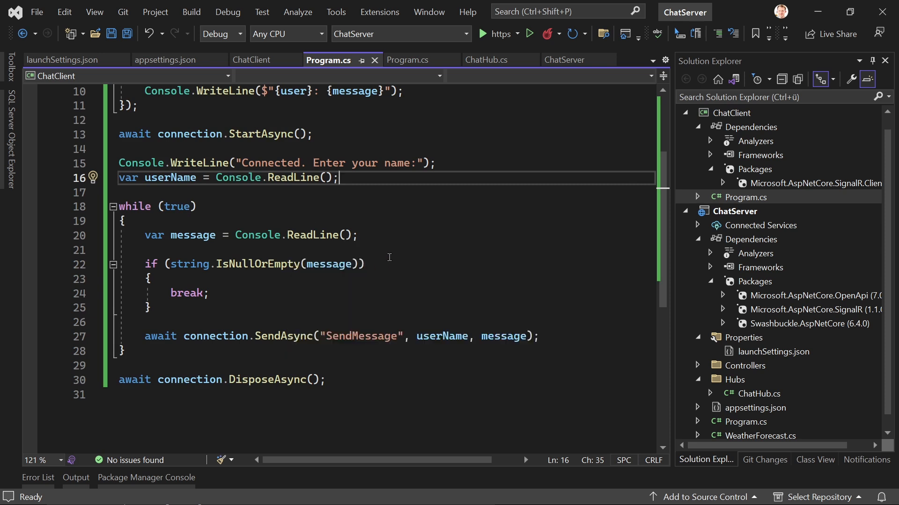
mouse_move(223, 302)
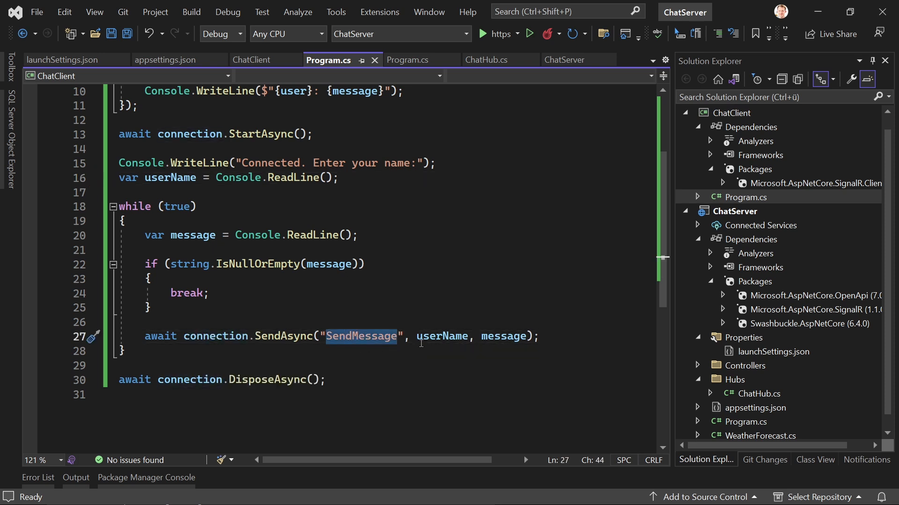
left_click(398, 336)
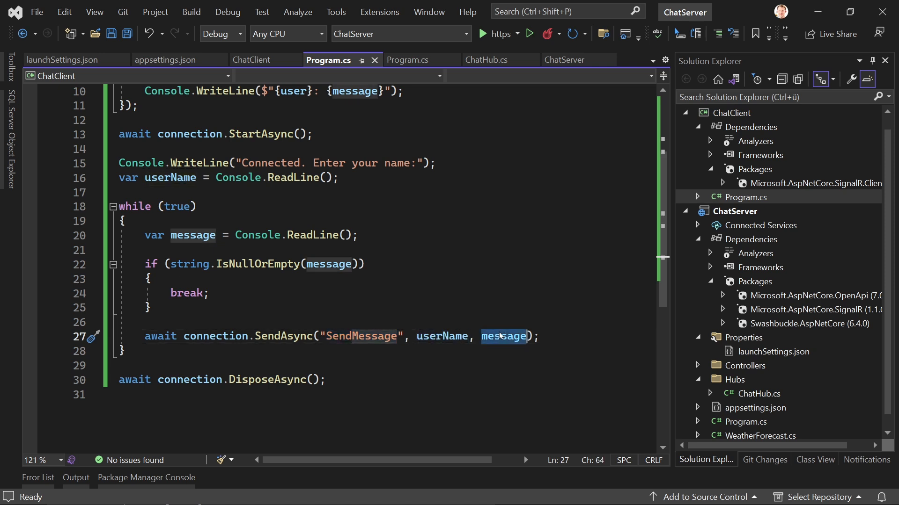
double_click(504, 336)
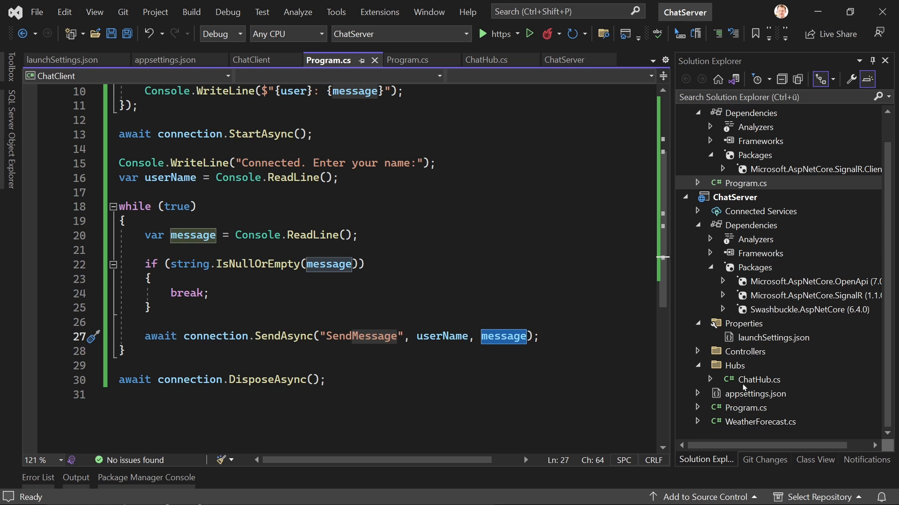
Step: Review ChatHub.cs SendMessage broadcasting ReceiveMessage to Clients.All, then return to Program.cs
left_click(485, 60)
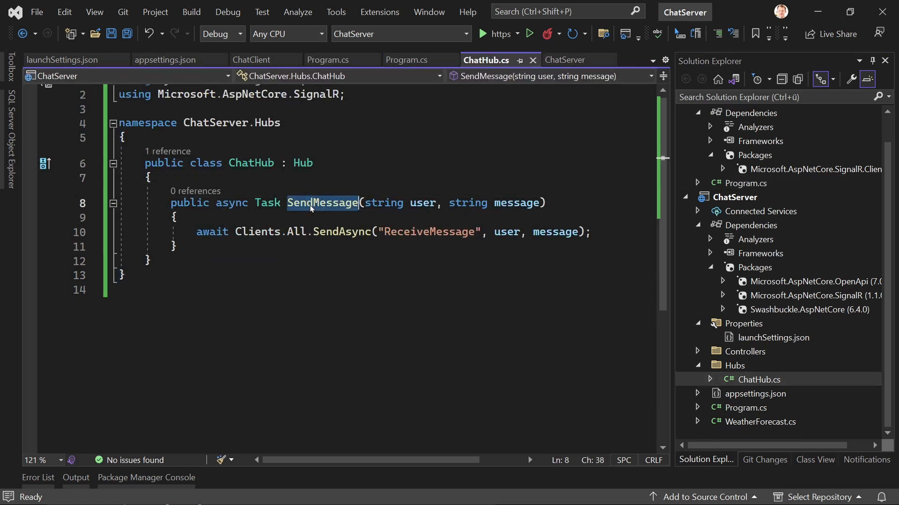
mouse_move(321, 203)
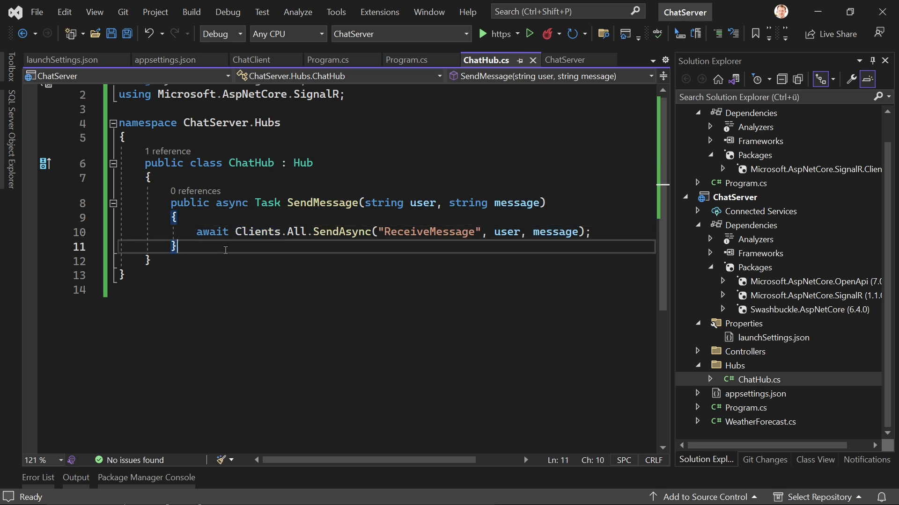
mouse_move(235, 232)
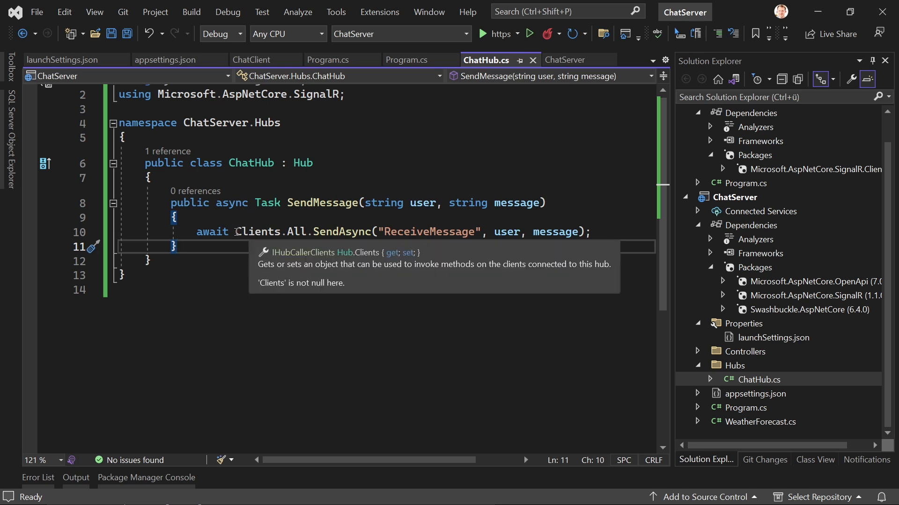
double_click(295, 231)
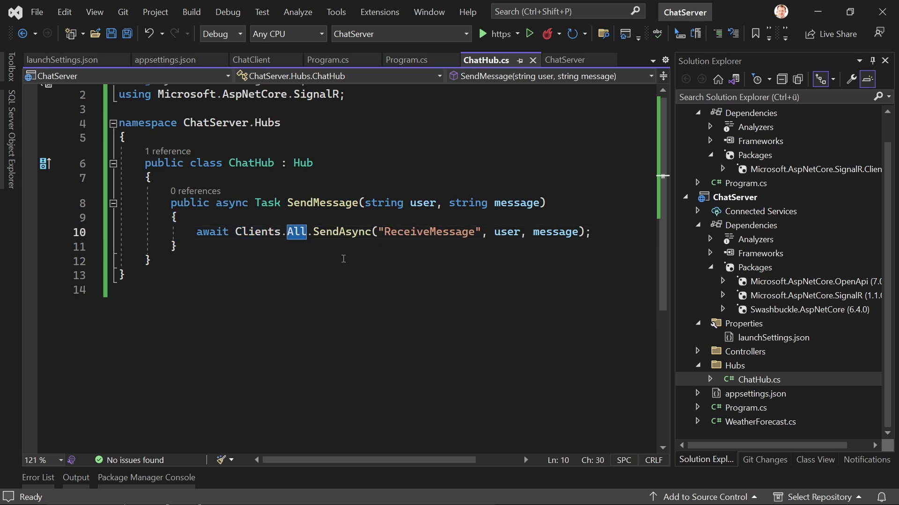
double_click(342, 232)
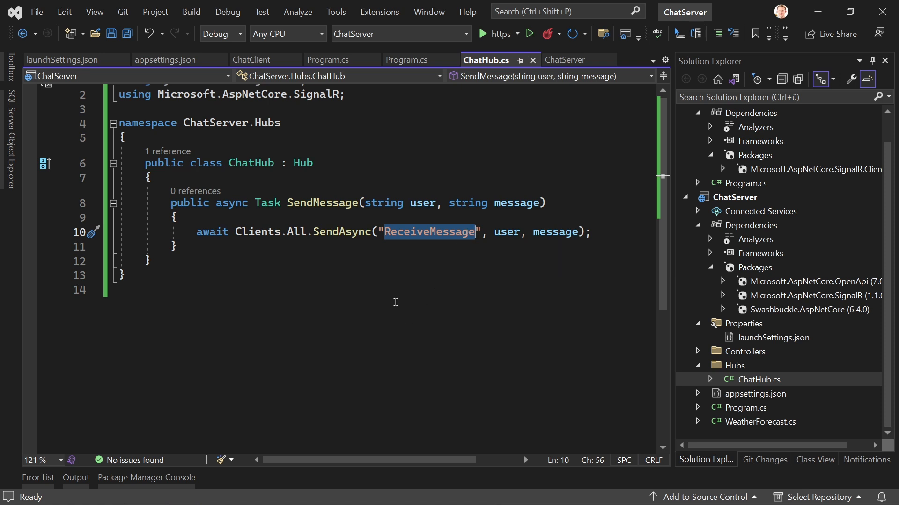
mouse_move(392, 285)
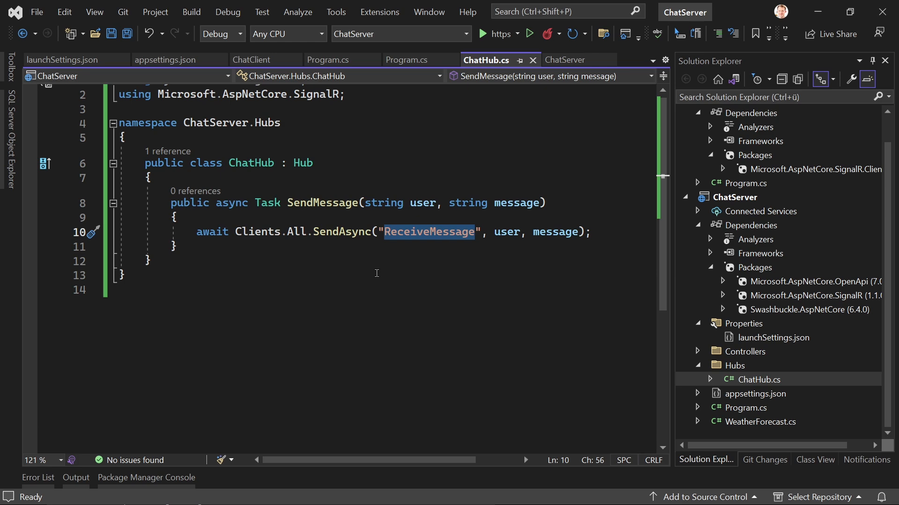
left_click(328, 60)
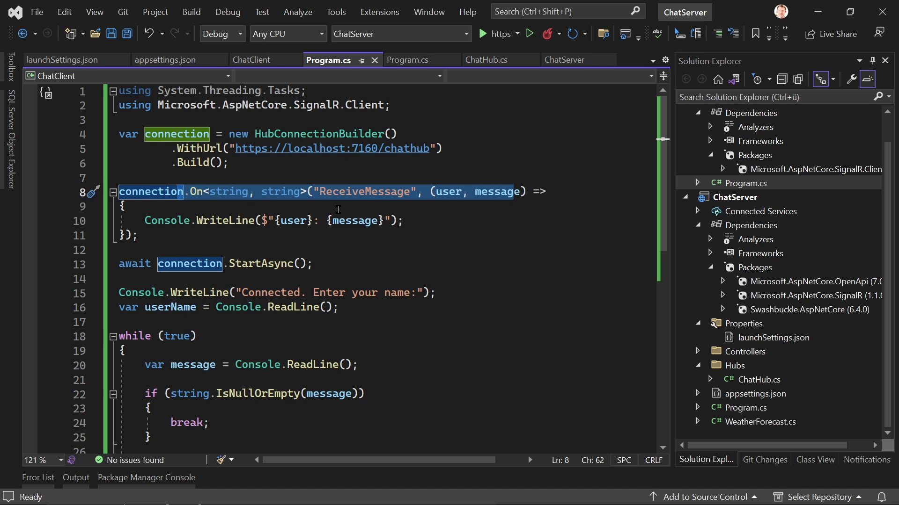
Step: Scroll to the client's connection.On ReceiveMessage handler and SendMessage loop
scroll("down", 3)
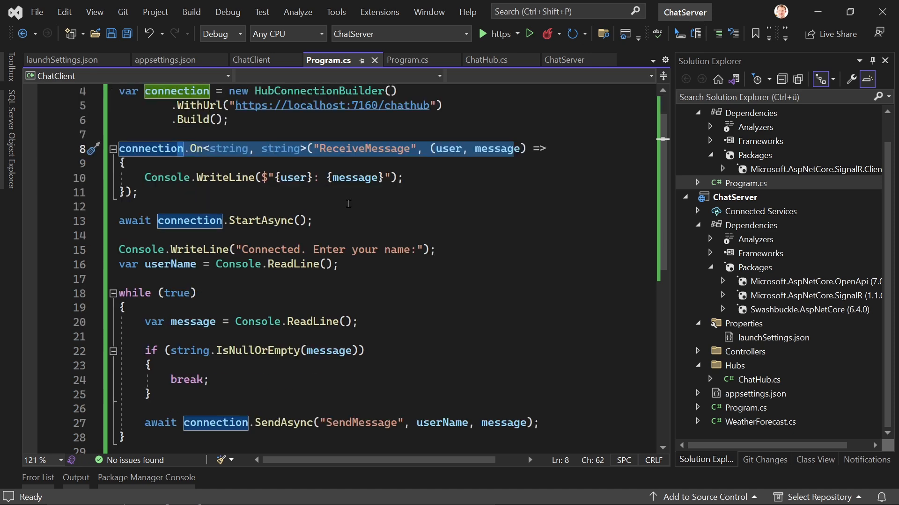